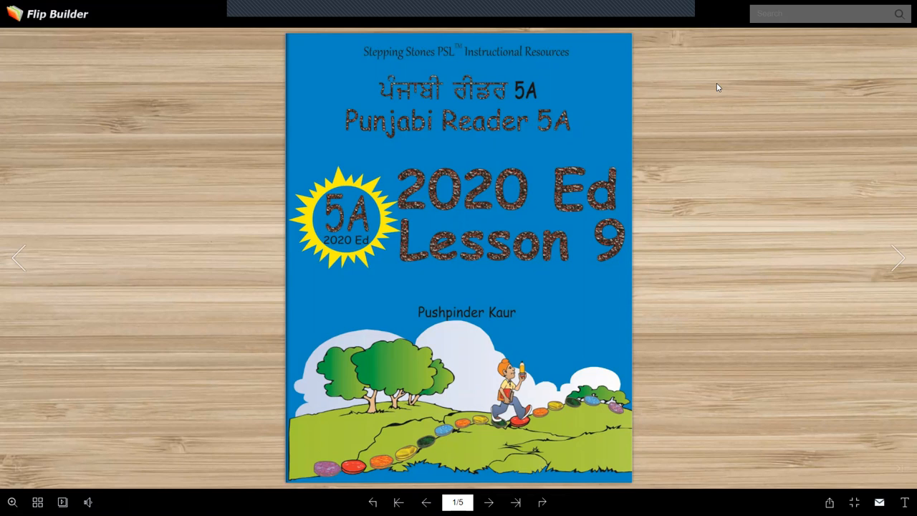
{"action": "mouse_move", "coordinate": [714, 106]}
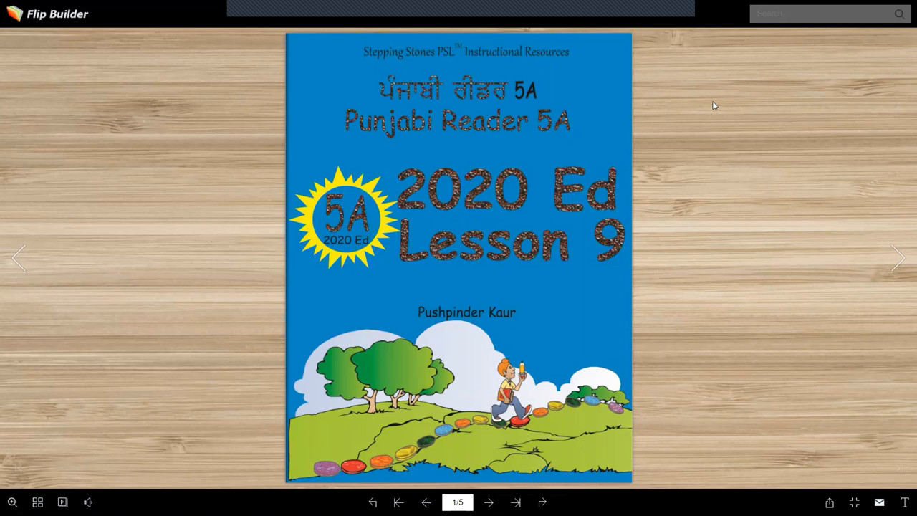
{"action": "mouse_move", "coordinate": [661, 149]}
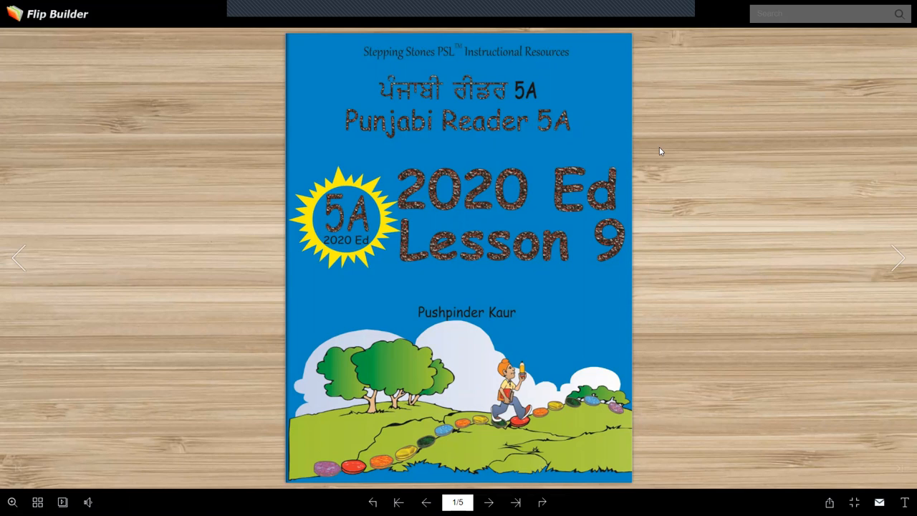
{"action": "mouse_move", "coordinate": [659, 157]}
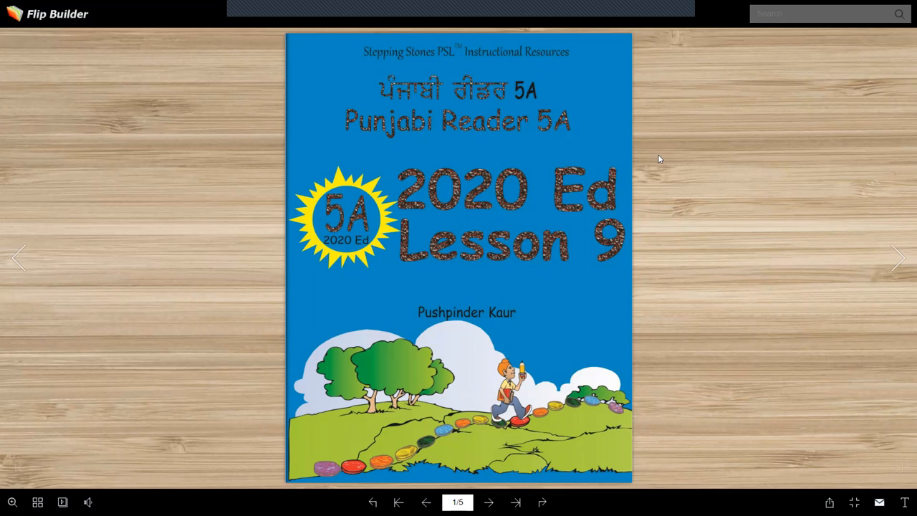
{"action": "mouse_move", "coordinate": [656, 172]}
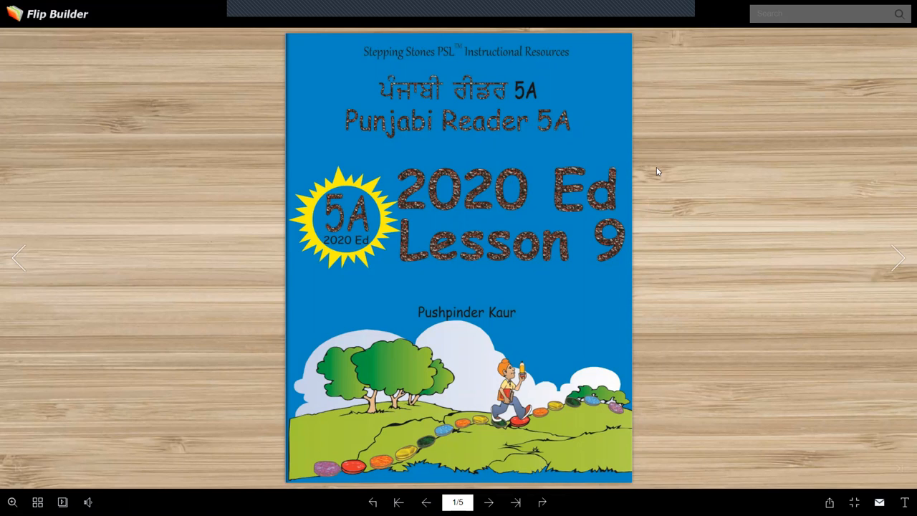
{"action": "mouse_move", "coordinate": [570, 227]}
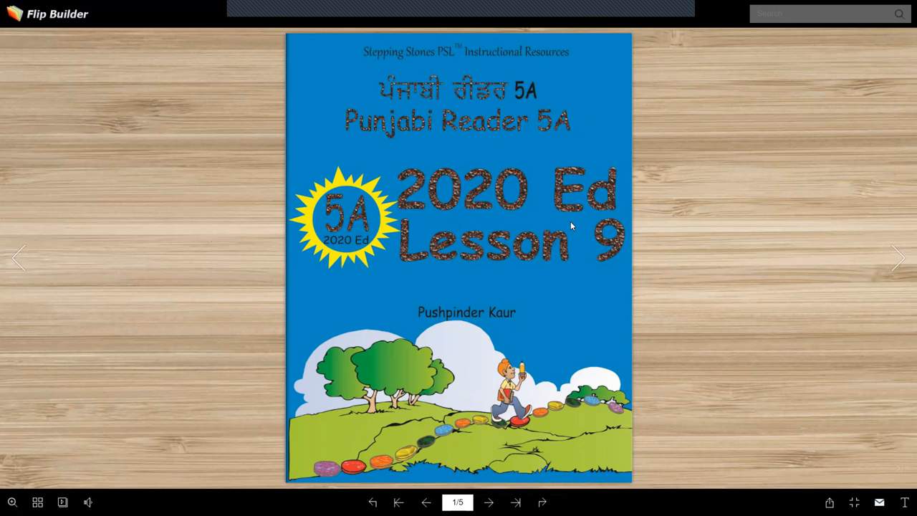
{"action": "mouse_move", "coordinate": [490, 502]}
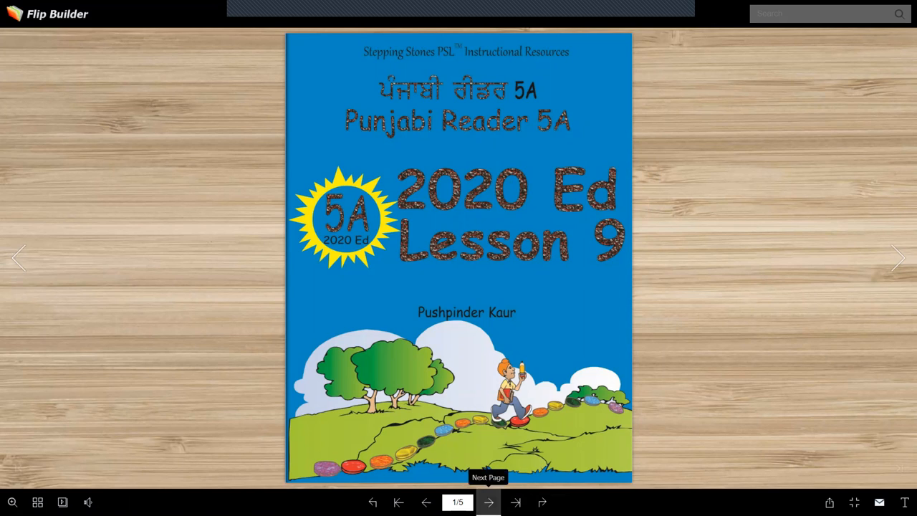
Flip from the cover to the pages 28–29 vocabulary and essay spread.
{"action": "left_click", "coordinate": [490, 501]}
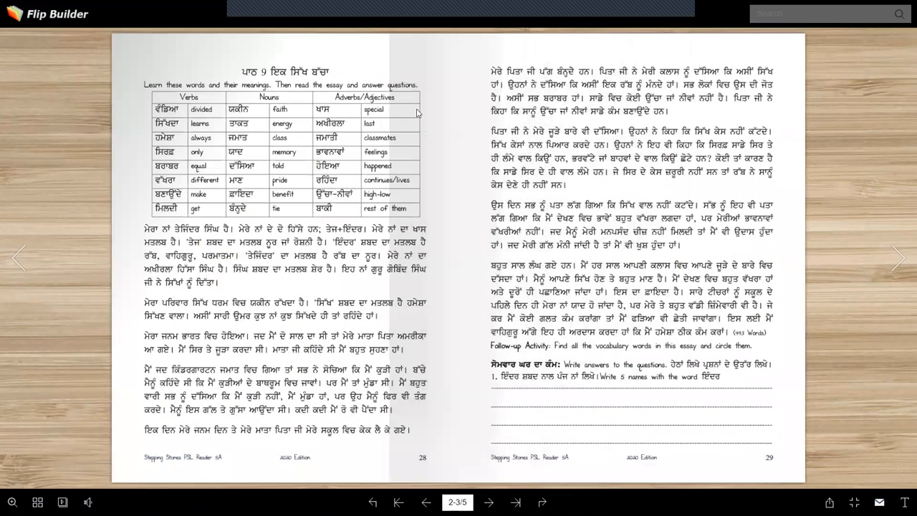
{"action": "mouse_move", "coordinate": [235, 89]}
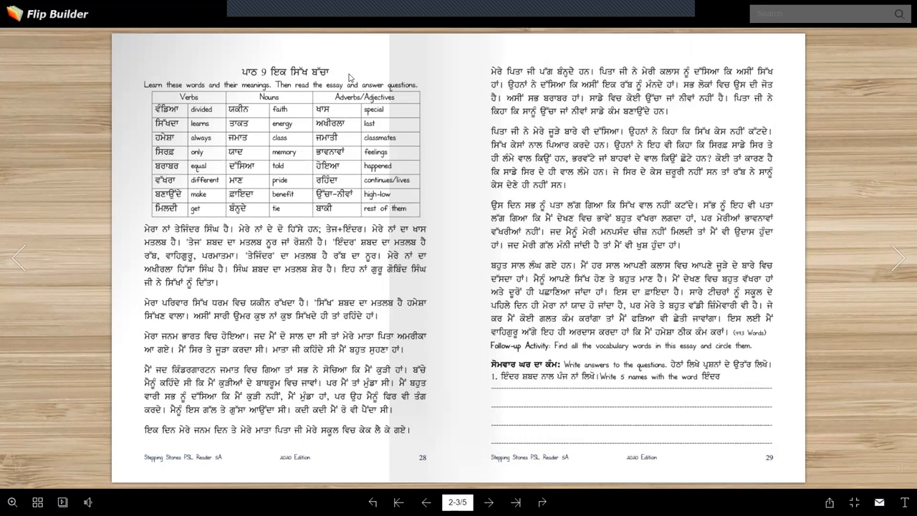
{"action": "mouse_move", "coordinate": [287, 286]}
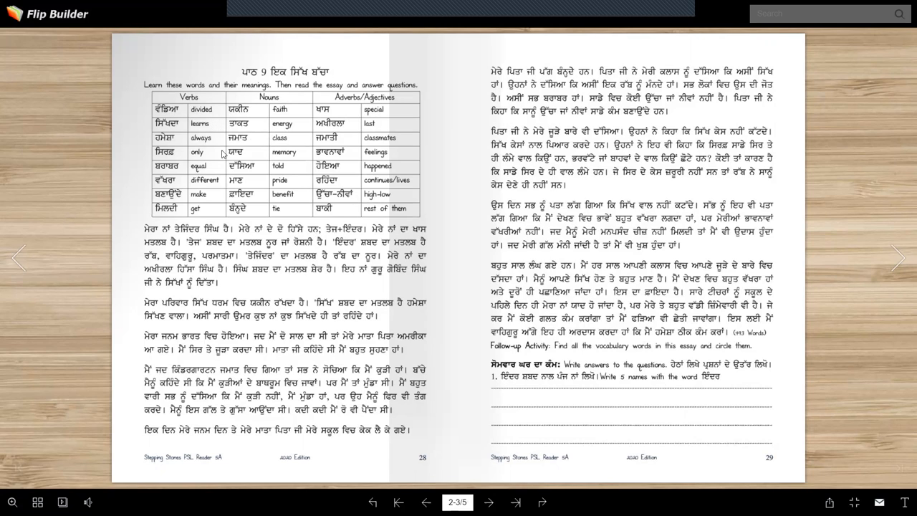
{"action": "mouse_move", "coordinate": [183, 126]}
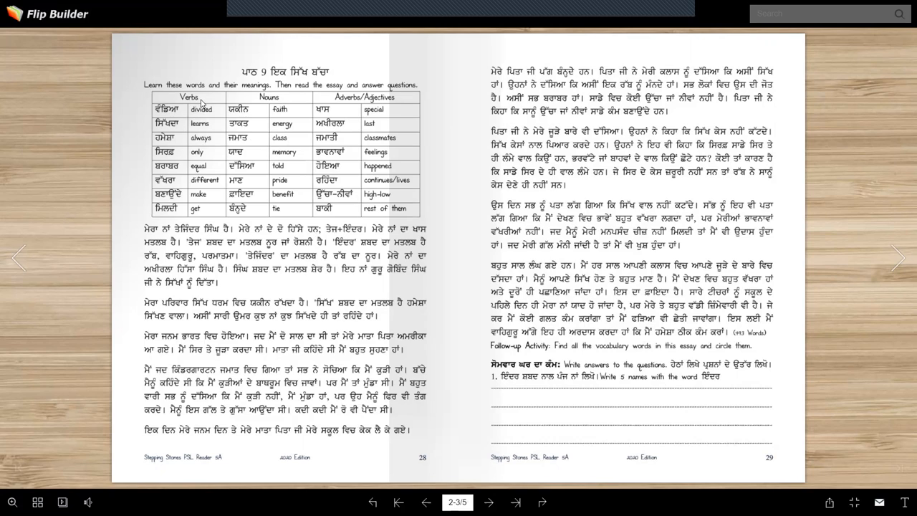
{"action": "mouse_move", "coordinate": [198, 103]}
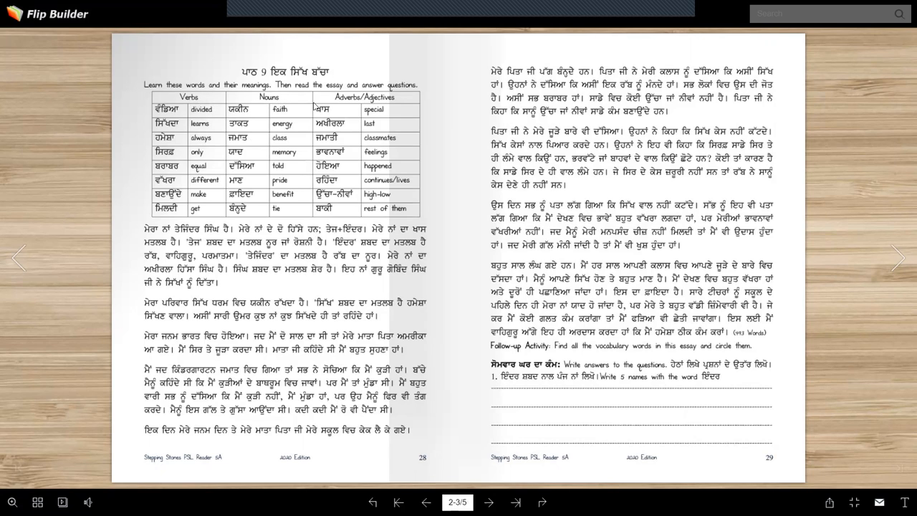
{"action": "mouse_move", "coordinate": [410, 106]}
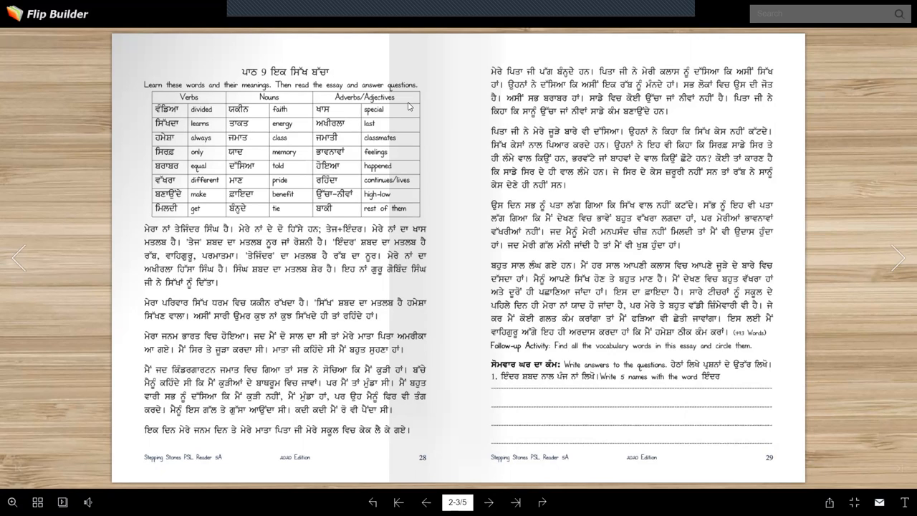
{"action": "mouse_move", "coordinate": [249, 154]}
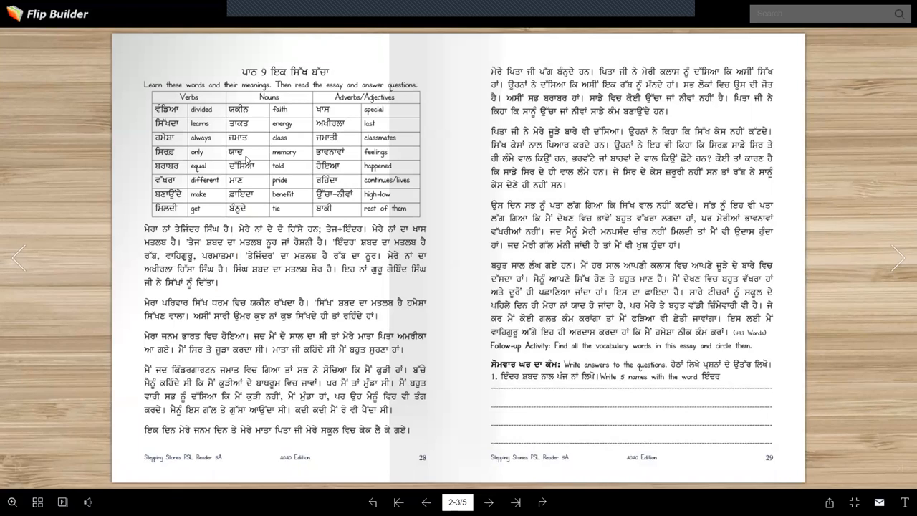
{"action": "mouse_move", "coordinate": [222, 157]}
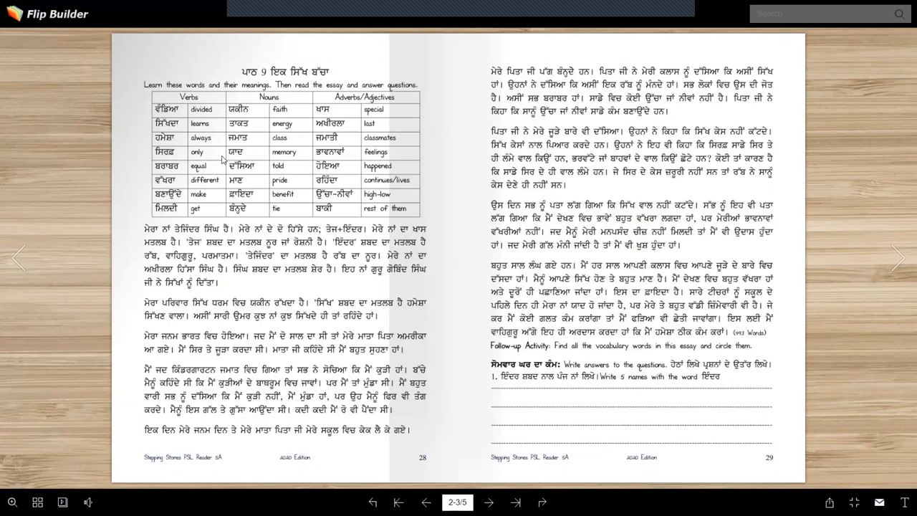
{"action": "mouse_move", "coordinate": [212, 123]}
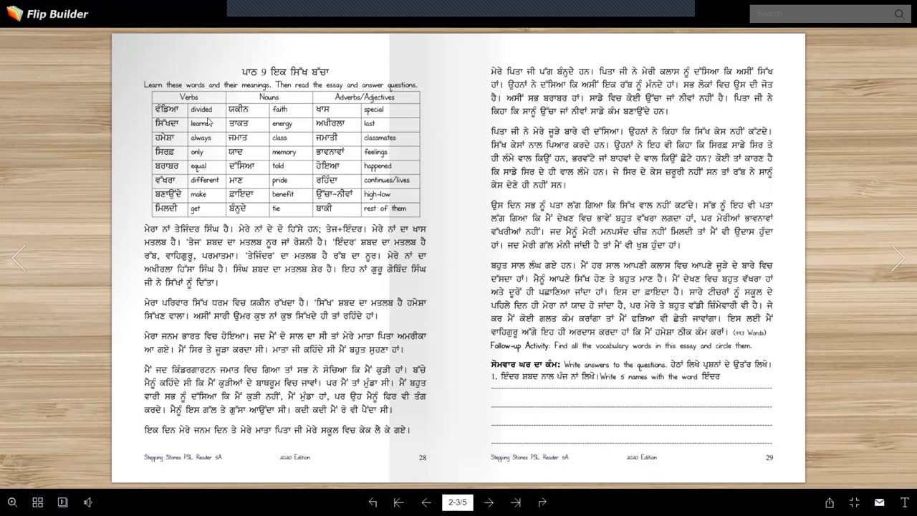
{"action": "mouse_move", "coordinate": [209, 116]}
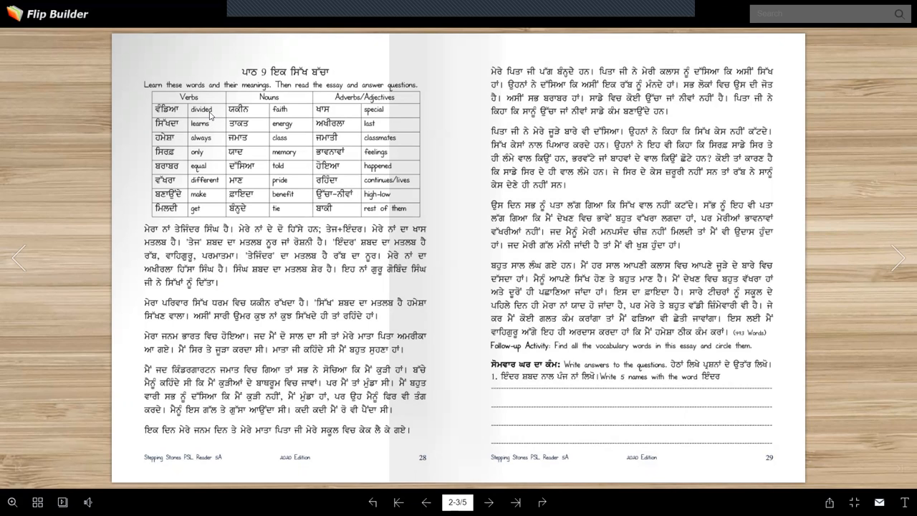
{"action": "mouse_move", "coordinate": [212, 200]}
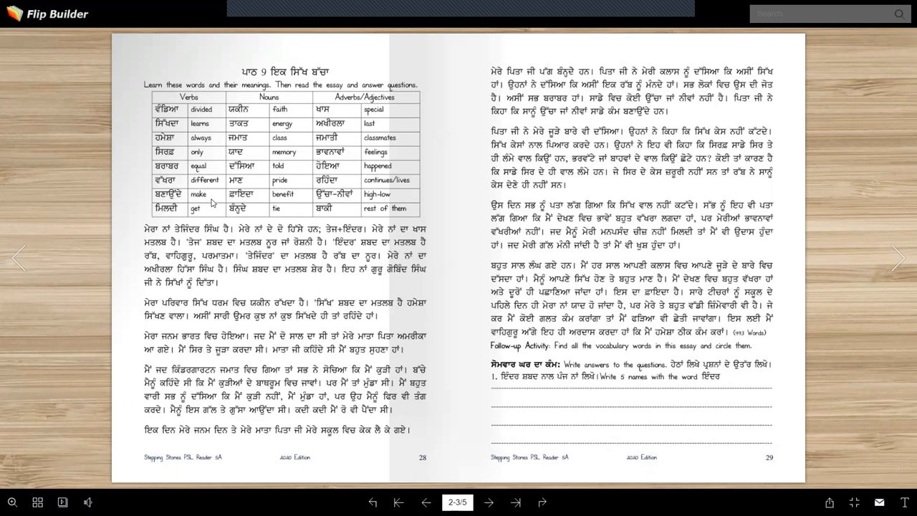
{"action": "mouse_move", "coordinate": [220, 206]}
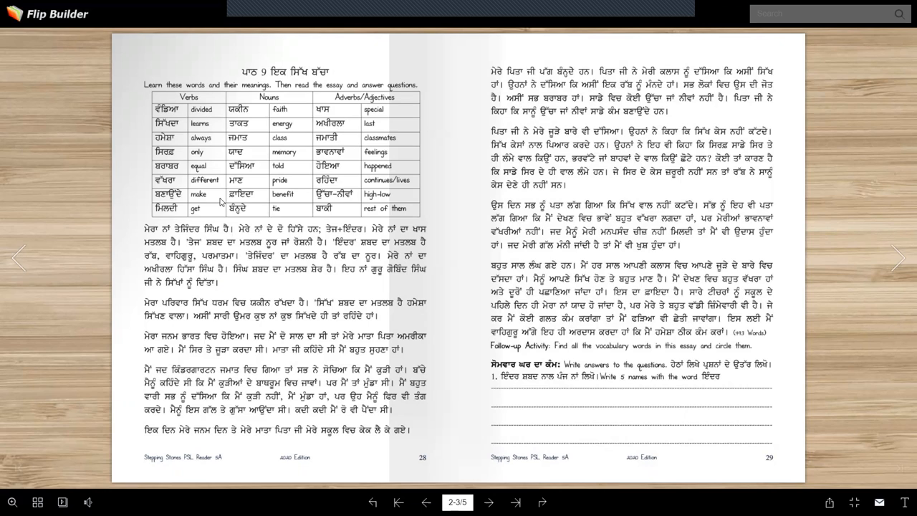
{"action": "mouse_move", "coordinate": [198, 198]}
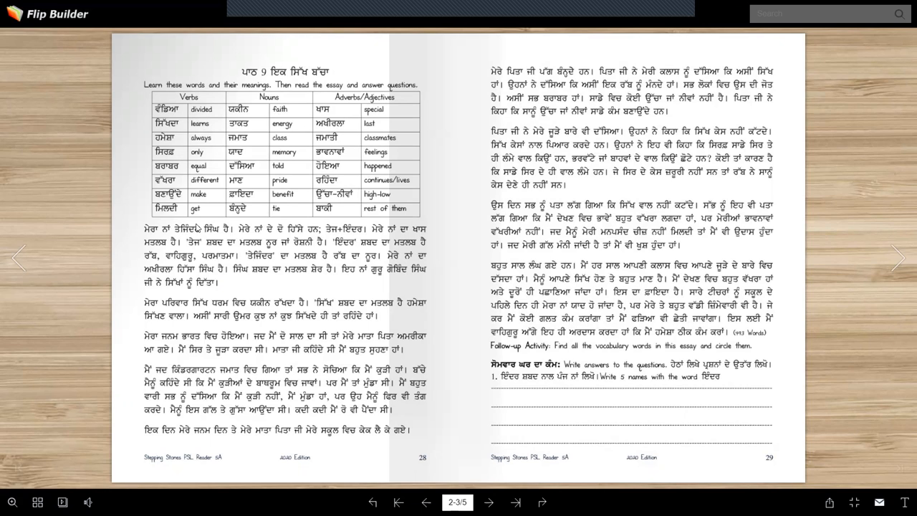
{"action": "mouse_move", "coordinate": [193, 123]}
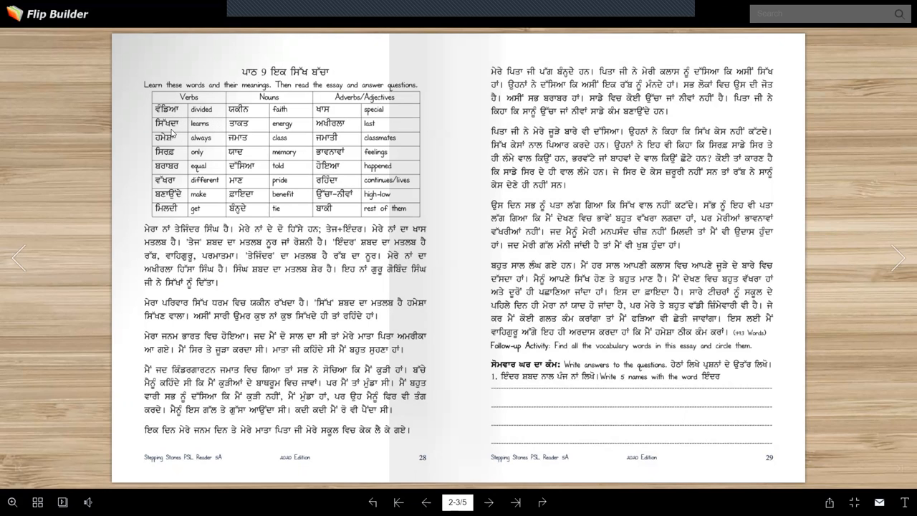
{"action": "mouse_move", "coordinate": [201, 123]}
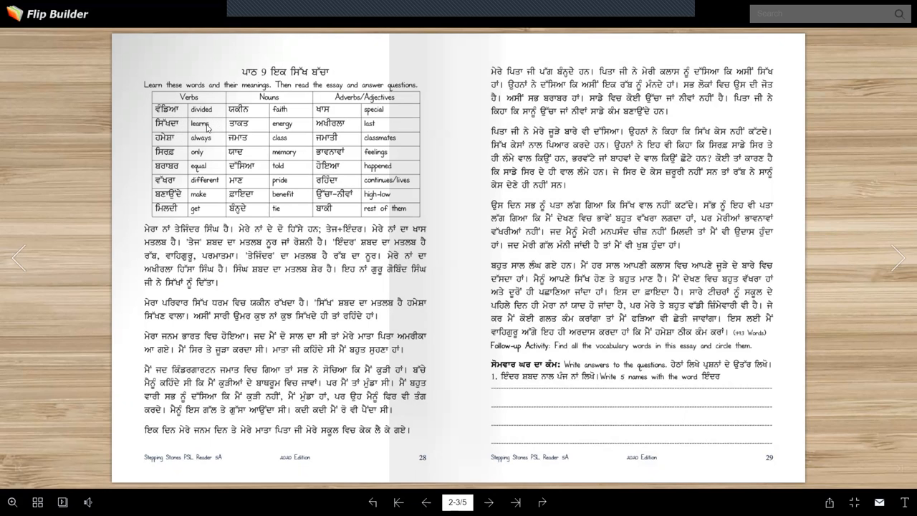
{"action": "mouse_move", "coordinate": [203, 146]}
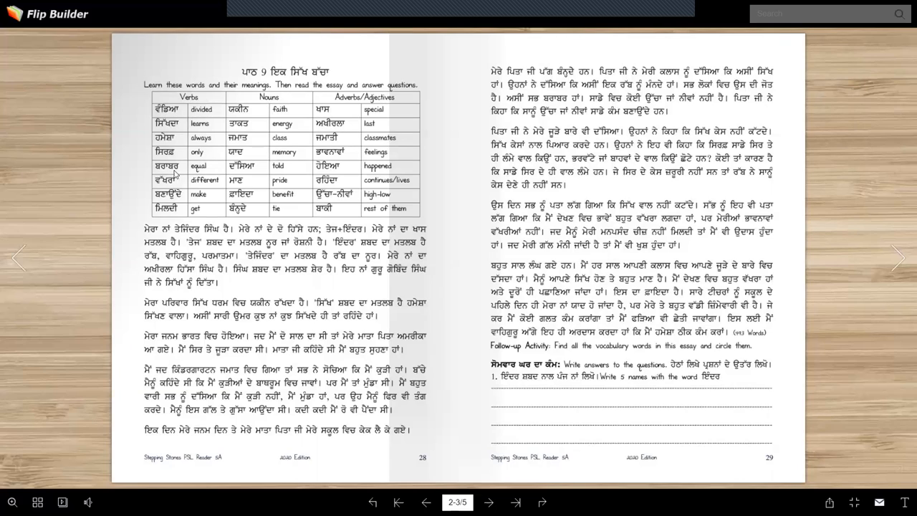
{"action": "mouse_move", "coordinate": [208, 173]}
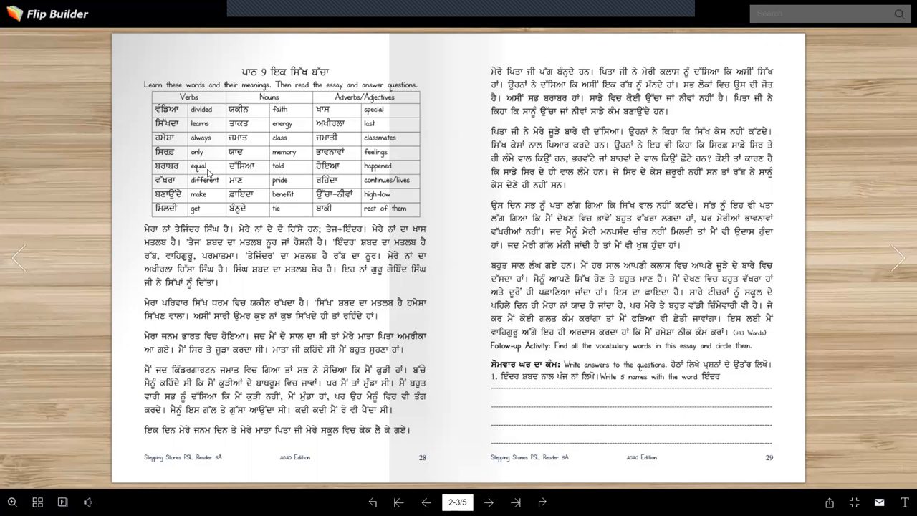
{"action": "mouse_move", "coordinate": [209, 187]}
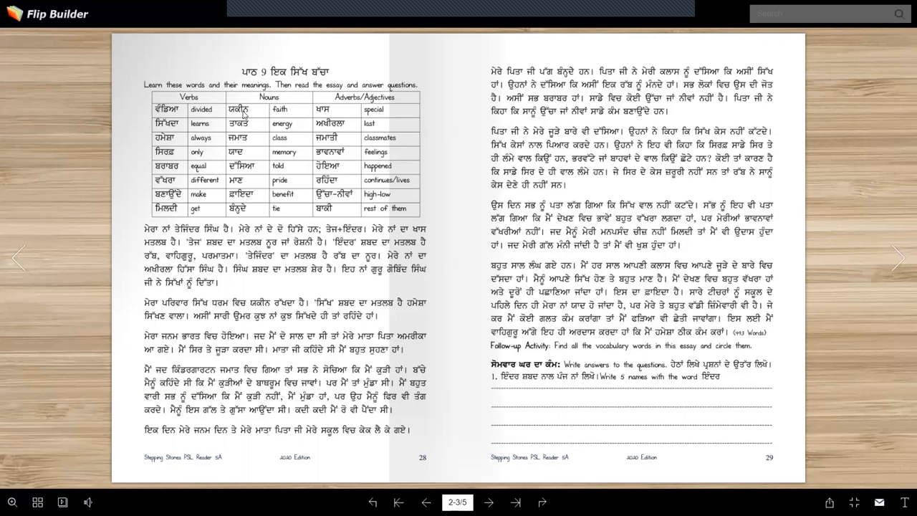
{"action": "mouse_move", "coordinate": [269, 123]}
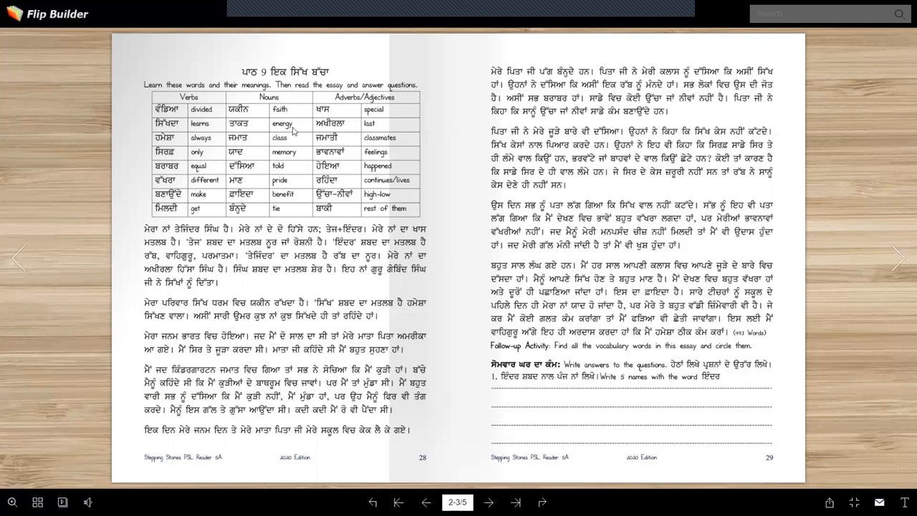
{"action": "mouse_move", "coordinate": [271, 148]}
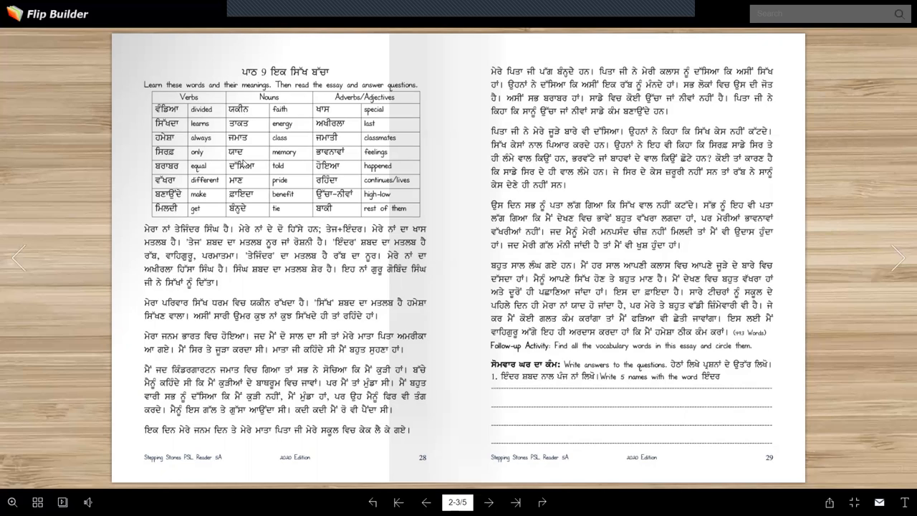
{"action": "mouse_move", "coordinate": [263, 169]}
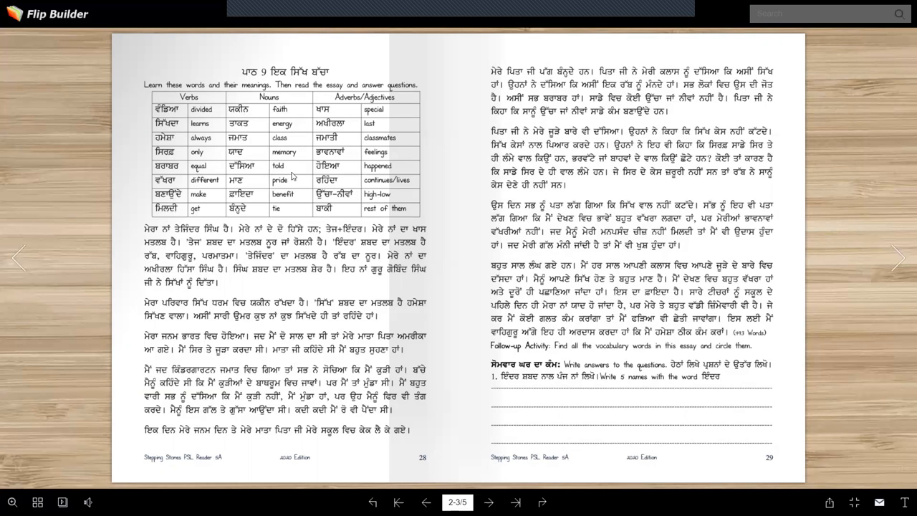
{"action": "mouse_move", "coordinate": [260, 185]}
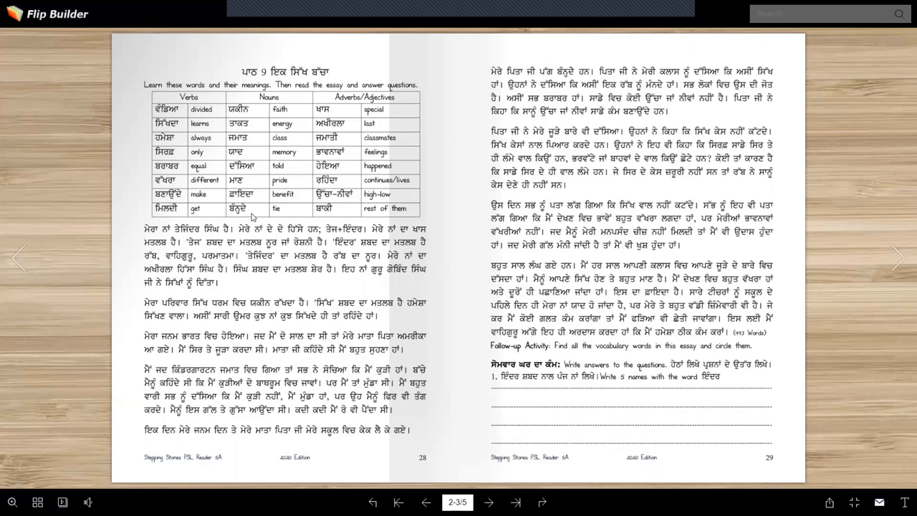
{"action": "mouse_move", "coordinate": [341, 149]}
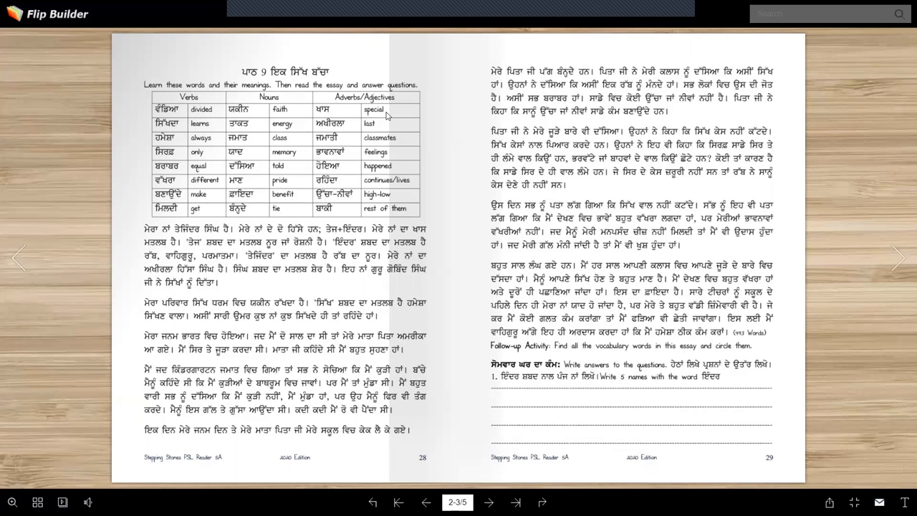
{"action": "mouse_move", "coordinate": [349, 135]}
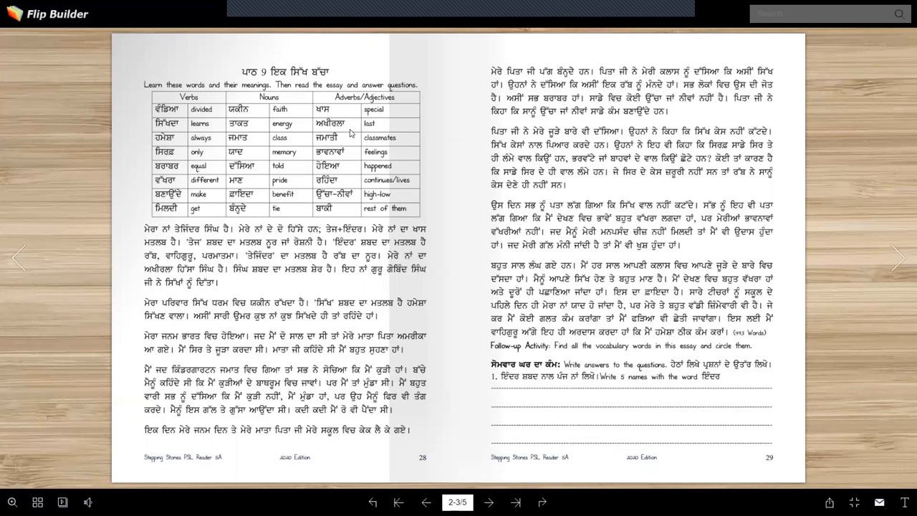
{"action": "mouse_move", "coordinate": [351, 132]}
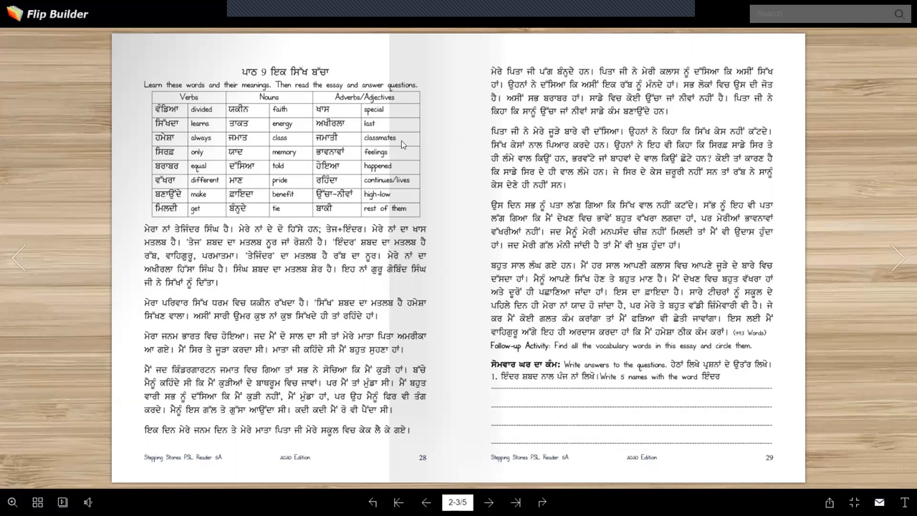
{"action": "mouse_move", "coordinate": [344, 168]}
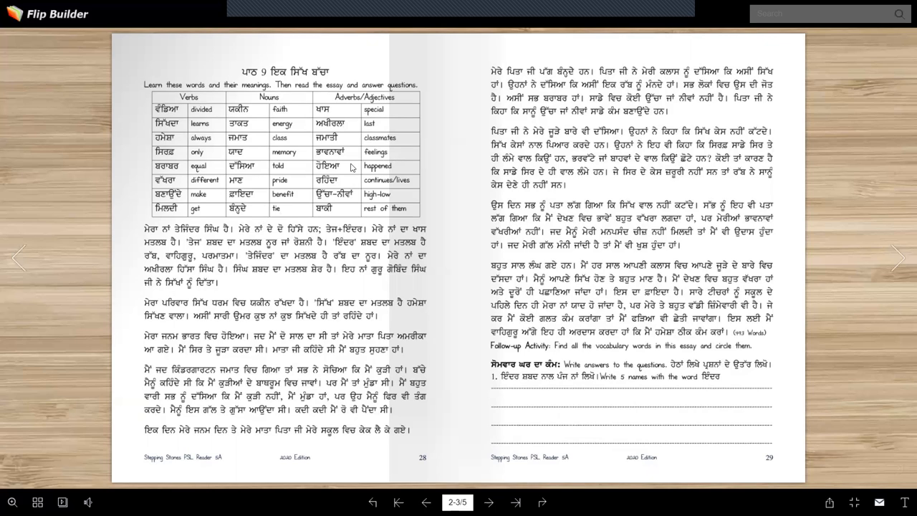
{"action": "mouse_move", "coordinate": [371, 181]}
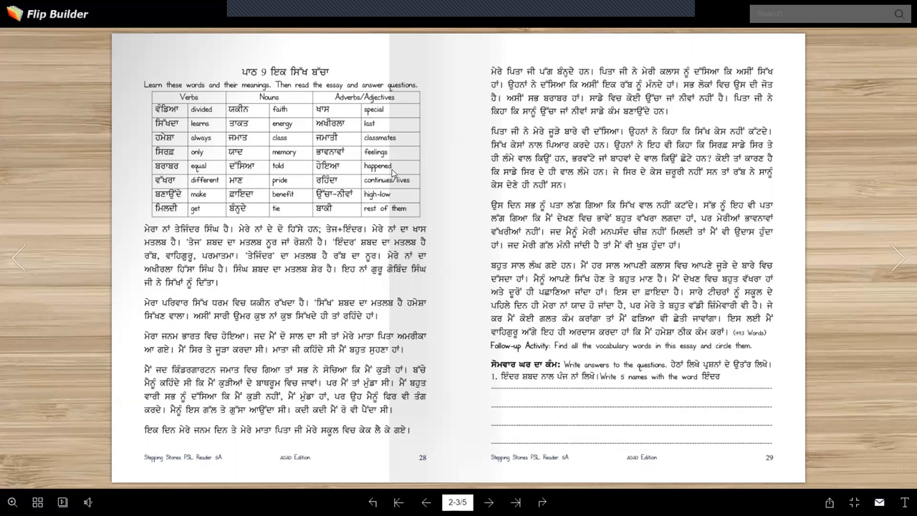
{"action": "mouse_move", "coordinate": [404, 193]}
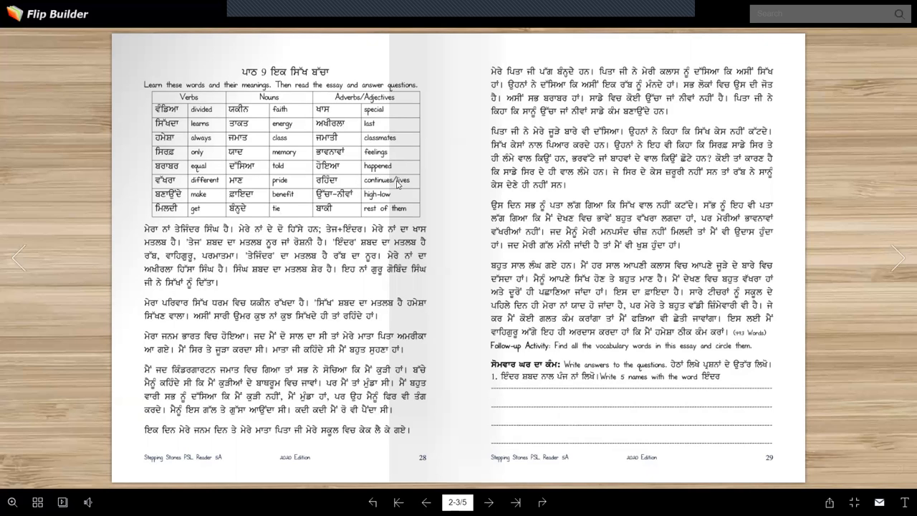
{"action": "mouse_move", "coordinate": [424, 188]}
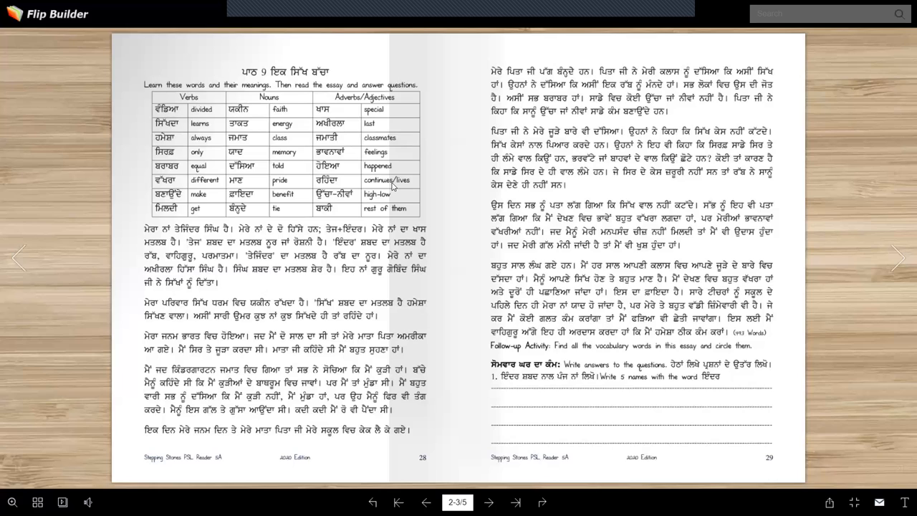
{"action": "mouse_move", "coordinate": [315, 190]}
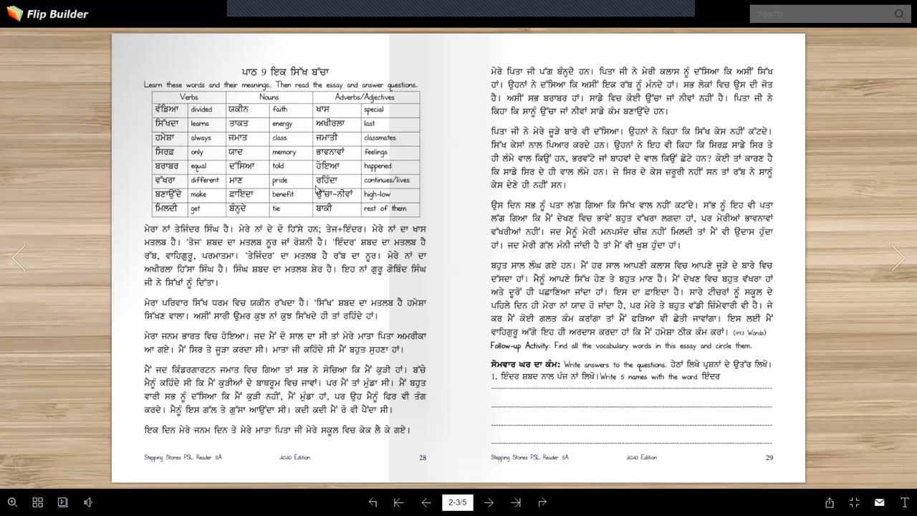
{"action": "mouse_move", "coordinate": [347, 187]}
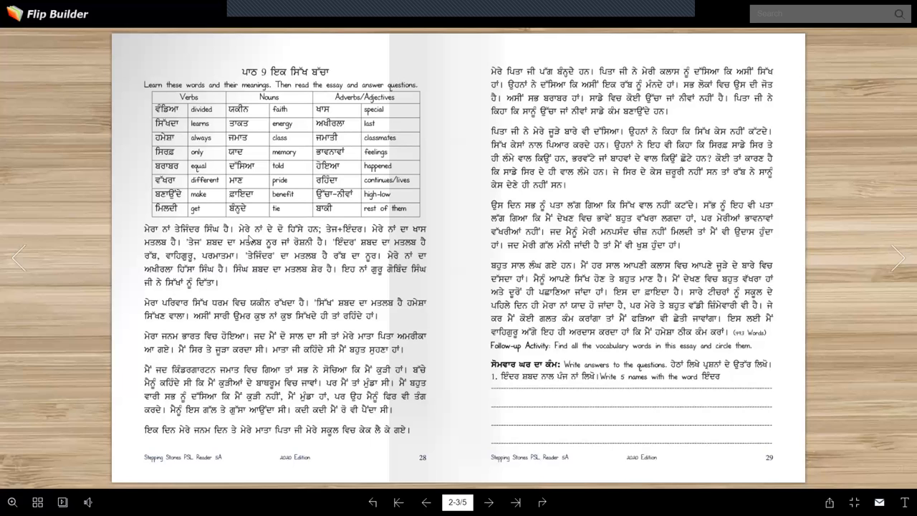
{"action": "mouse_move", "coordinate": [163, 240]}
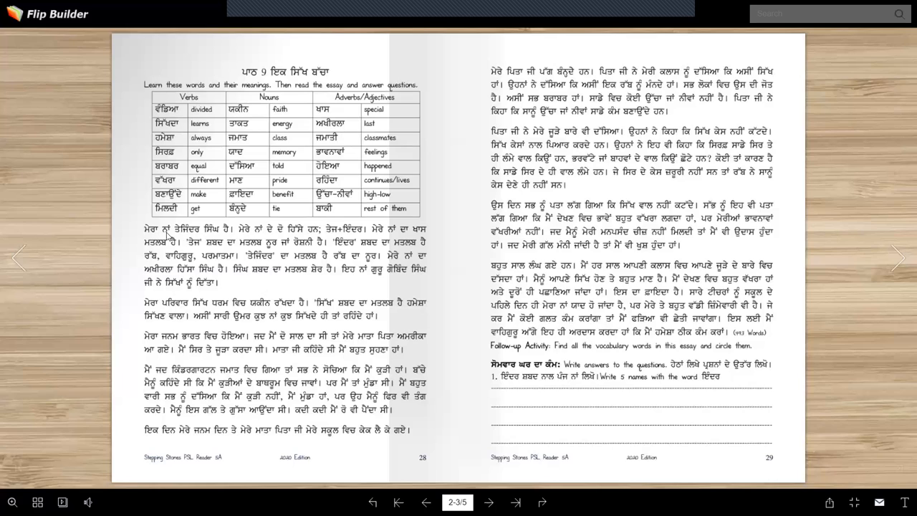
{"action": "mouse_move", "coordinate": [251, 241]}
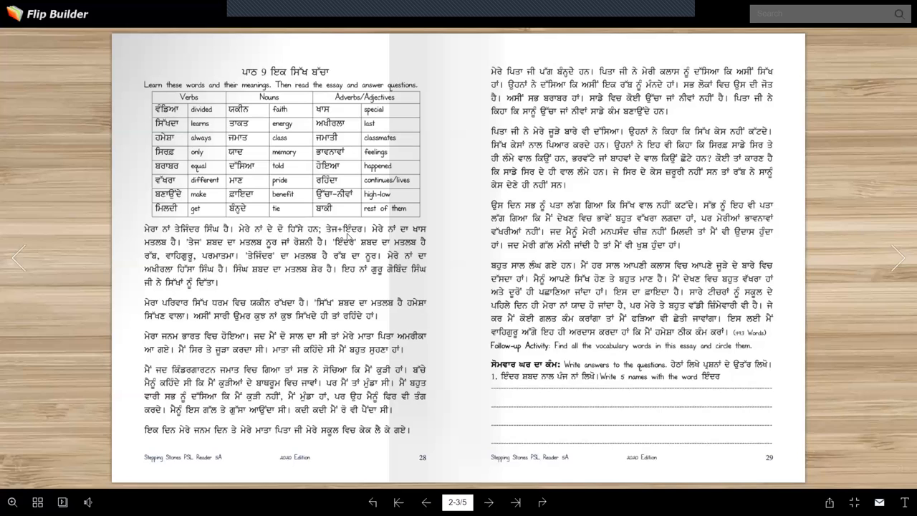
{"action": "mouse_move", "coordinate": [424, 235]}
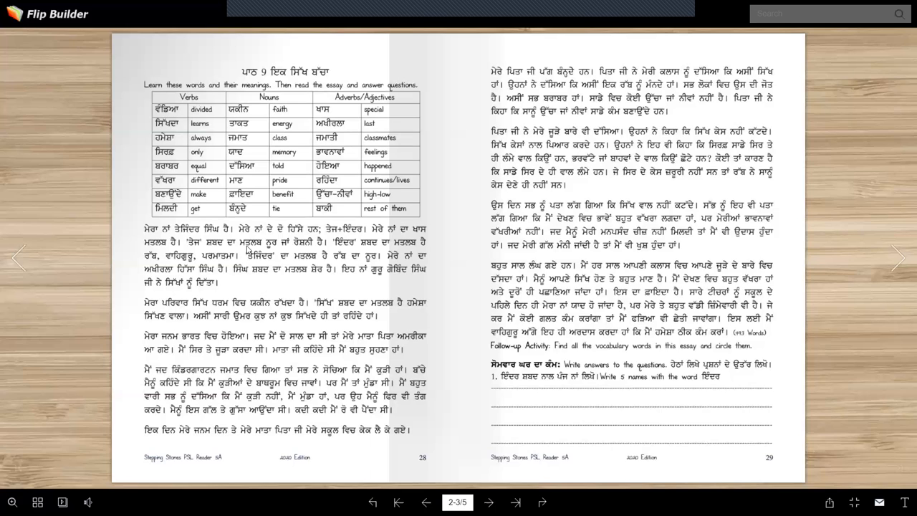
{"action": "mouse_move", "coordinate": [330, 247]}
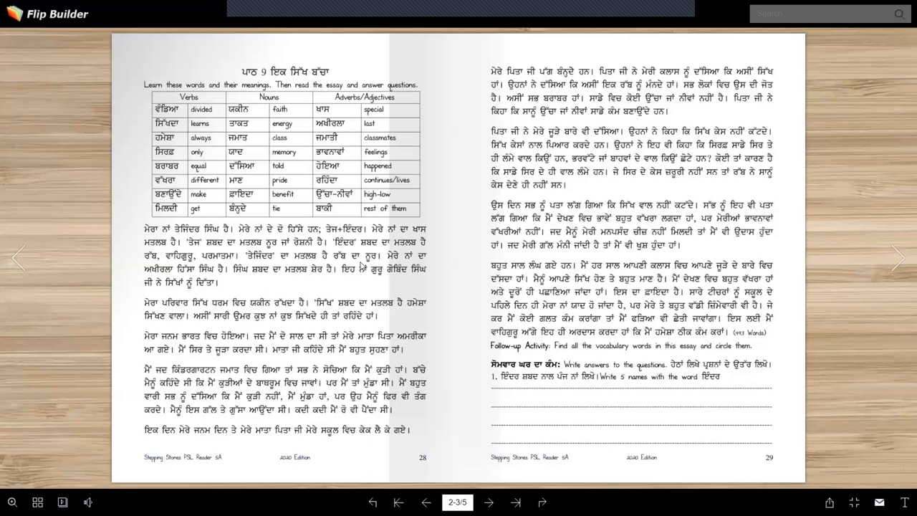
{"action": "mouse_move", "coordinate": [432, 264]}
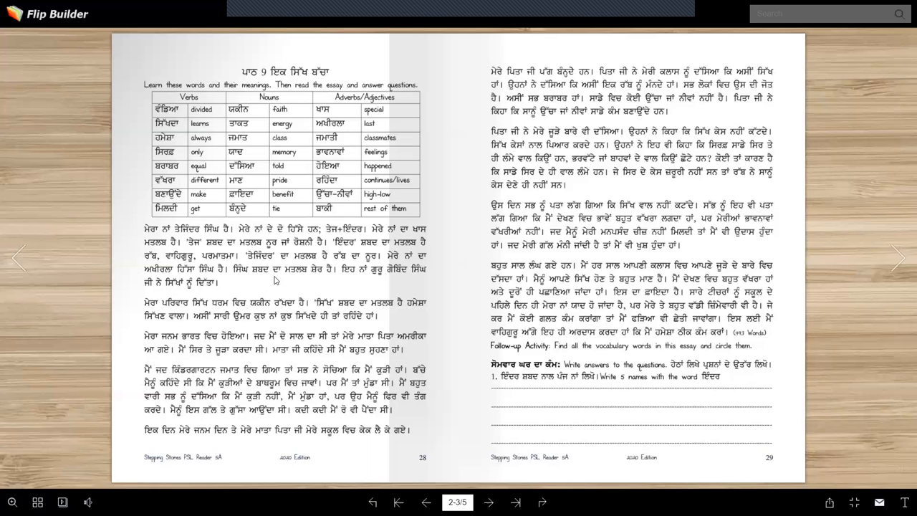
{"action": "mouse_move", "coordinate": [354, 278]}
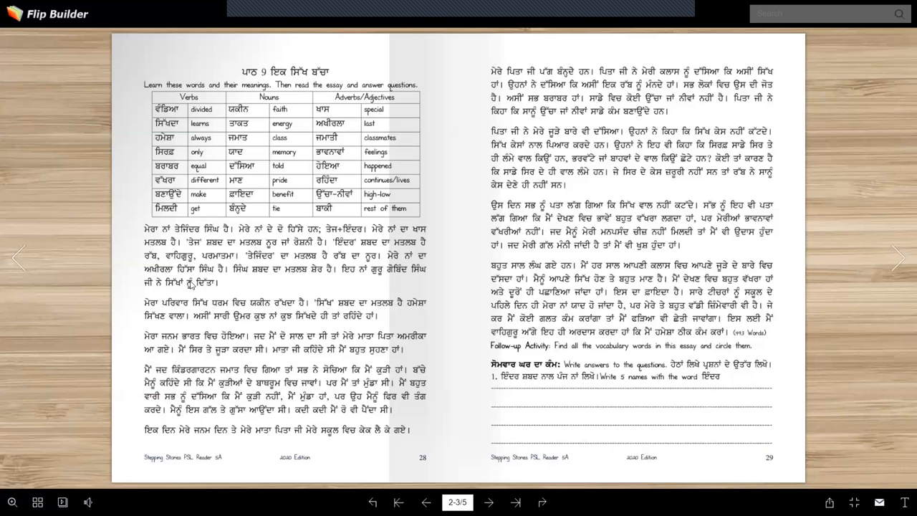
{"action": "mouse_move", "coordinate": [259, 289]}
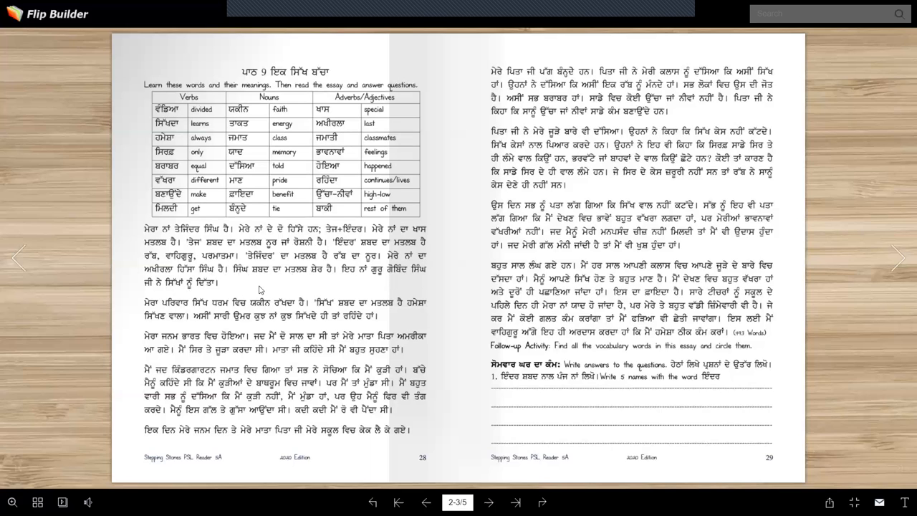
{"action": "mouse_move", "coordinate": [275, 282]}
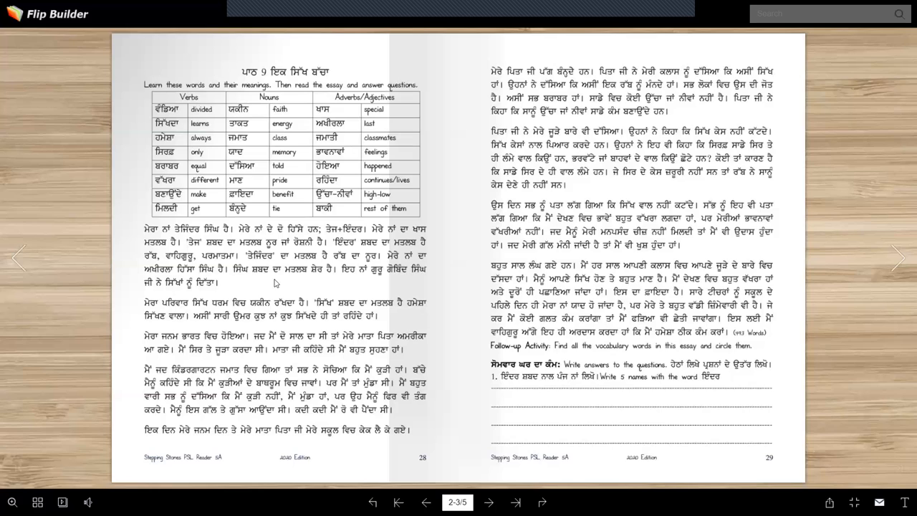
{"action": "mouse_move", "coordinate": [243, 287]}
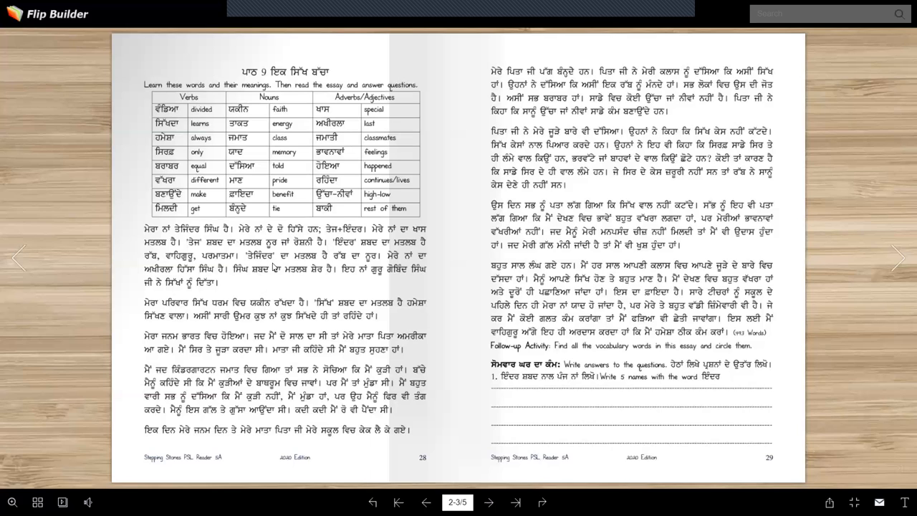
{"action": "mouse_move", "coordinate": [252, 269]}
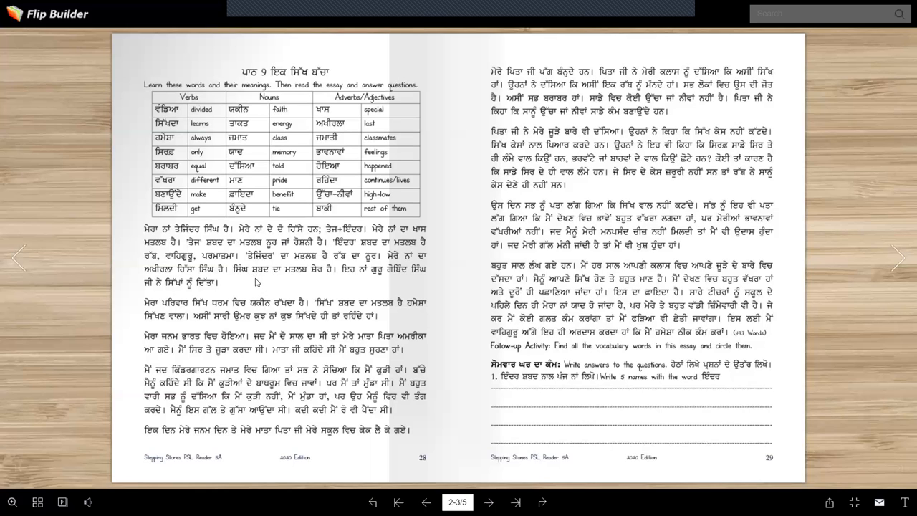
{"action": "mouse_move", "coordinate": [246, 287]}
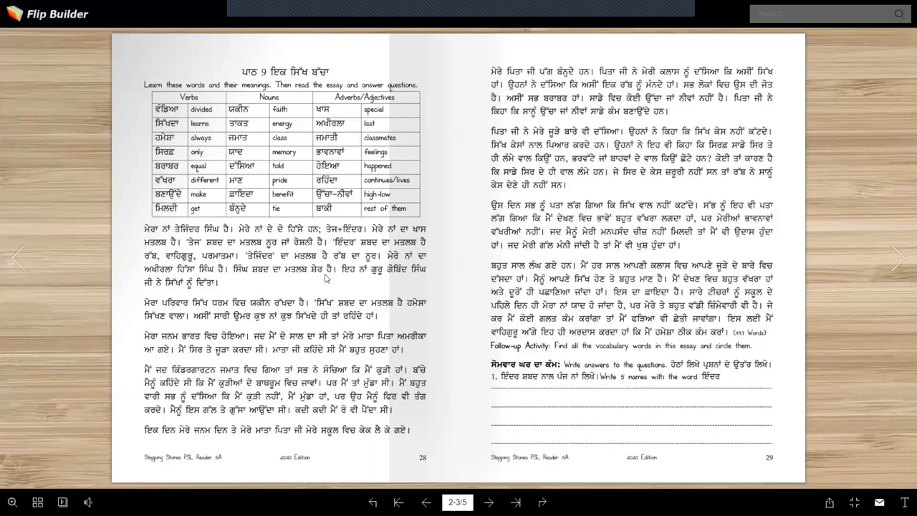
{"action": "mouse_move", "coordinate": [341, 291]}
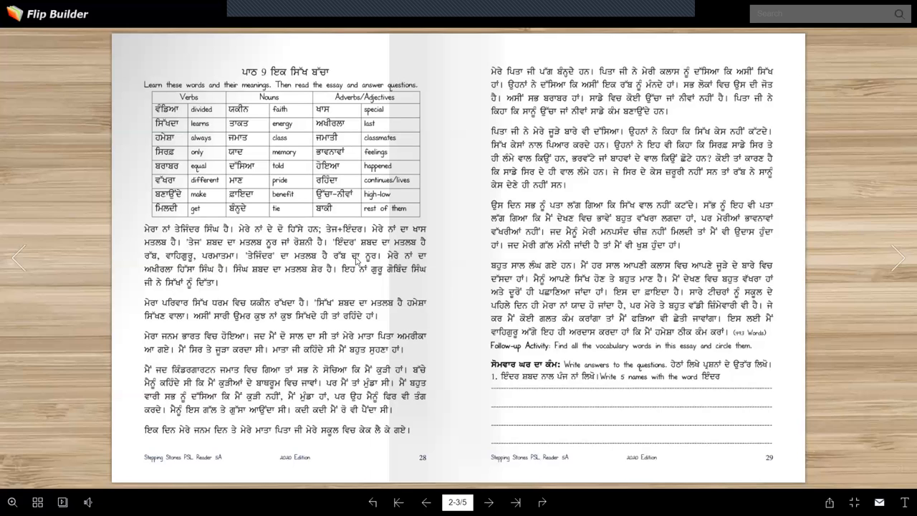
{"action": "mouse_move", "coordinate": [206, 296]}
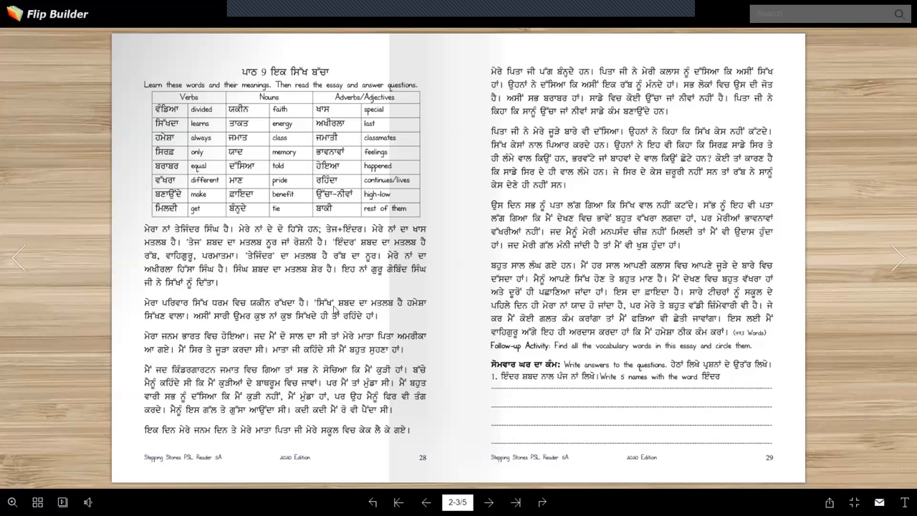
{"action": "mouse_move", "coordinate": [180, 320]}
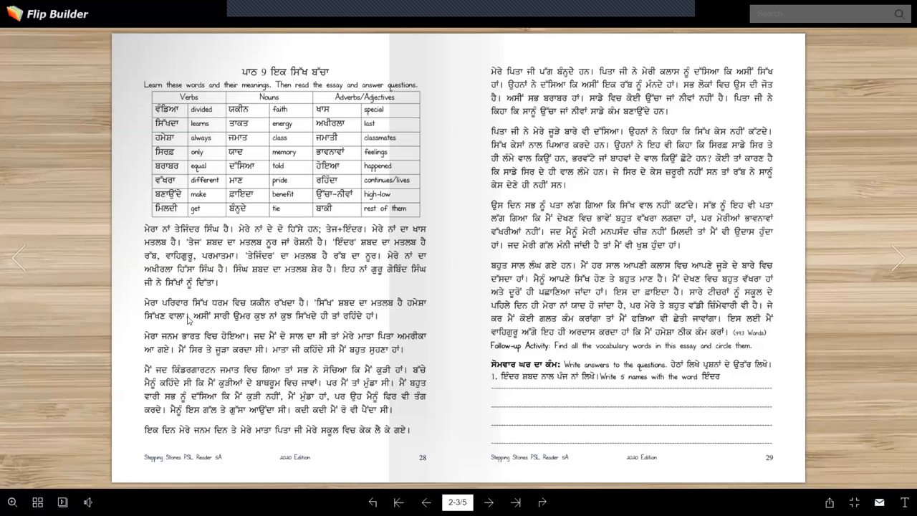
{"action": "mouse_move", "coordinate": [238, 327]}
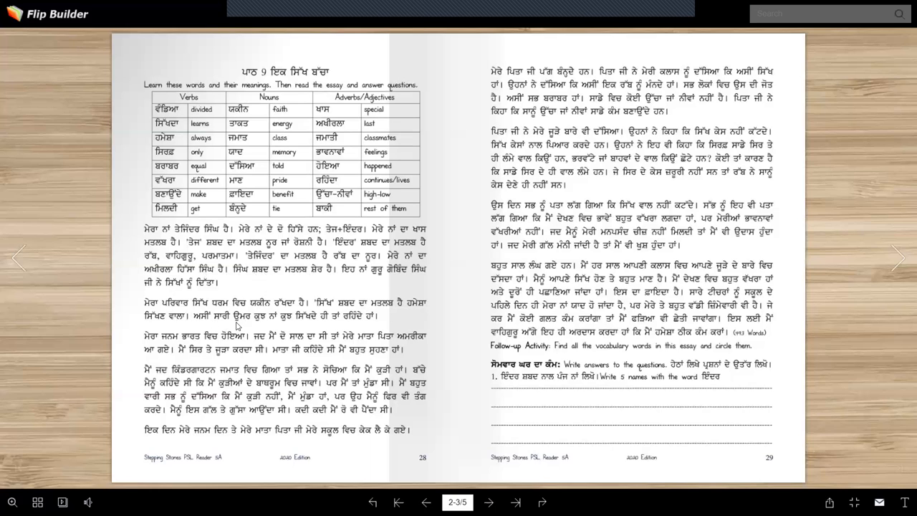
{"action": "mouse_move", "coordinate": [324, 315]}
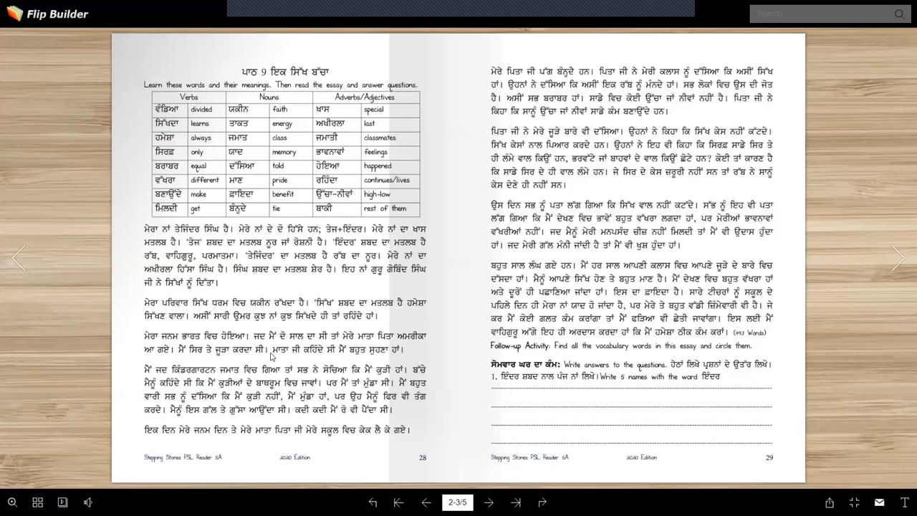
{"action": "mouse_move", "coordinate": [258, 318]}
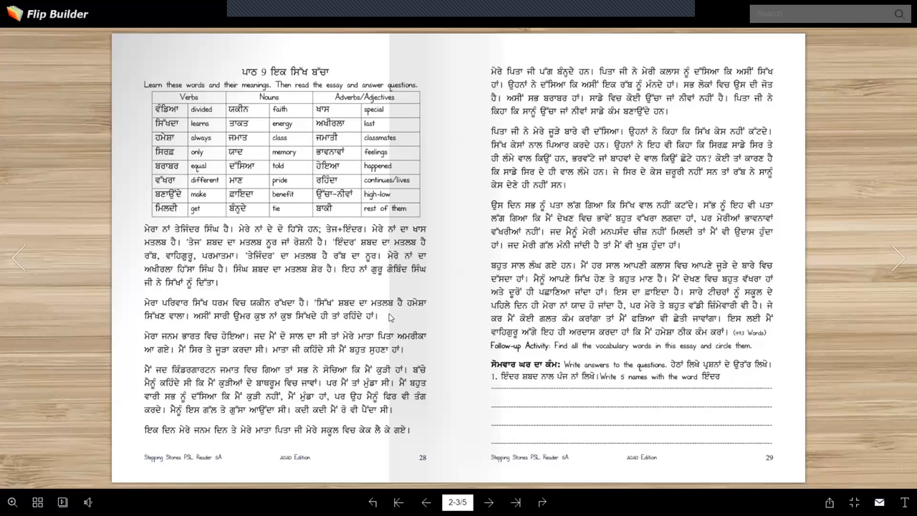
{"action": "mouse_move", "coordinate": [140, 351]}
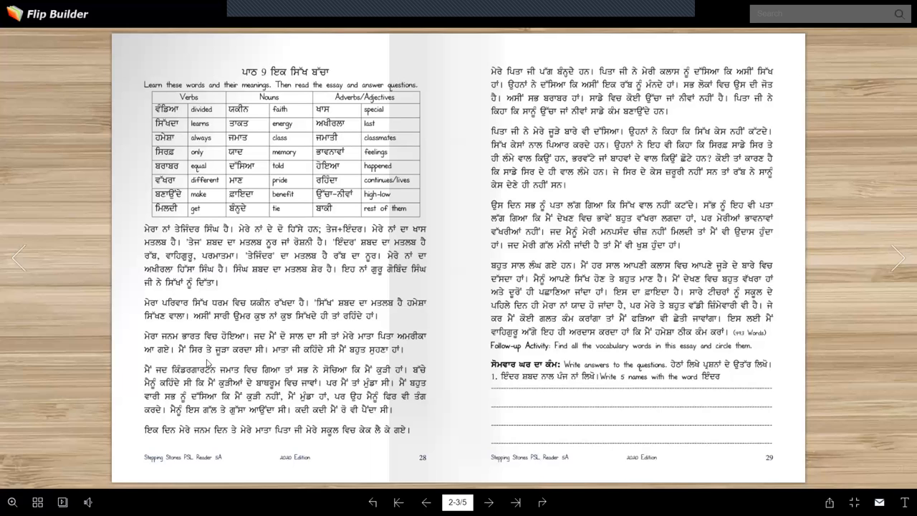
{"action": "mouse_move", "coordinate": [194, 361]}
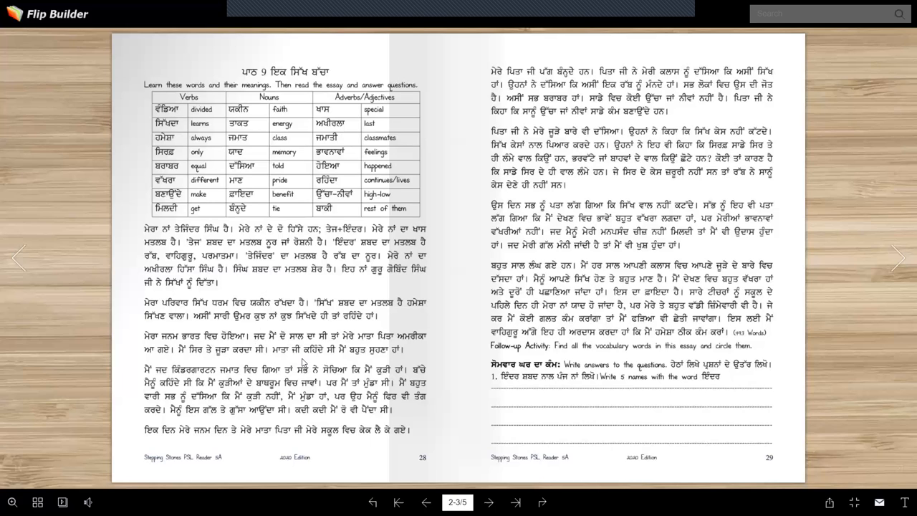
{"action": "mouse_move", "coordinate": [395, 358]}
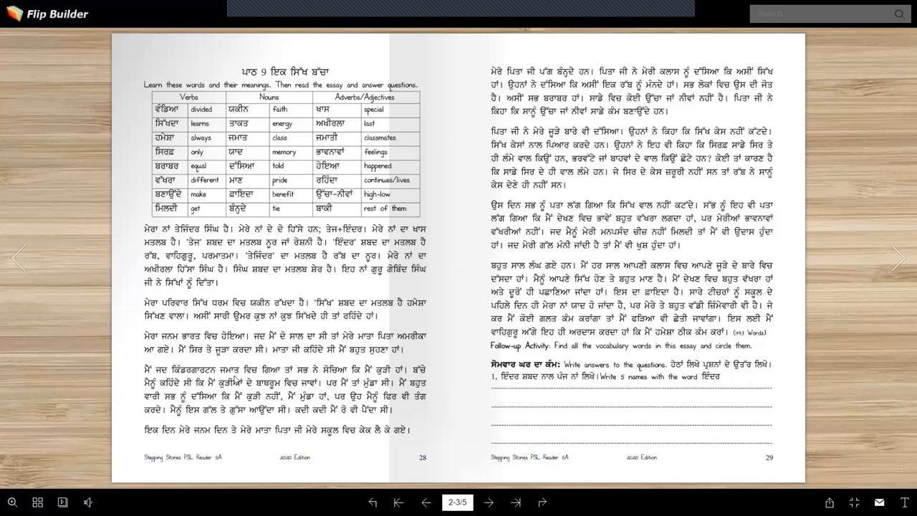
{"action": "mouse_move", "coordinate": [364, 370]}
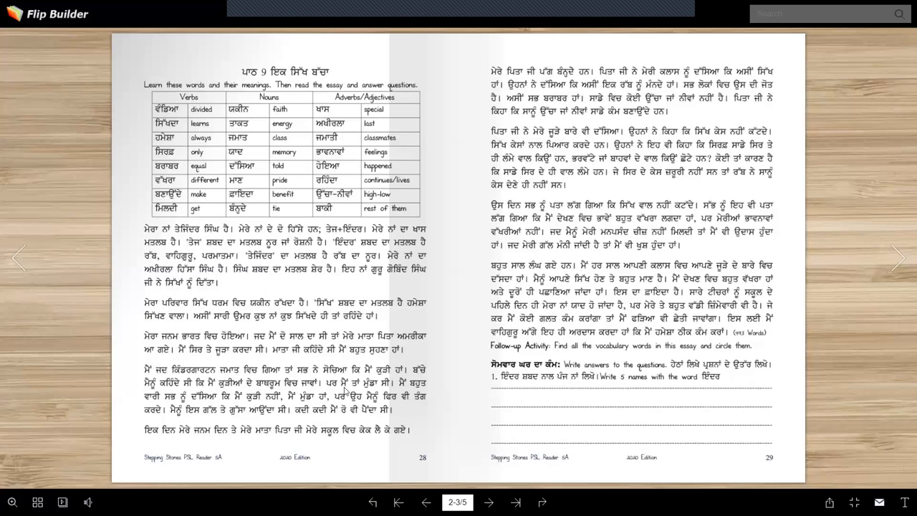
{"action": "mouse_move", "coordinate": [413, 401]}
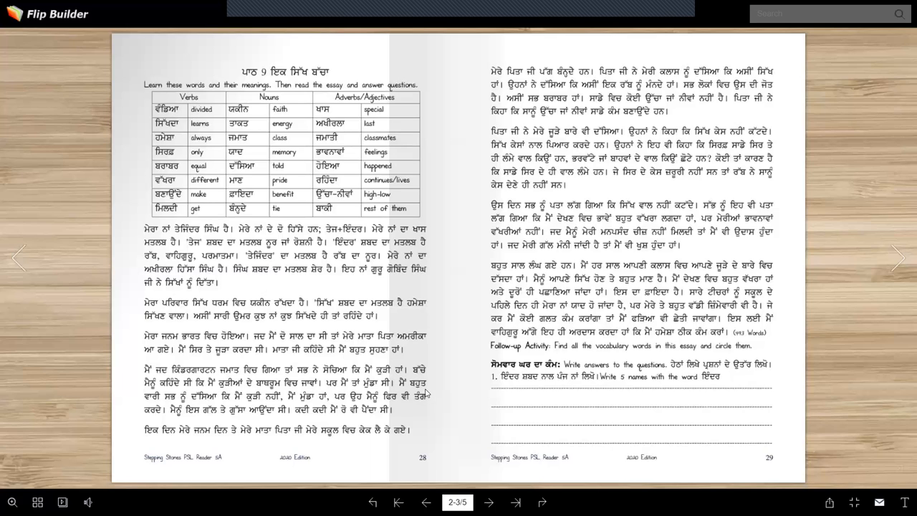
{"action": "mouse_move", "coordinate": [427, 394]}
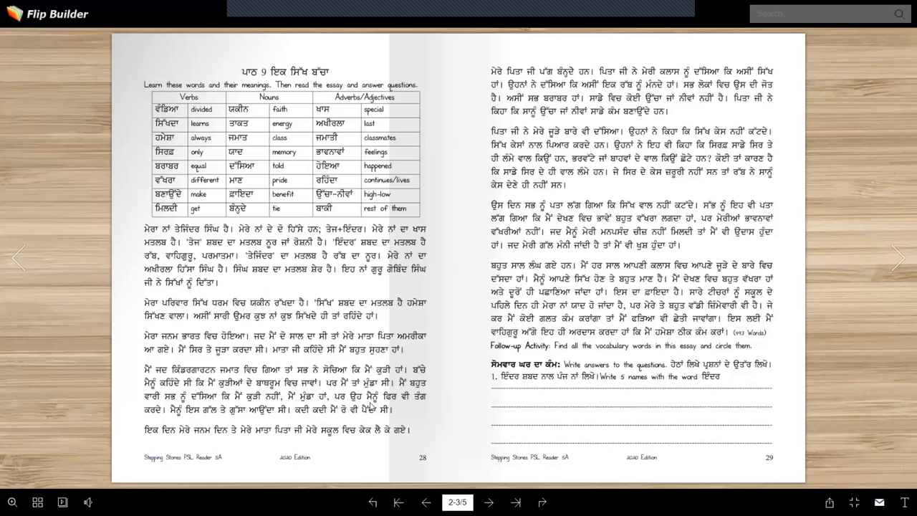
{"action": "mouse_move", "coordinate": [163, 431]}
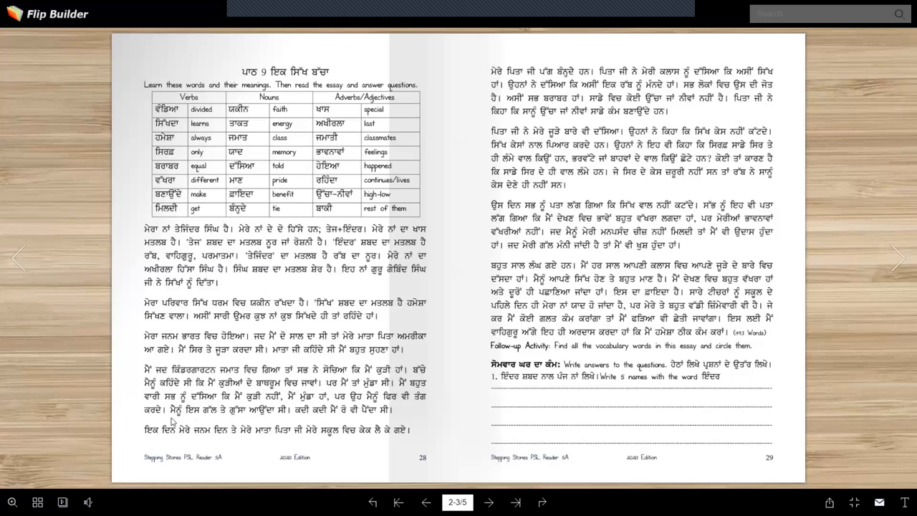
{"action": "mouse_move", "coordinate": [295, 410]}
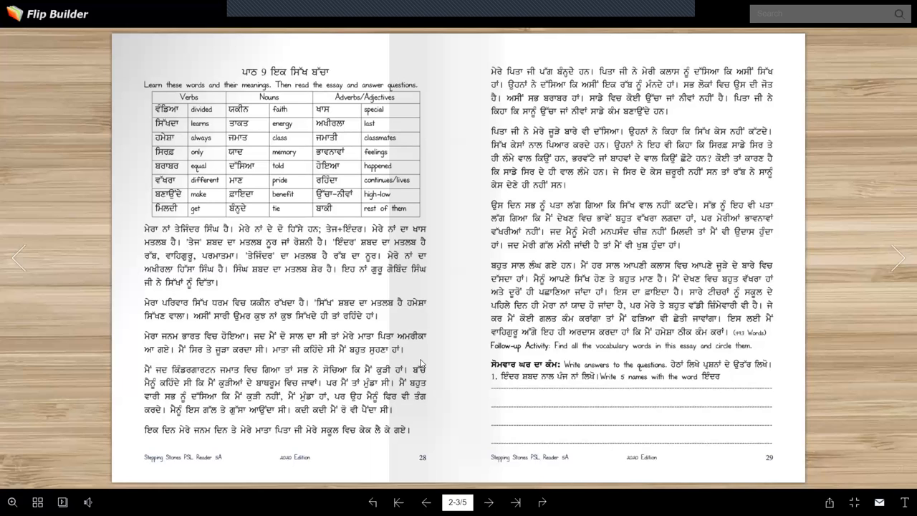
{"action": "mouse_move", "coordinate": [331, 400]}
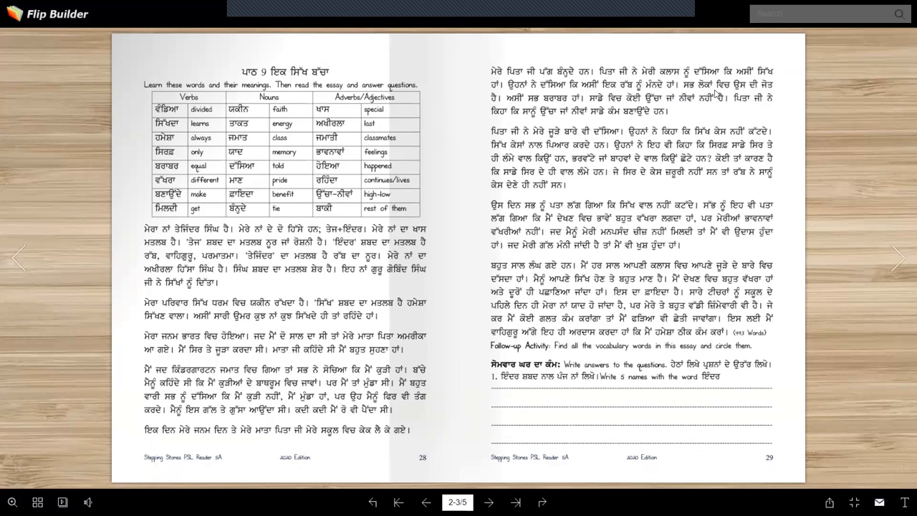
{"action": "mouse_move", "coordinate": [487, 106]}
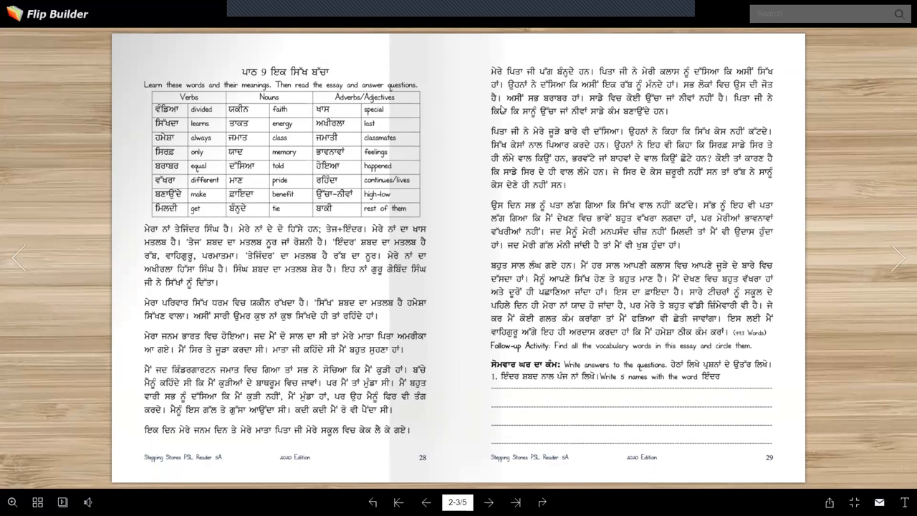
{"action": "mouse_move", "coordinate": [513, 104]}
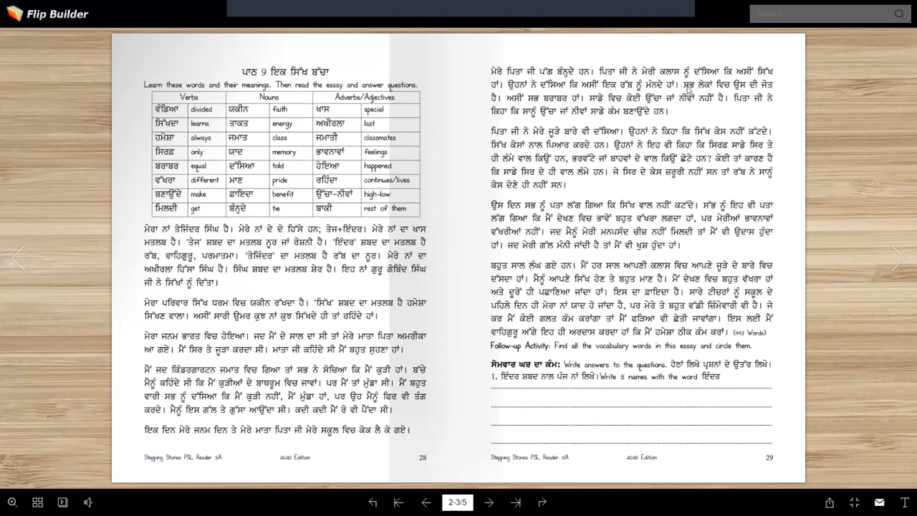
{"action": "mouse_move", "coordinate": [507, 127]}
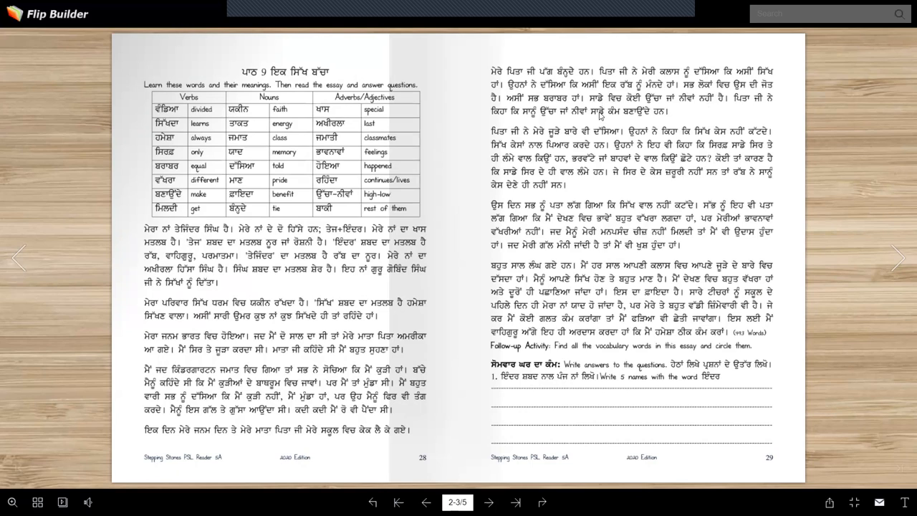
{"action": "mouse_move", "coordinate": [685, 121]}
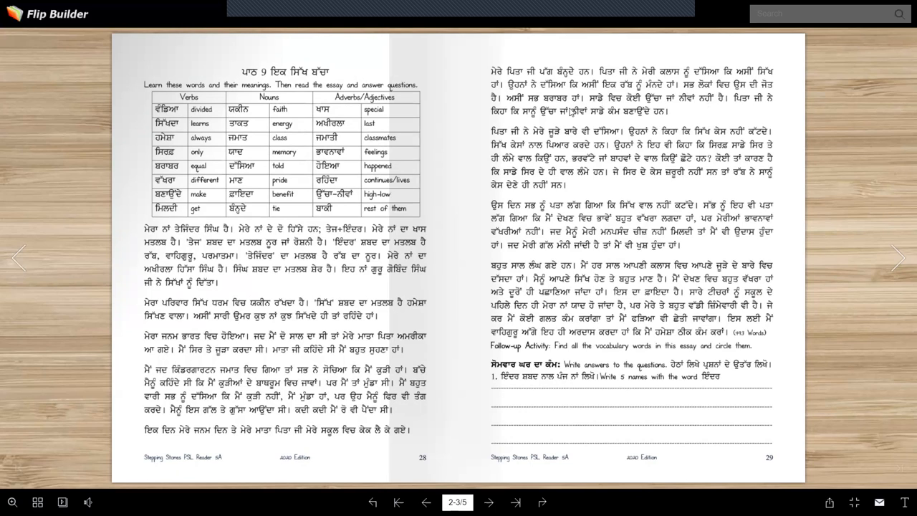
{"action": "mouse_move", "coordinate": [590, 129]}
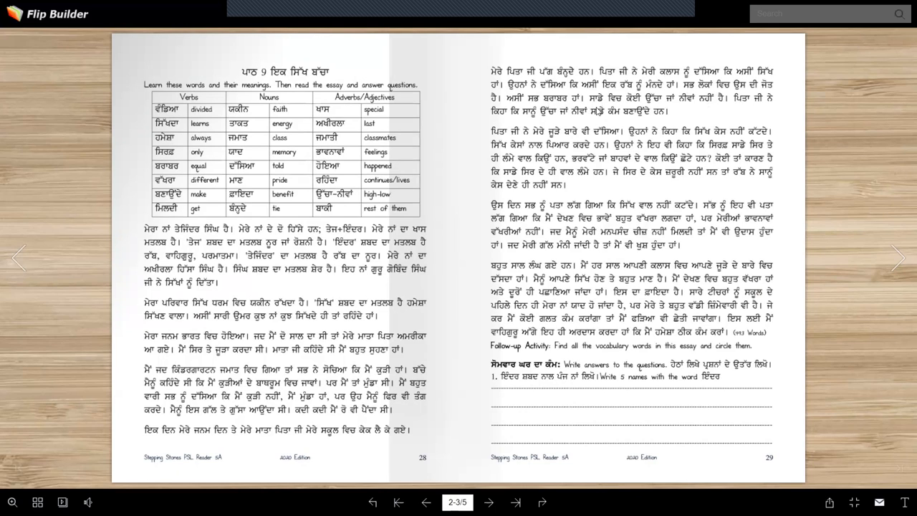
{"action": "mouse_move", "coordinate": [673, 105]}
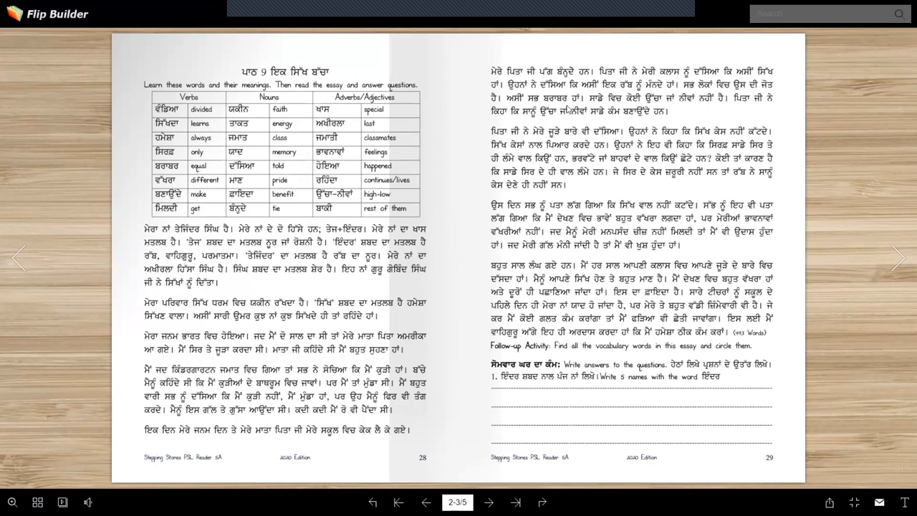
{"action": "mouse_move", "coordinate": [563, 100]}
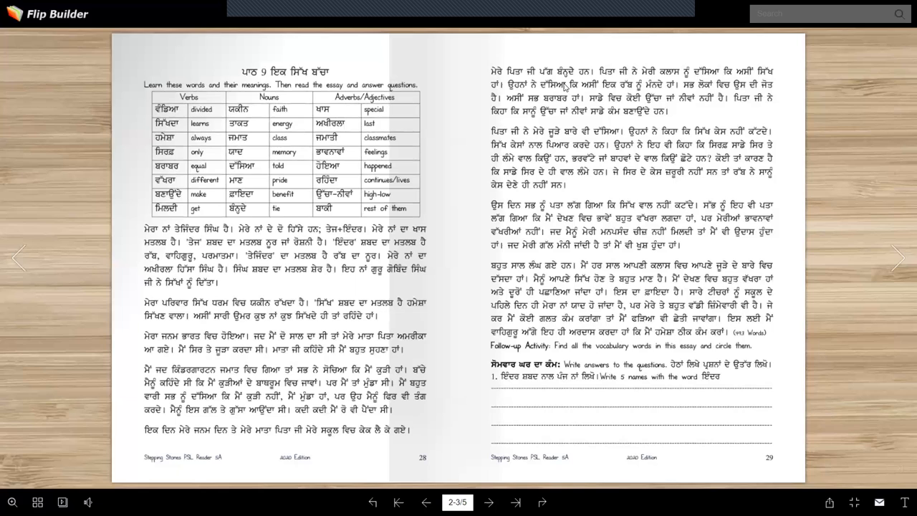
{"action": "mouse_move", "coordinate": [576, 100]}
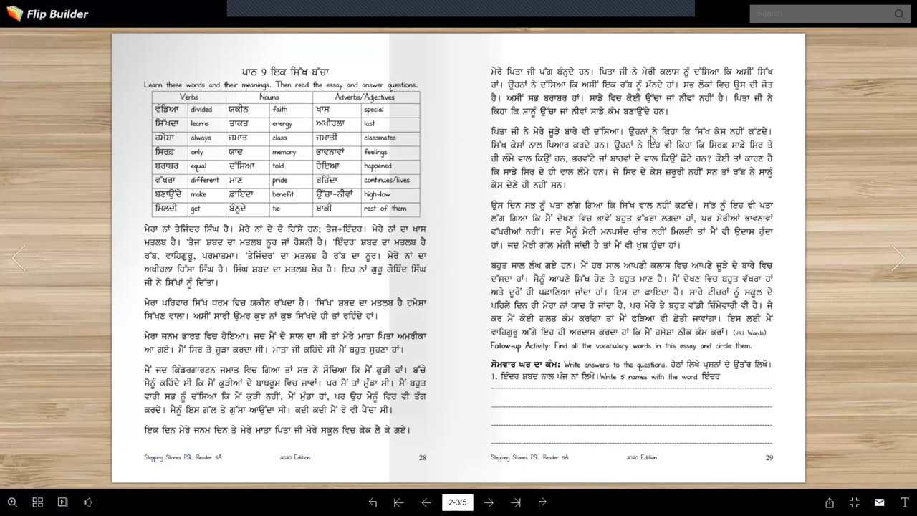
{"action": "mouse_move", "coordinate": [415, 296]}
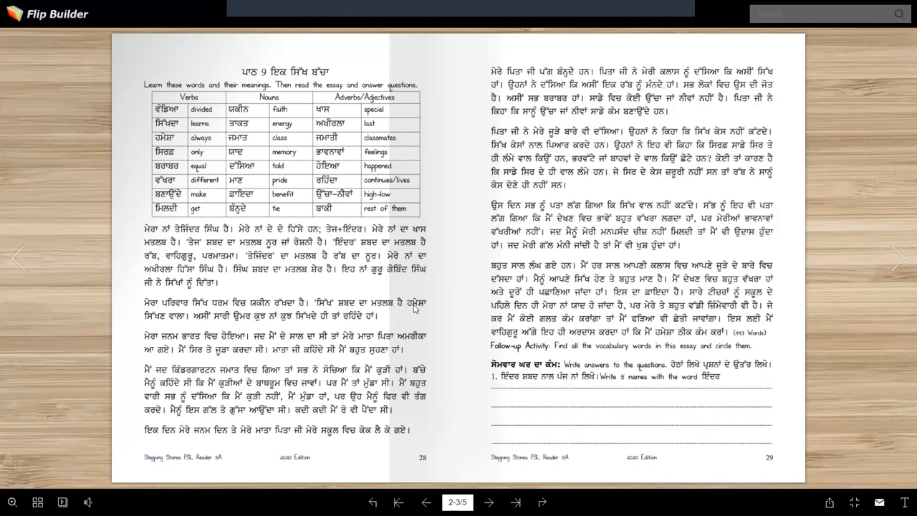
{"action": "mouse_move", "coordinate": [561, 163]}
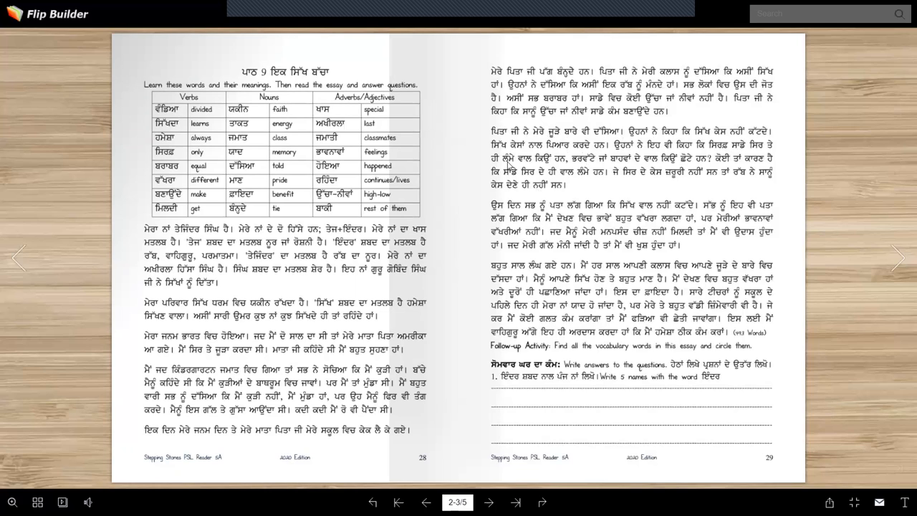
{"action": "mouse_move", "coordinate": [561, 166]}
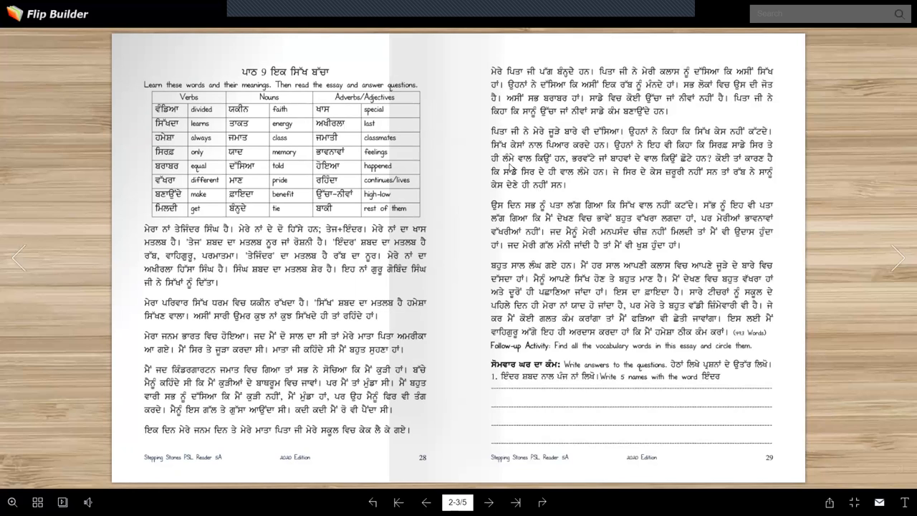
{"action": "mouse_move", "coordinate": [631, 166]}
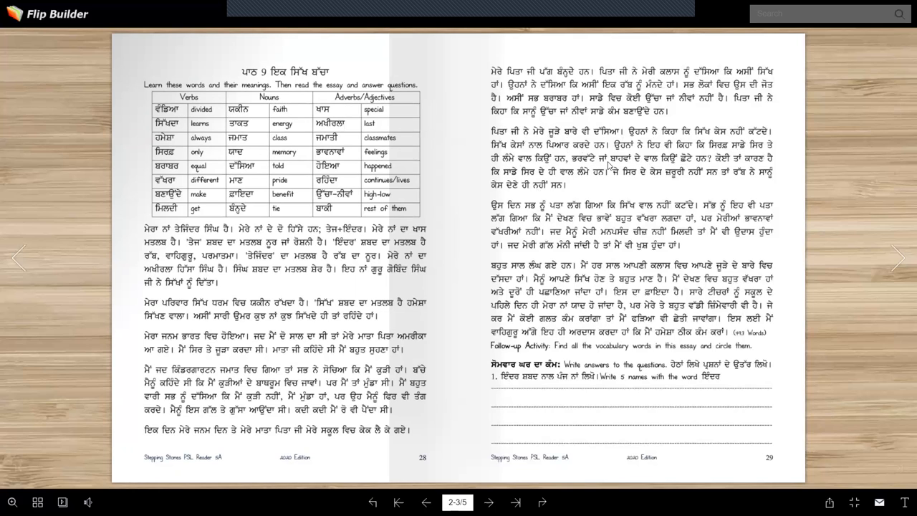
{"action": "mouse_move", "coordinate": [674, 164]}
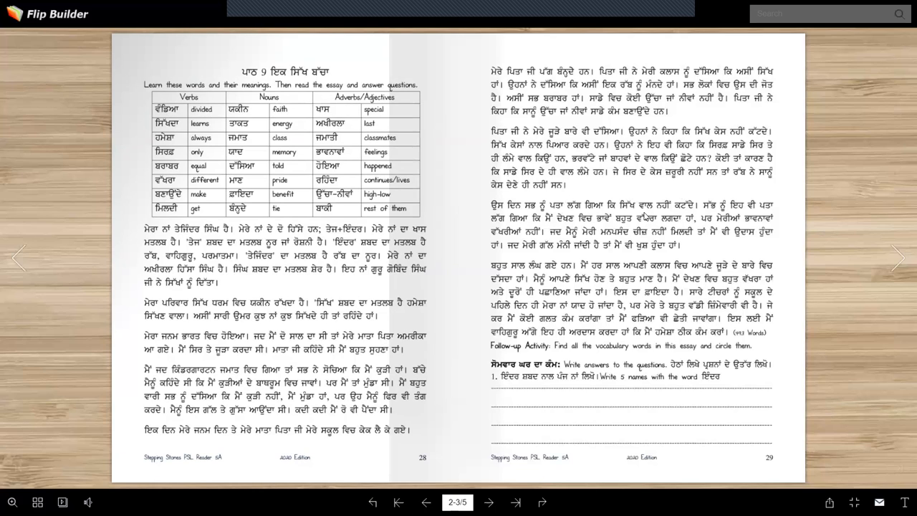
{"action": "mouse_move", "coordinate": [745, 210]}
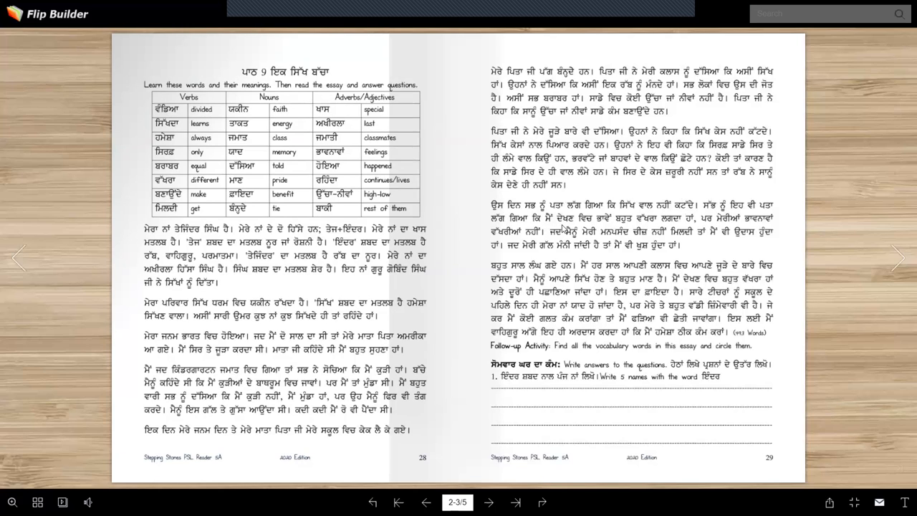
{"action": "mouse_move", "coordinate": [691, 224]}
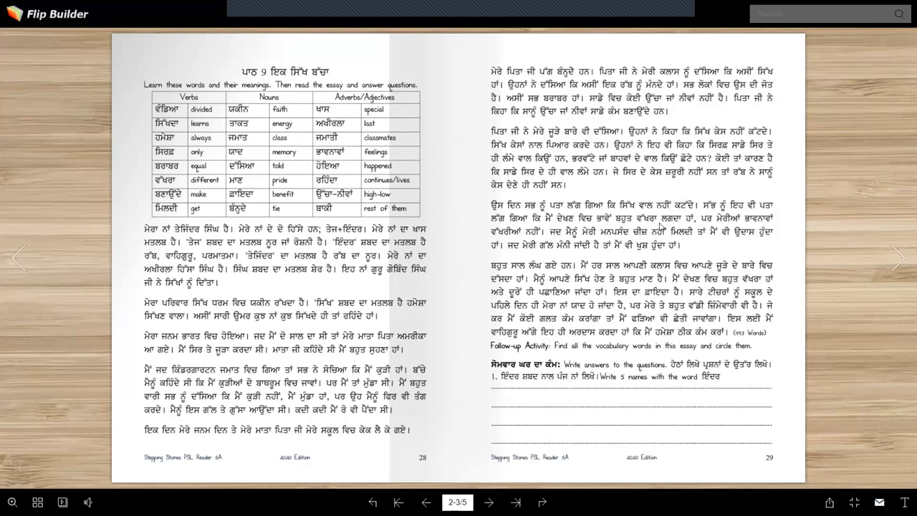
{"action": "mouse_move", "coordinate": [676, 232]}
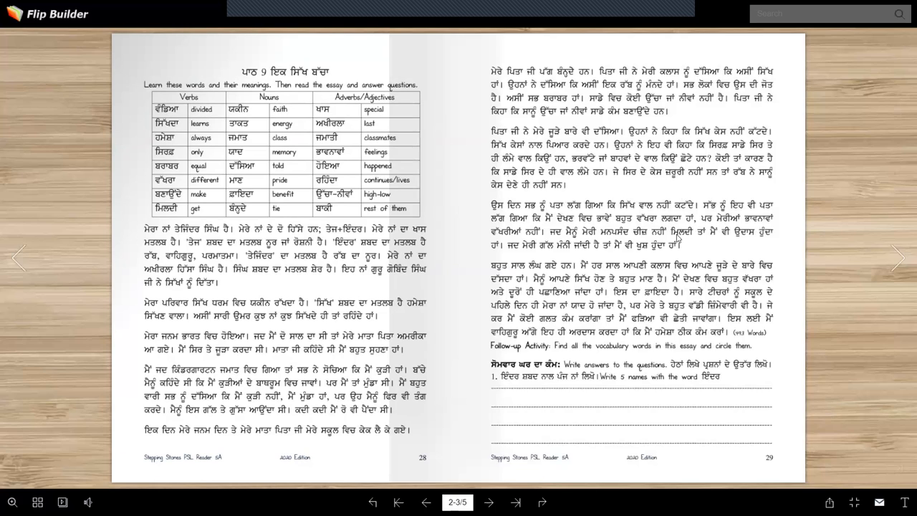
{"action": "mouse_move", "coordinate": [710, 225]}
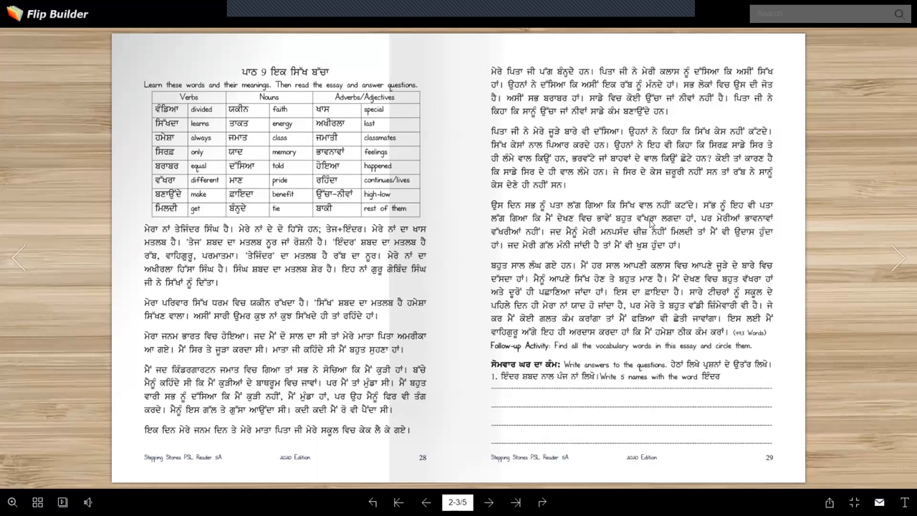
{"action": "mouse_move", "coordinate": [562, 235]}
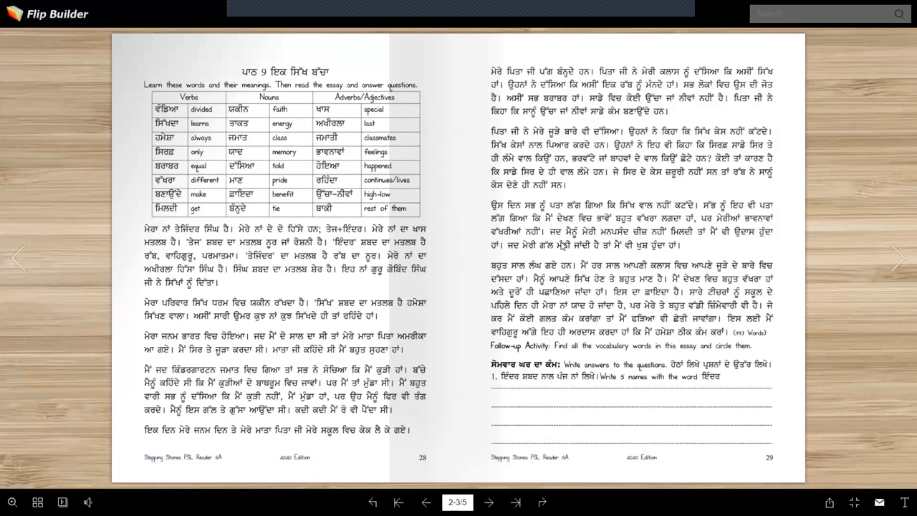
{"action": "mouse_move", "coordinate": [676, 242]}
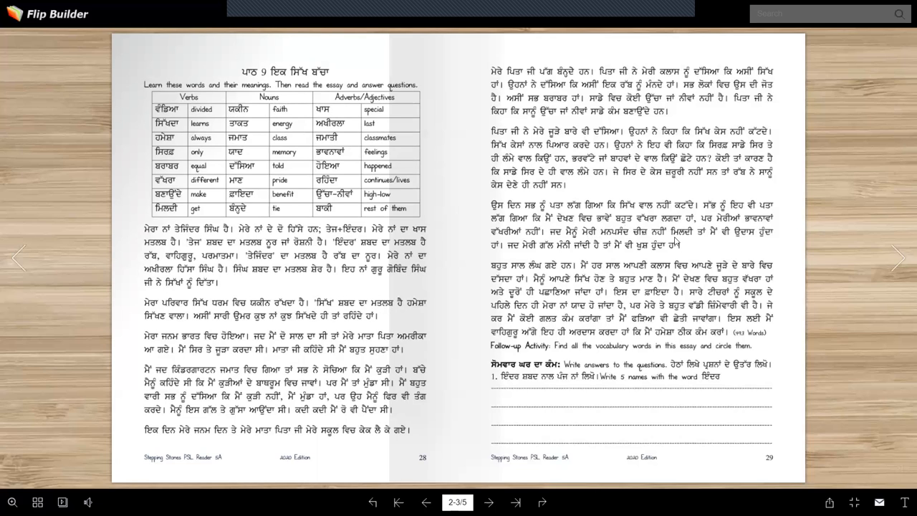
{"action": "mouse_move", "coordinate": [754, 242]}
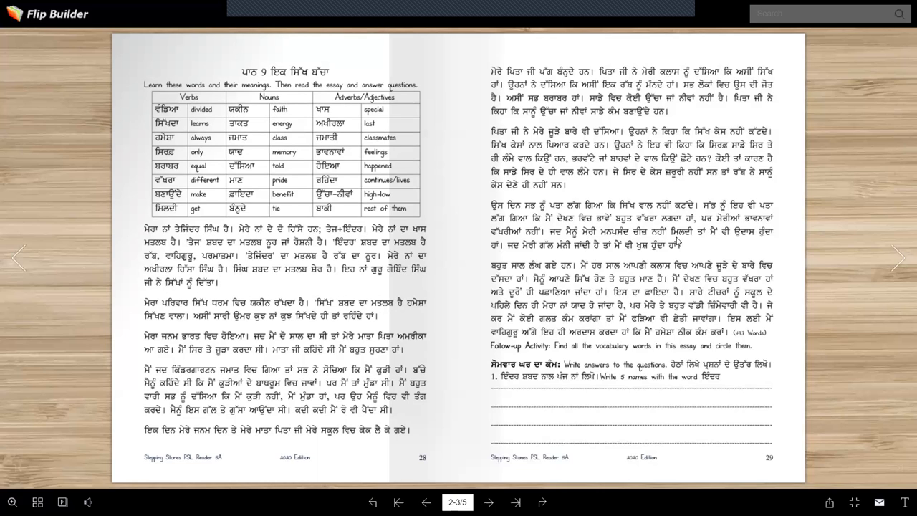
{"action": "mouse_move", "coordinate": [679, 250]}
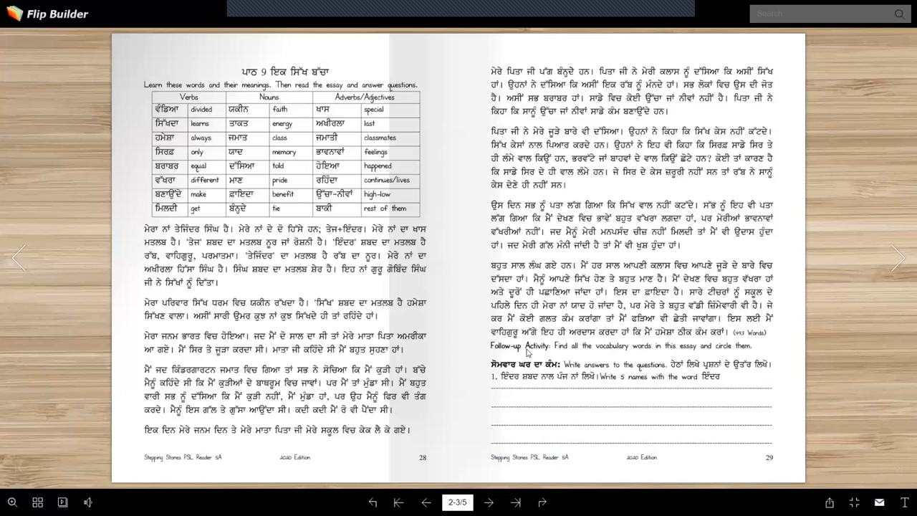
{"action": "mouse_move", "coordinate": [562, 344]}
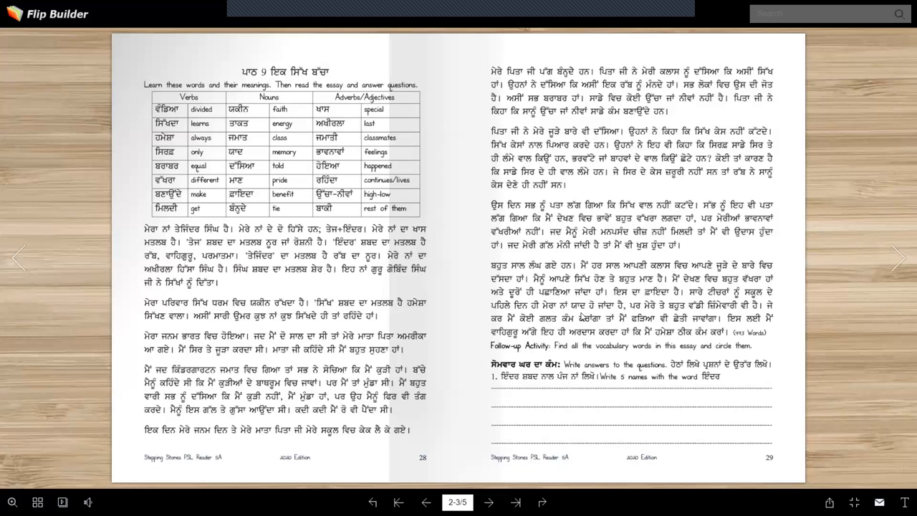
{"action": "mouse_move", "coordinate": [581, 341]}
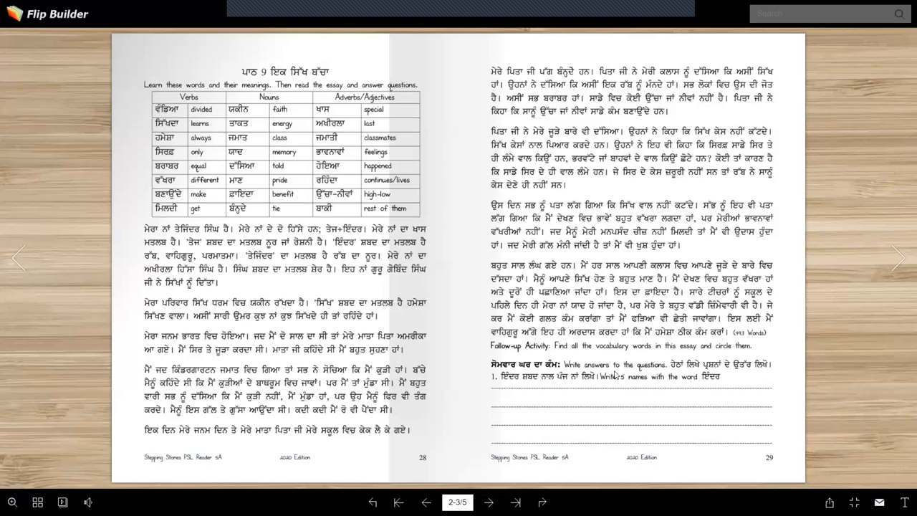
{"action": "mouse_move", "coordinate": [645, 353]}
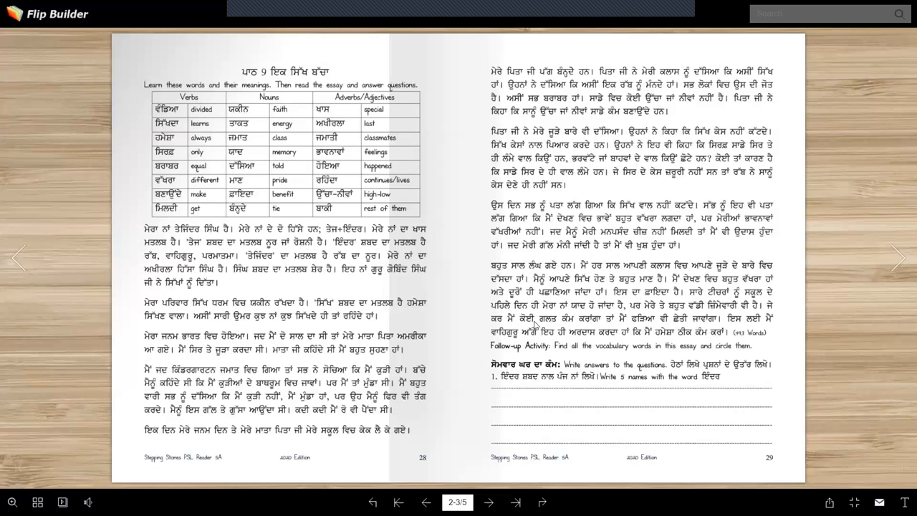
{"action": "mouse_move", "coordinate": [536, 288]}
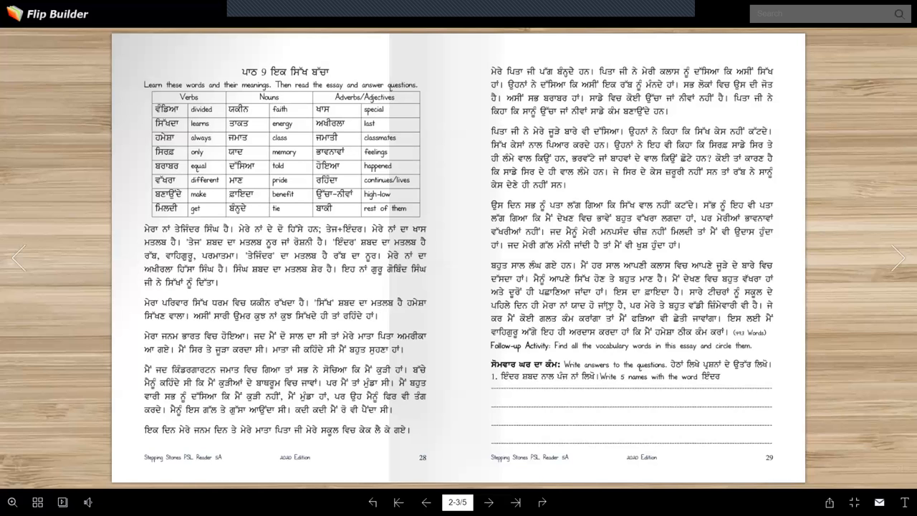
{"action": "mouse_move", "coordinate": [594, 319]}
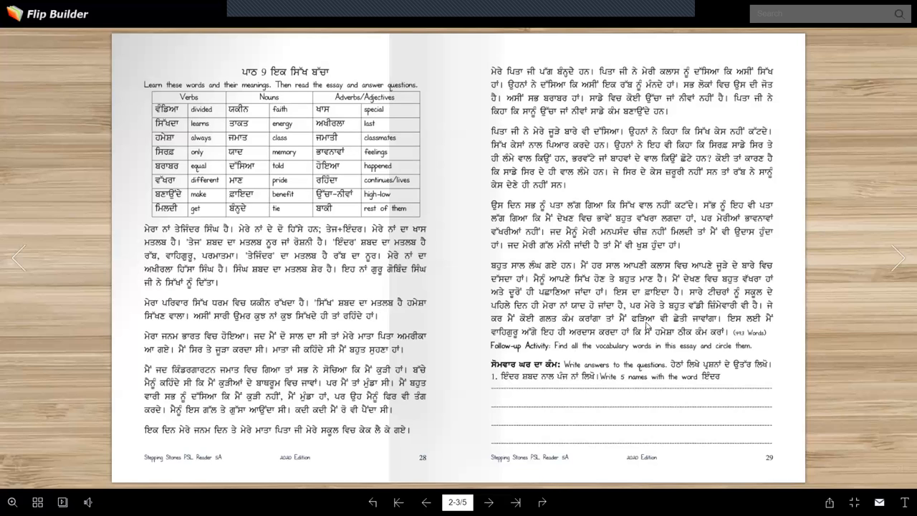
{"action": "mouse_move", "coordinate": [529, 333]}
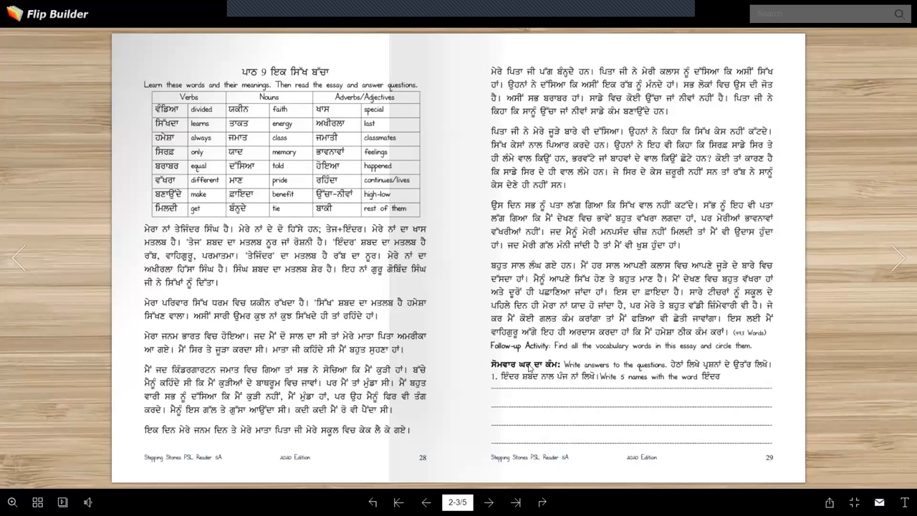
{"action": "mouse_move", "coordinate": [587, 397]}
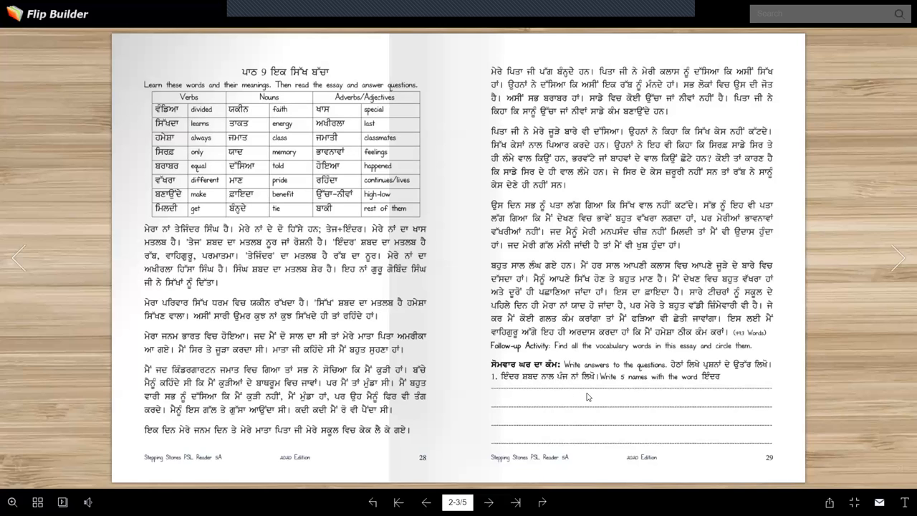
{"action": "mouse_move", "coordinate": [446, 289]}
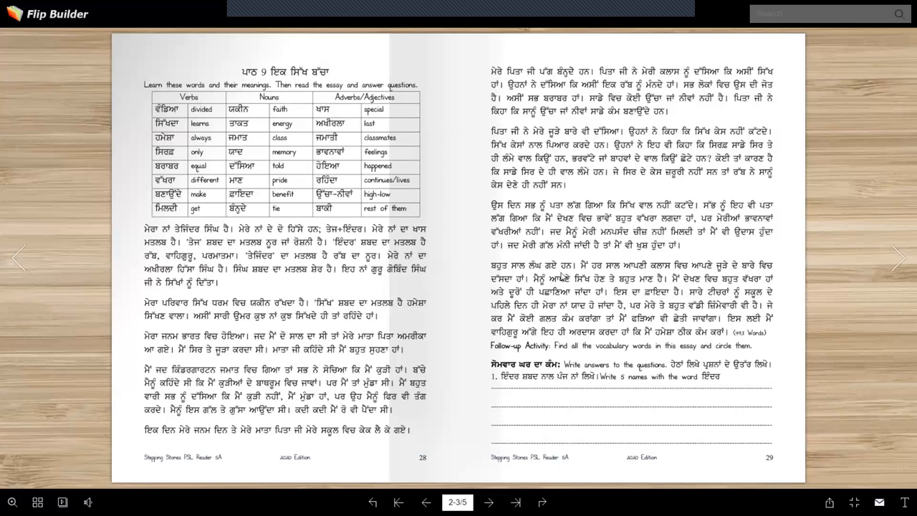
{"action": "mouse_move", "coordinate": [665, 422]}
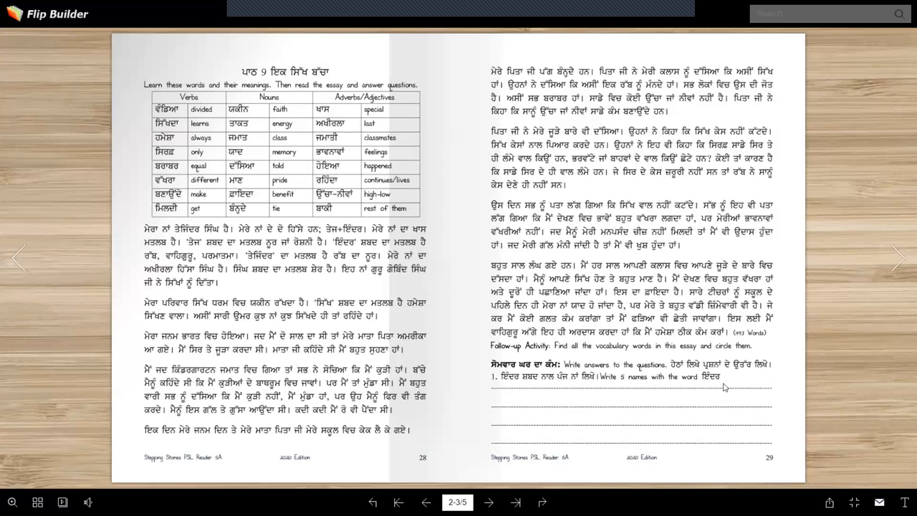
{"action": "mouse_move", "coordinate": [529, 396]}
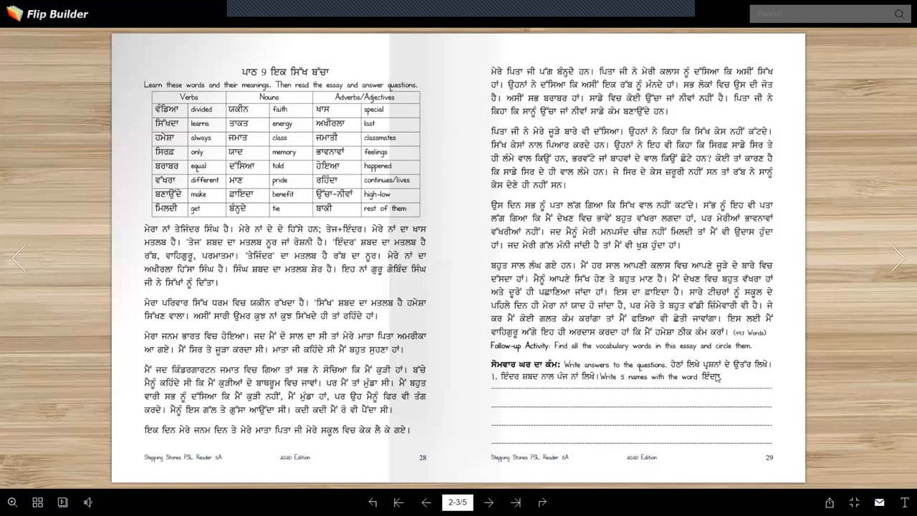
{"action": "mouse_move", "coordinate": [488, 390]}
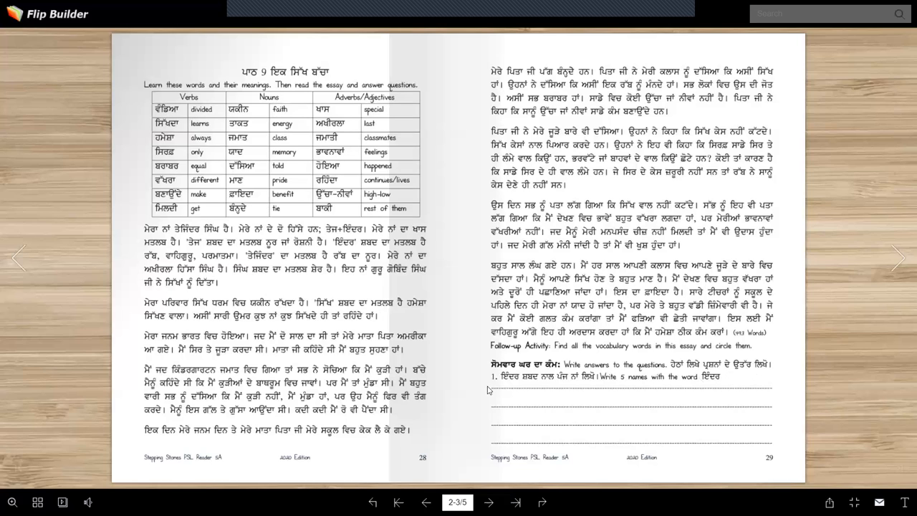
{"action": "mouse_move", "coordinate": [573, 387]}
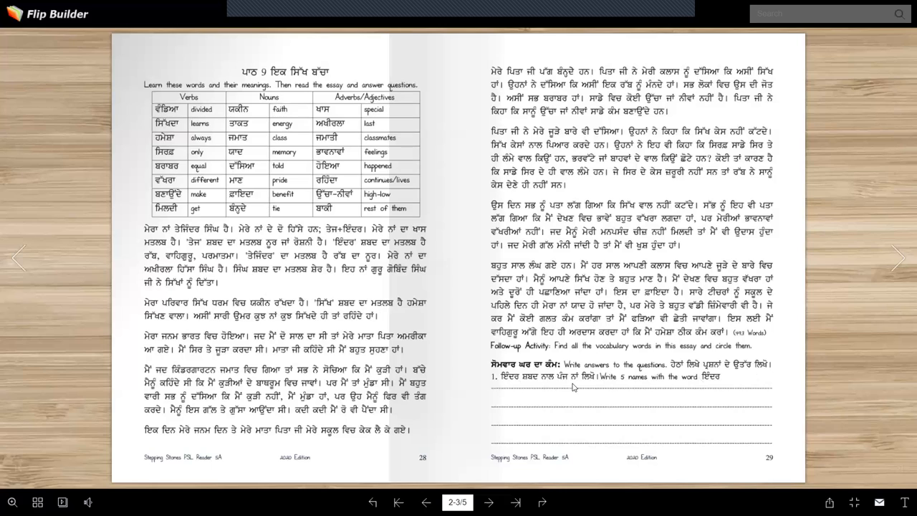
{"action": "mouse_move", "coordinate": [722, 390]}
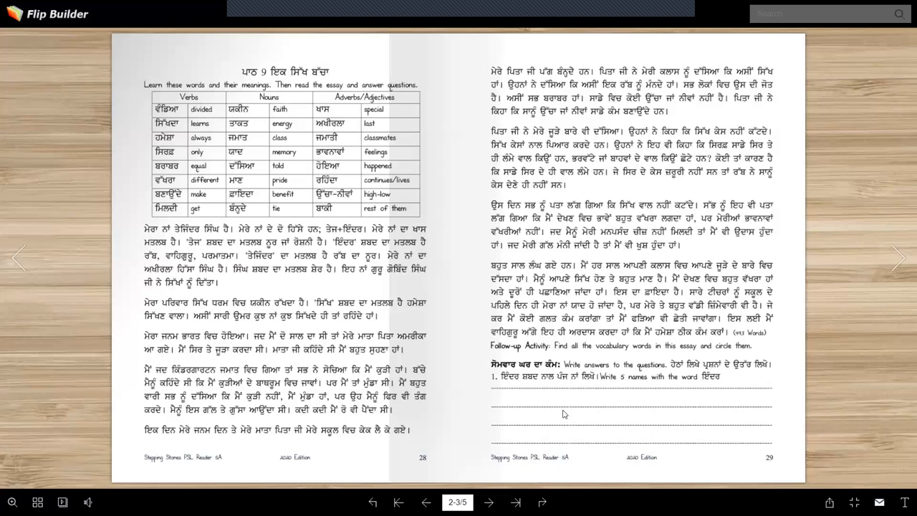
{"action": "mouse_move", "coordinate": [565, 404]}
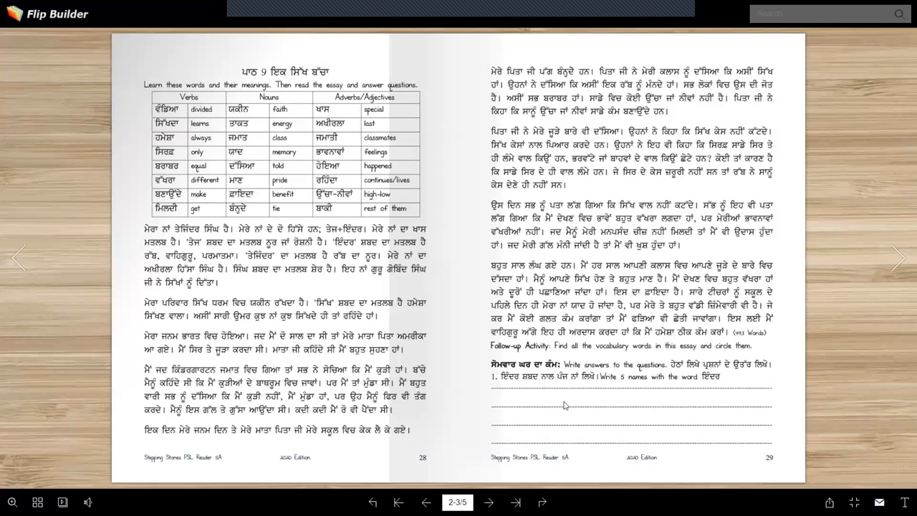
{"action": "mouse_move", "coordinate": [565, 404]}
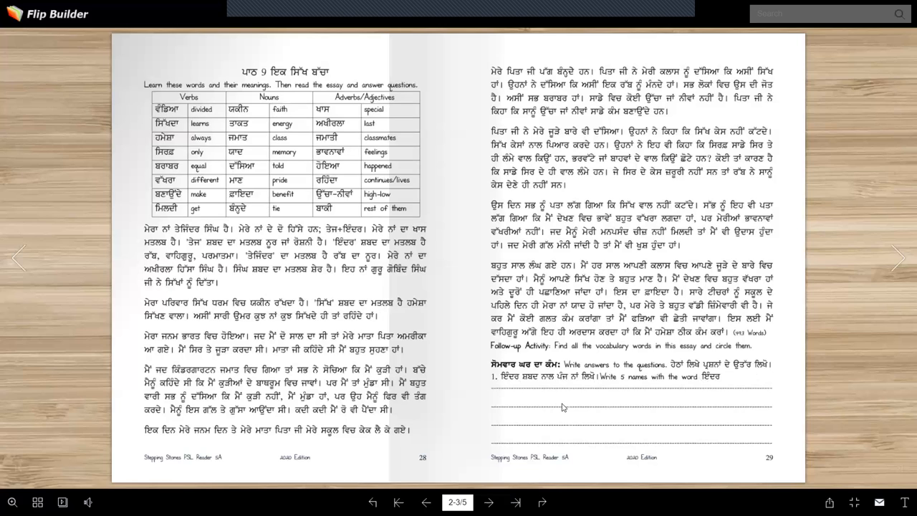
{"action": "mouse_move", "coordinate": [525, 389]}
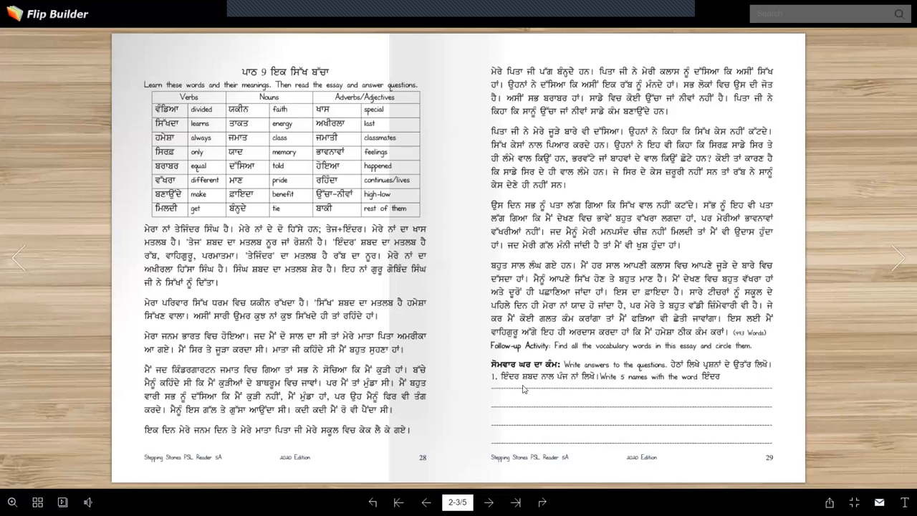
{"action": "mouse_move", "coordinate": [579, 416]}
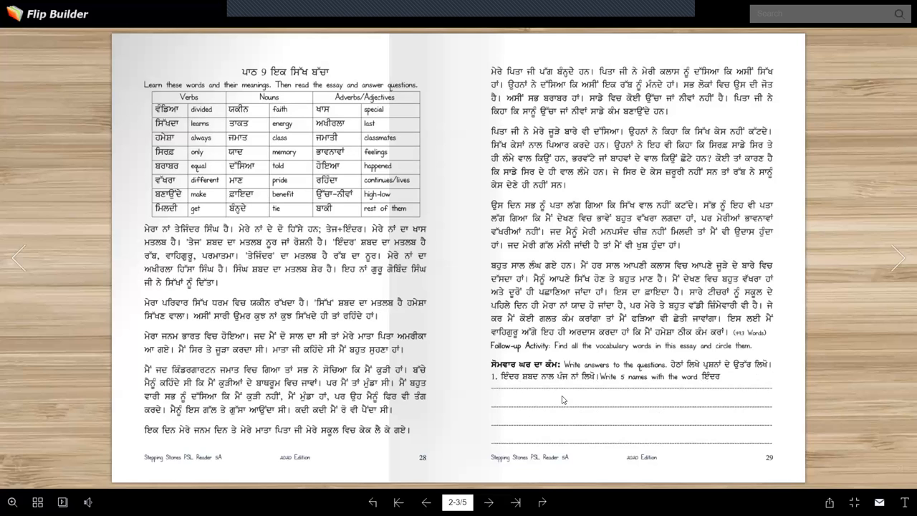
{"action": "mouse_move", "coordinate": [595, 389]}
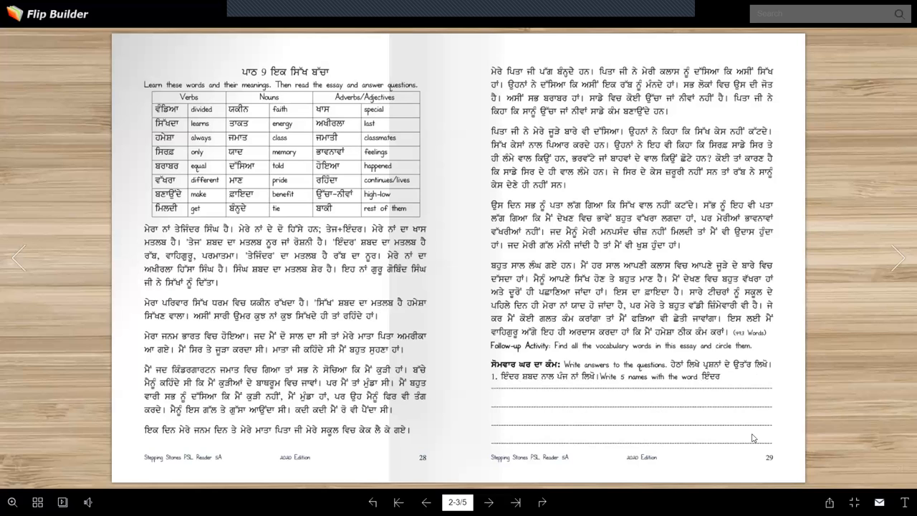
{"action": "mouse_move", "coordinate": [782, 464]}
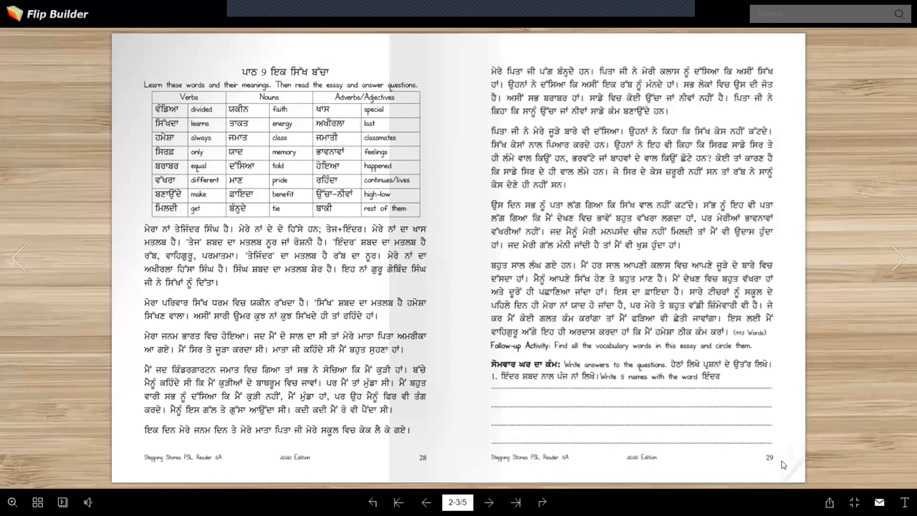
{"action": "mouse_move", "coordinate": [513, 488]}
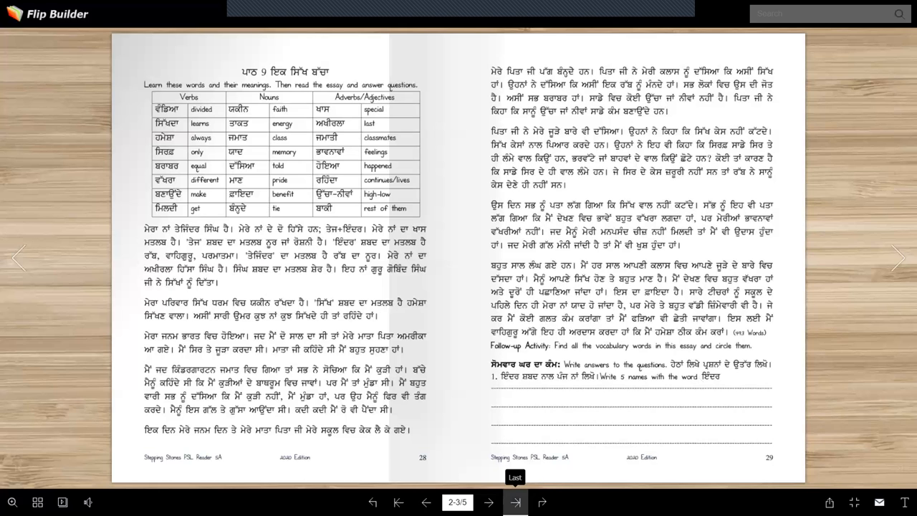
{"action": "left_click", "coordinate": [515, 487]}
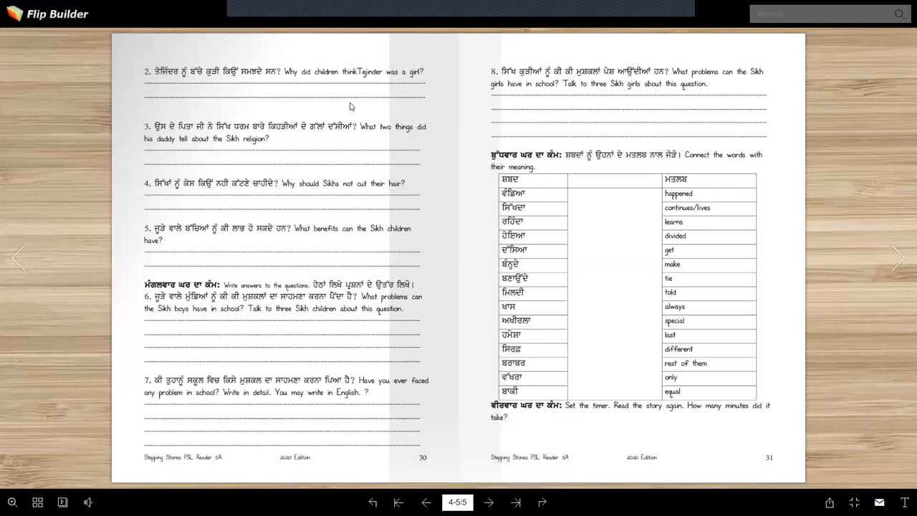
{"action": "mouse_move", "coordinate": [307, 108]}
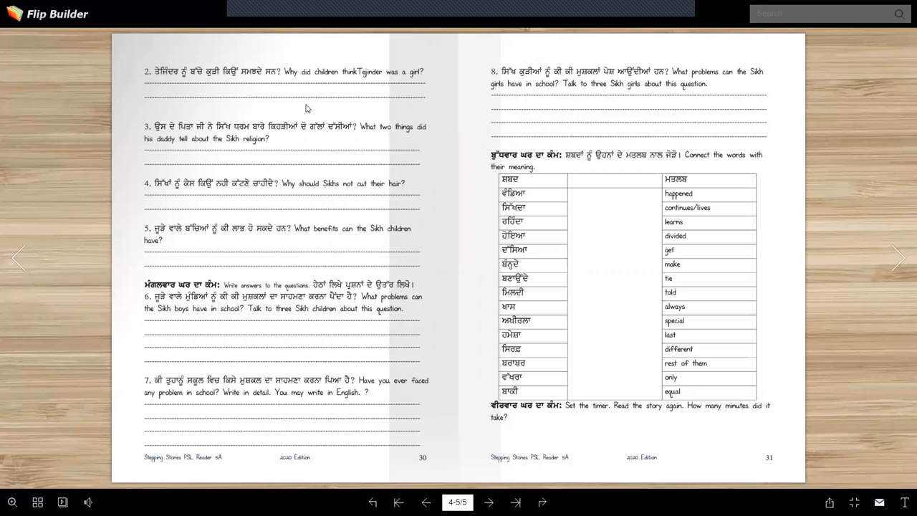
{"action": "mouse_move", "coordinate": [236, 116]}
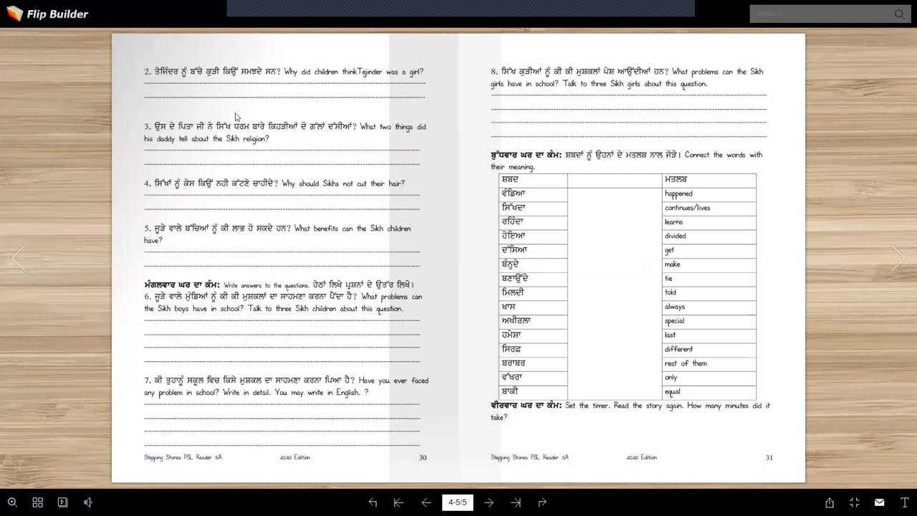
{"action": "mouse_move", "coordinate": [213, 135]}
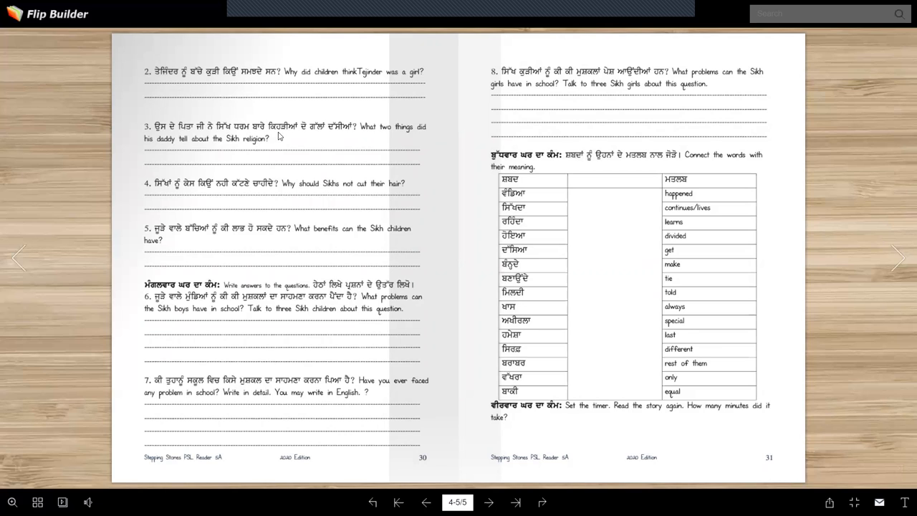
{"action": "mouse_move", "coordinate": [305, 163]}
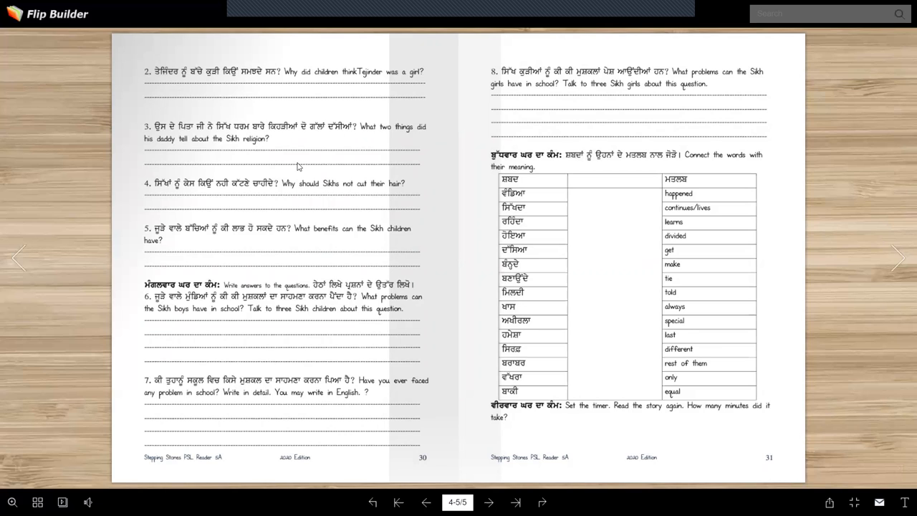
{"action": "mouse_move", "coordinate": [284, 155]}
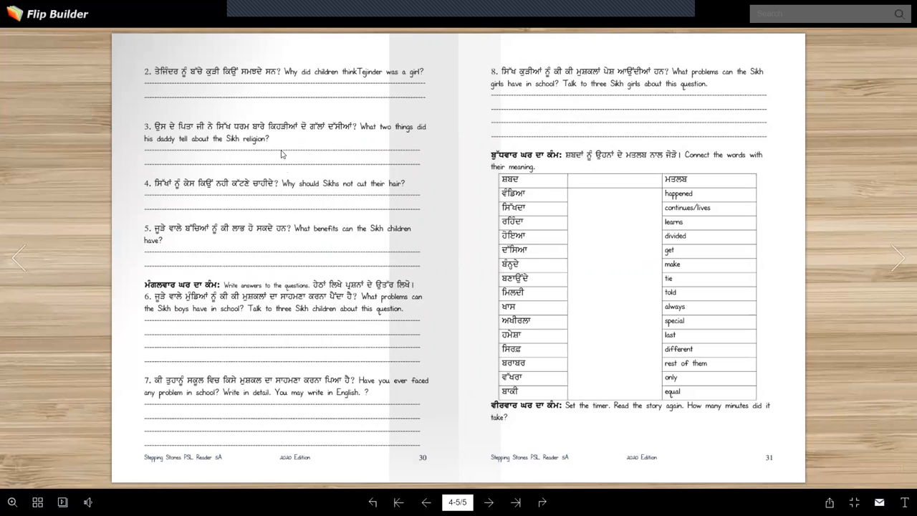
{"action": "mouse_move", "coordinate": [291, 166]}
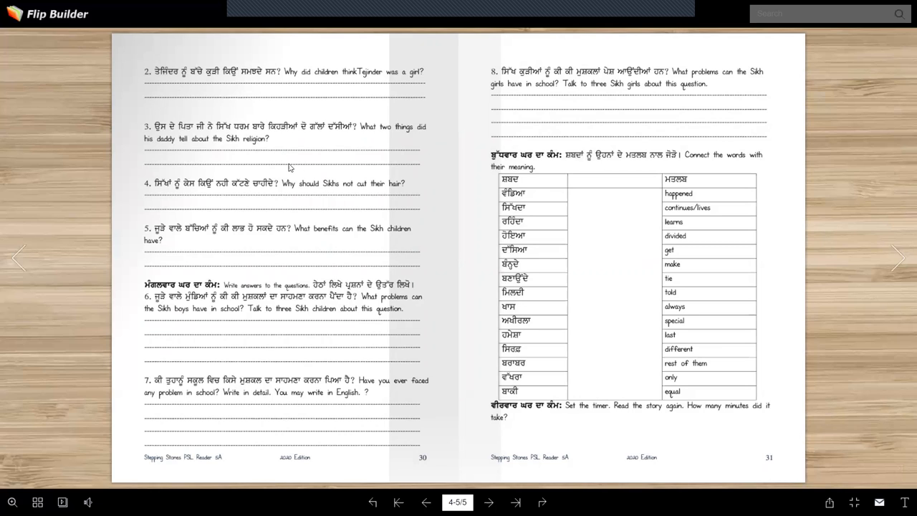
{"action": "mouse_move", "coordinate": [253, 172]}
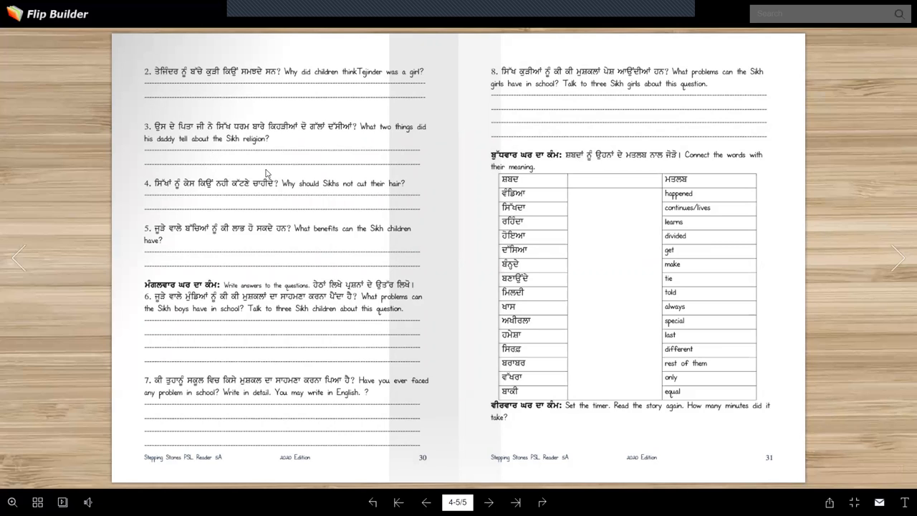
{"action": "mouse_move", "coordinate": [283, 169]}
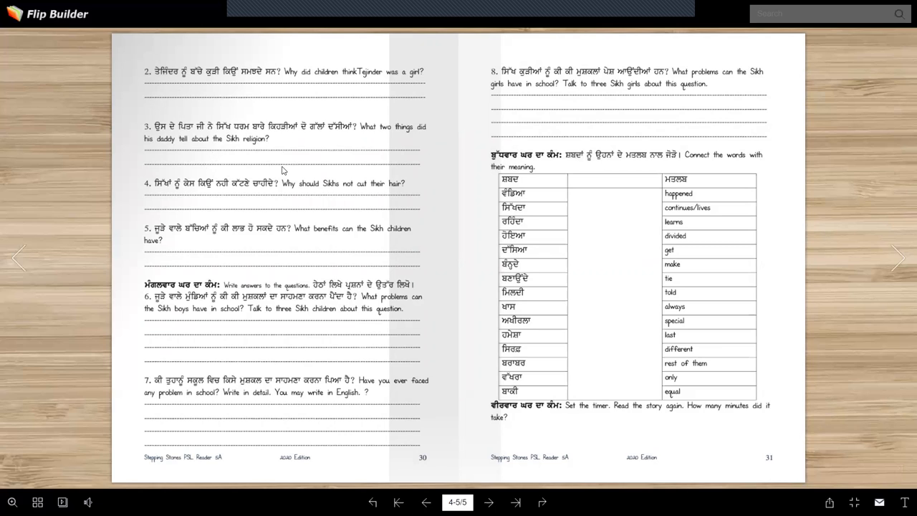
{"action": "mouse_move", "coordinate": [319, 161]}
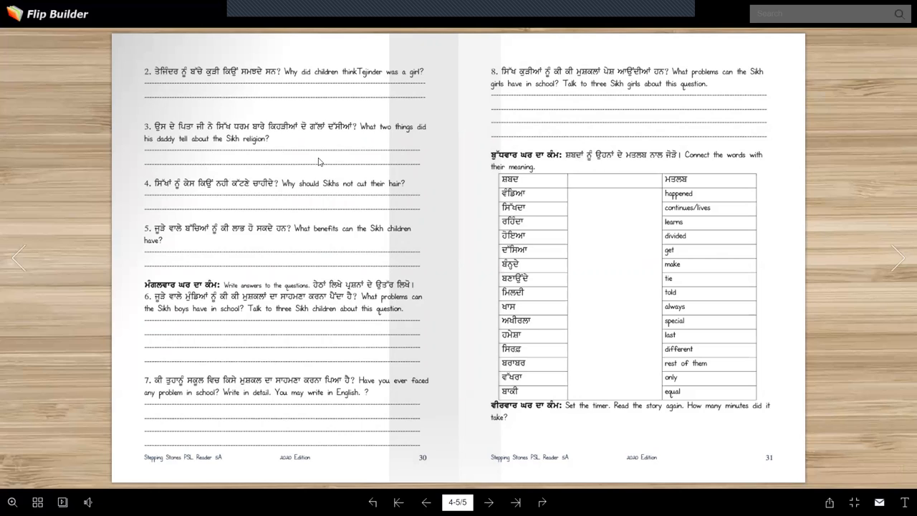
{"action": "mouse_move", "coordinate": [287, 170]}
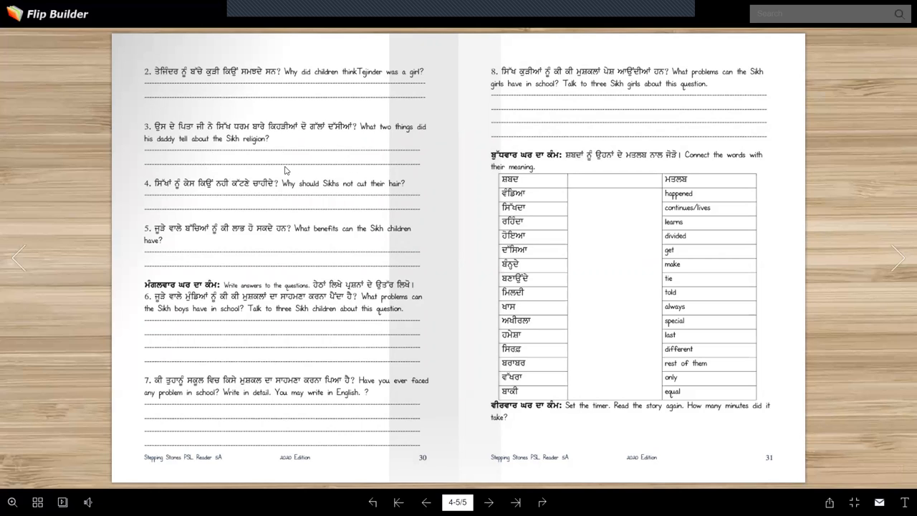
{"action": "mouse_move", "coordinate": [237, 217]}
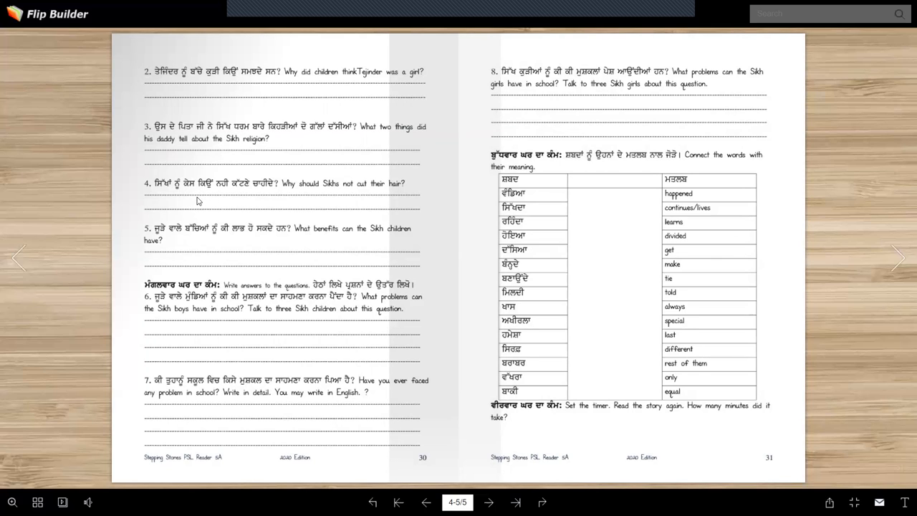
{"action": "mouse_move", "coordinate": [319, 215]}
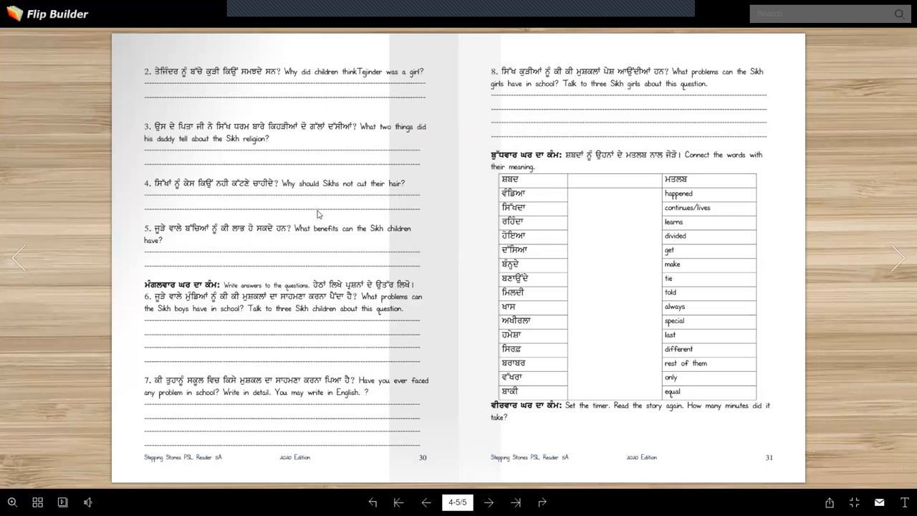
{"action": "mouse_move", "coordinate": [208, 228]}
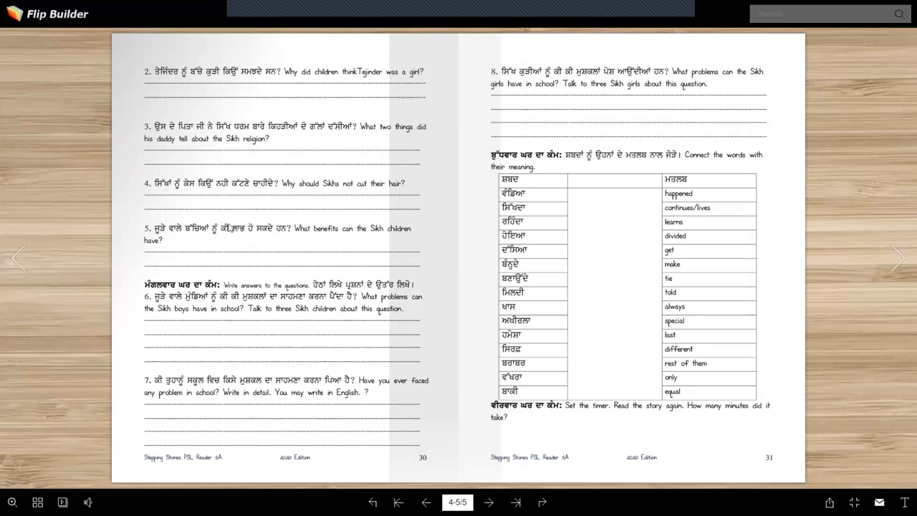
{"action": "mouse_move", "coordinate": [215, 241]}
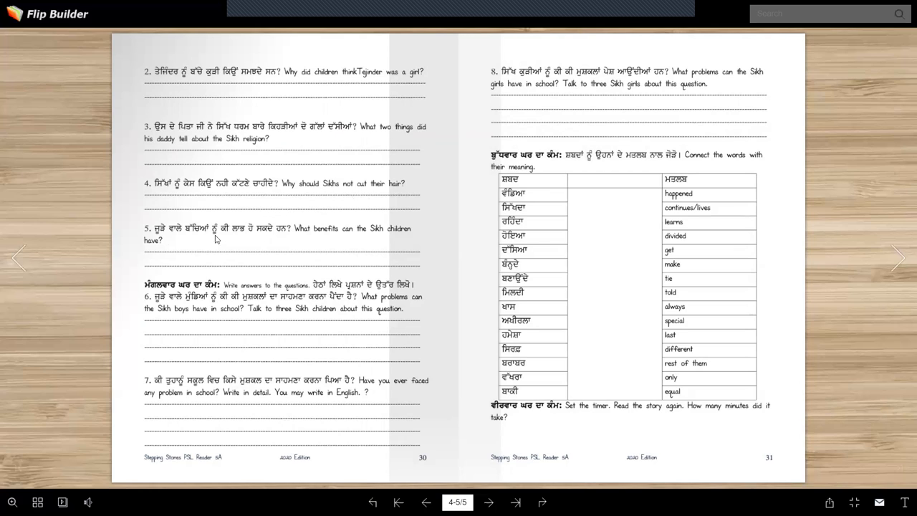
{"action": "mouse_move", "coordinate": [244, 242]}
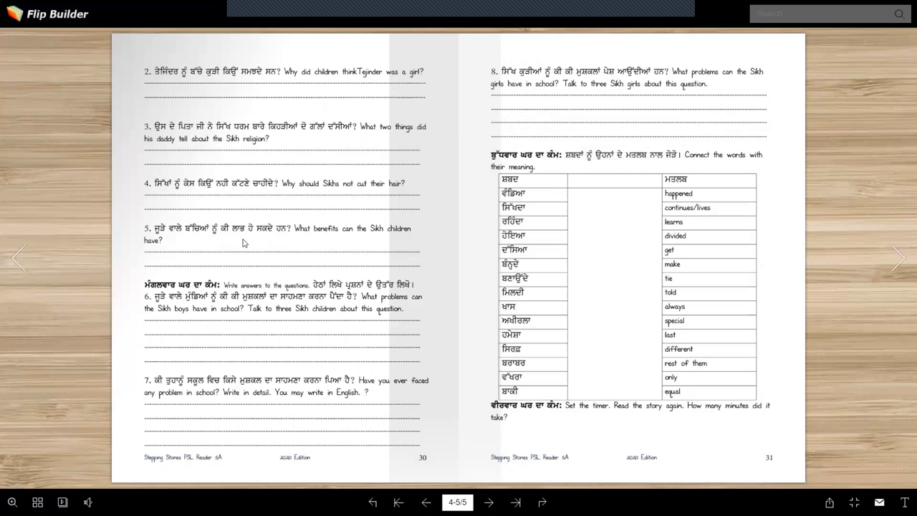
{"action": "mouse_move", "coordinate": [336, 255]}
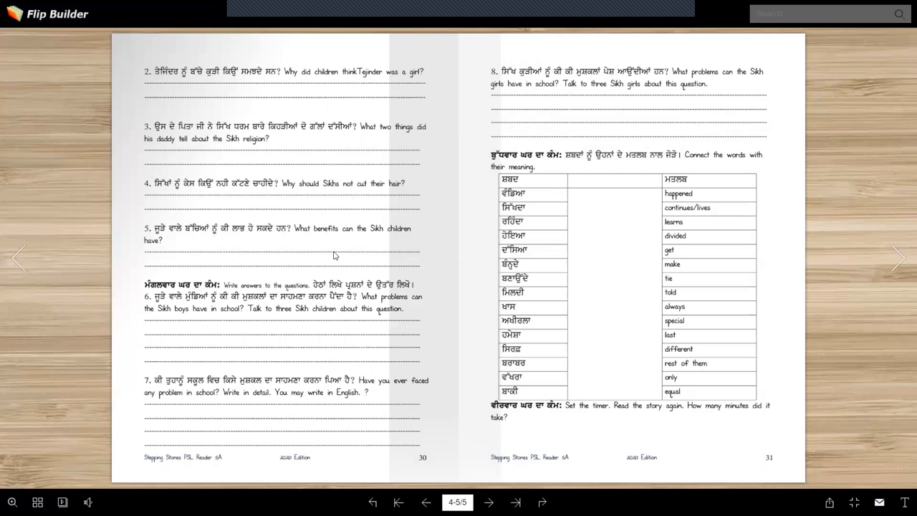
{"action": "mouse_move", "coordinate": [279, 250]}
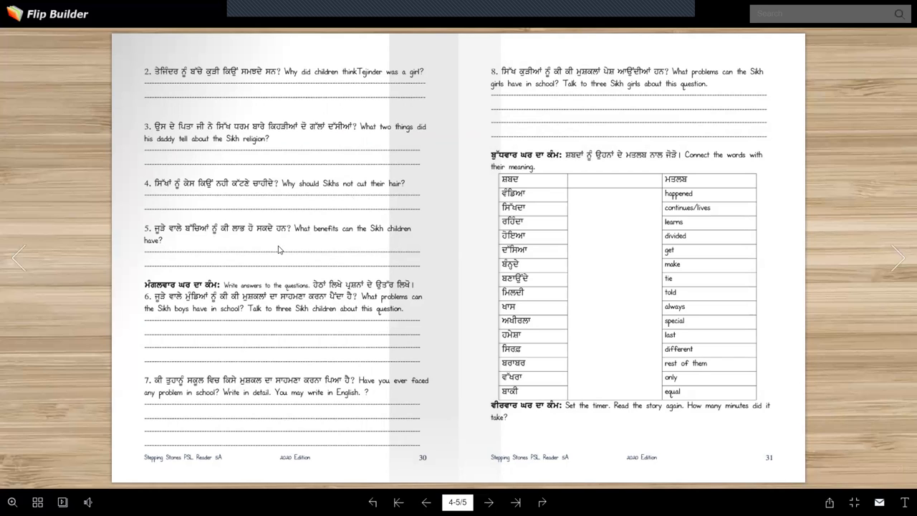
{"action": "mouse_move", "coordinate": [295, 249]}
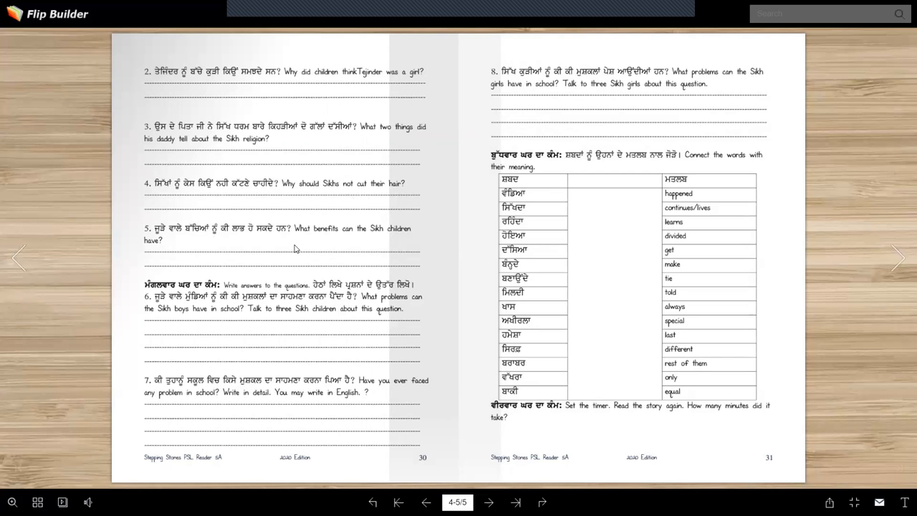
{"action": "mouse_move", "coordinate": [251, 269]}
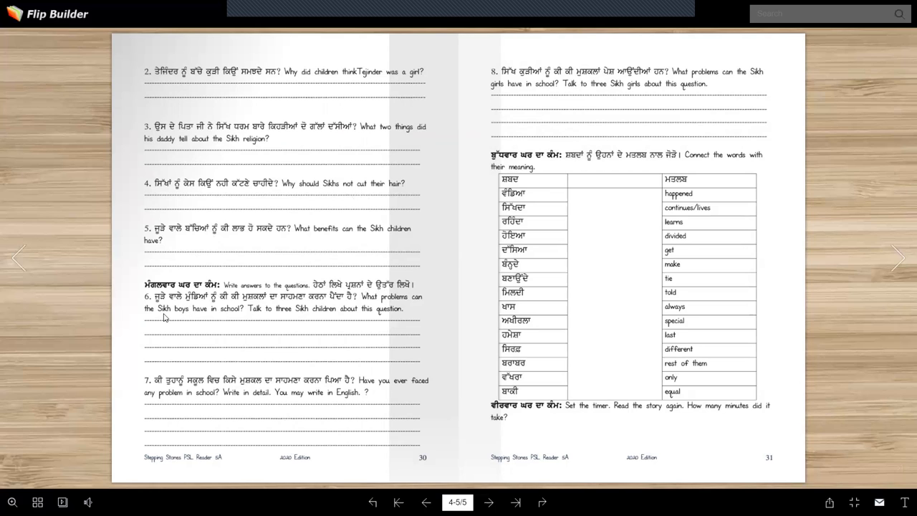
{"action": "mouse_move", "coordinate": [318, 308]}
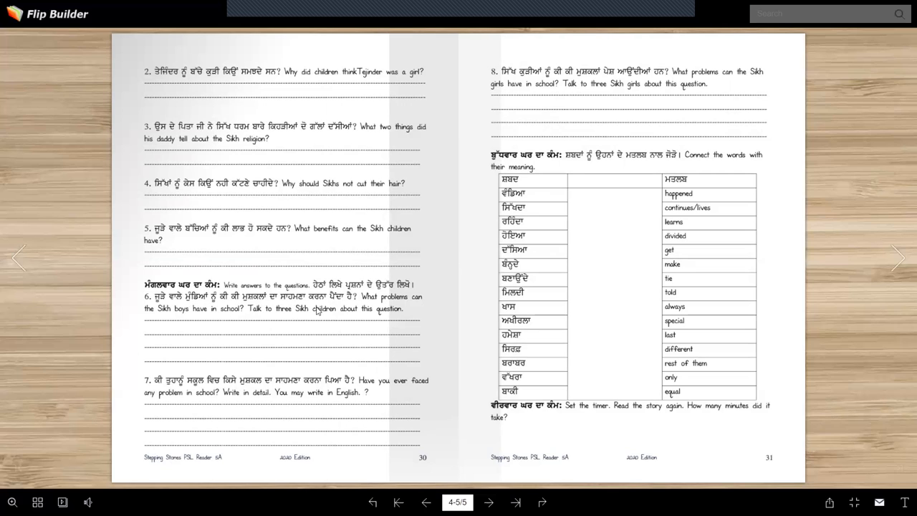
{"action": "mouse_move", "coordinate": [284, 362]}
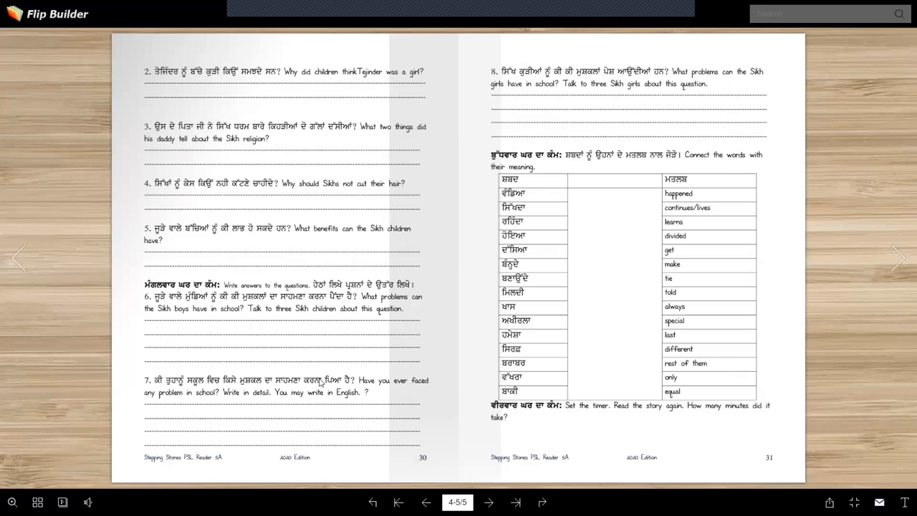
{"action": "mouse_move", "coordinate": [196, 315]}
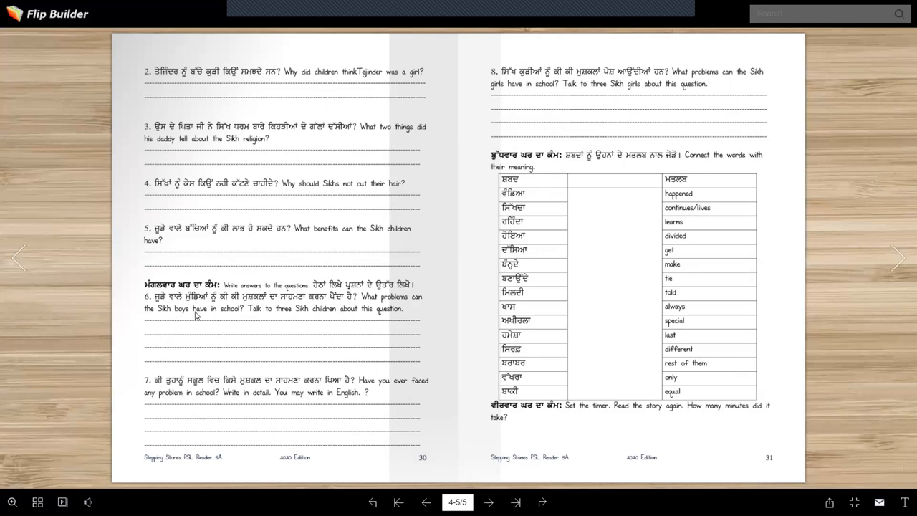
{"action": "mouse_move", "coordinate": [225, 340]}
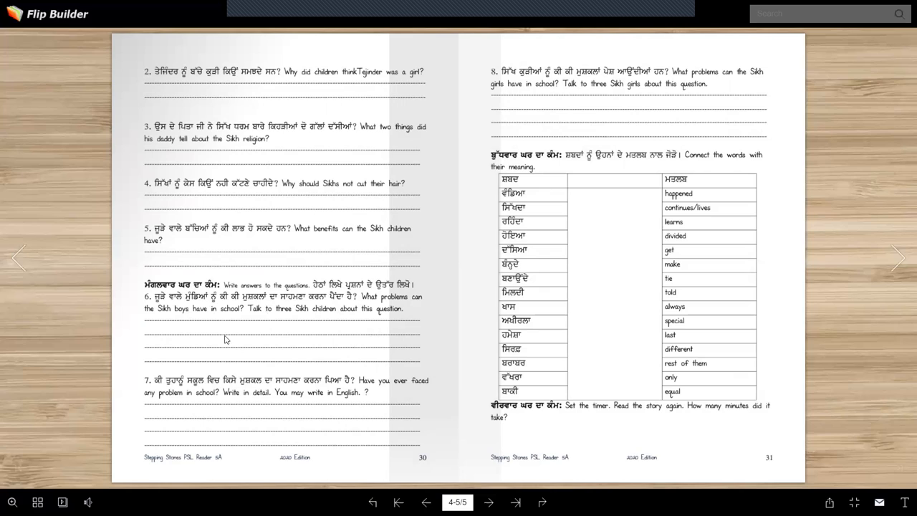
{"action": "mouse_move", "coordinate": [218, 324]}
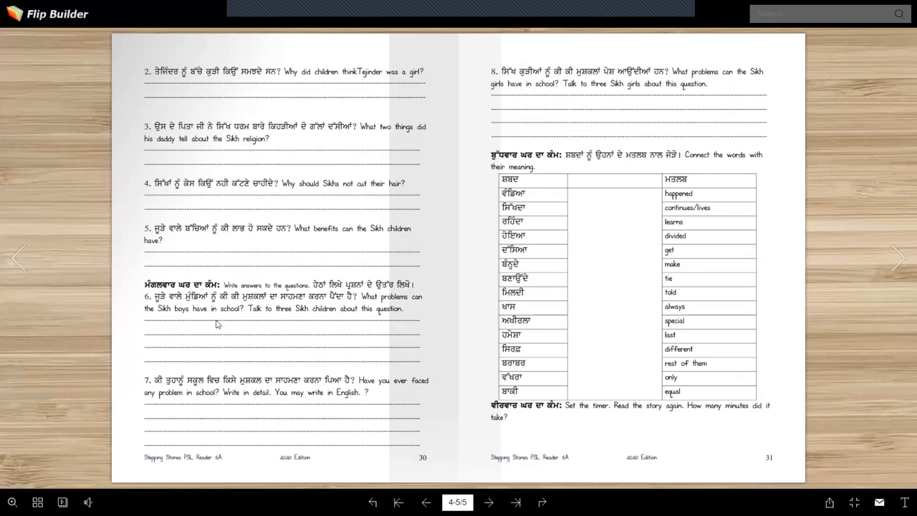
{"action": "mouse_move", "coordinate": [301, 336]}
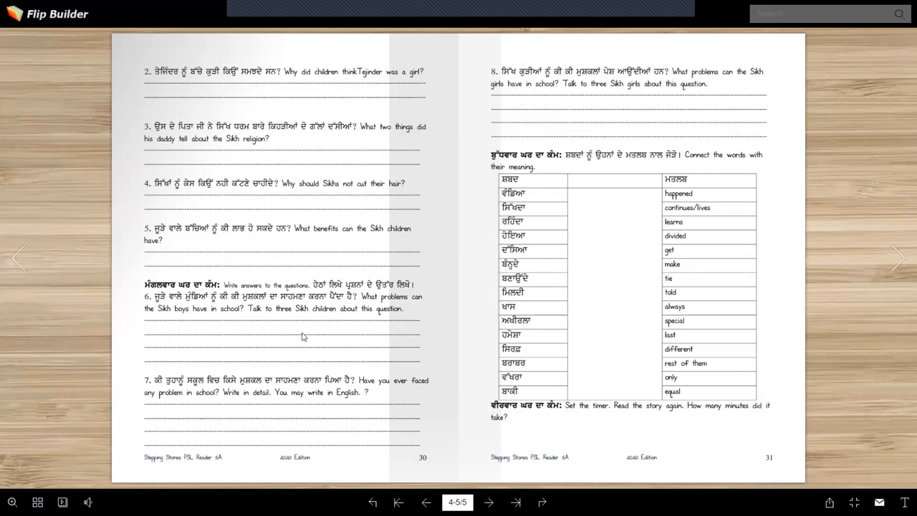
{"action": "mouse_move", "coordinate": [192, 410]}
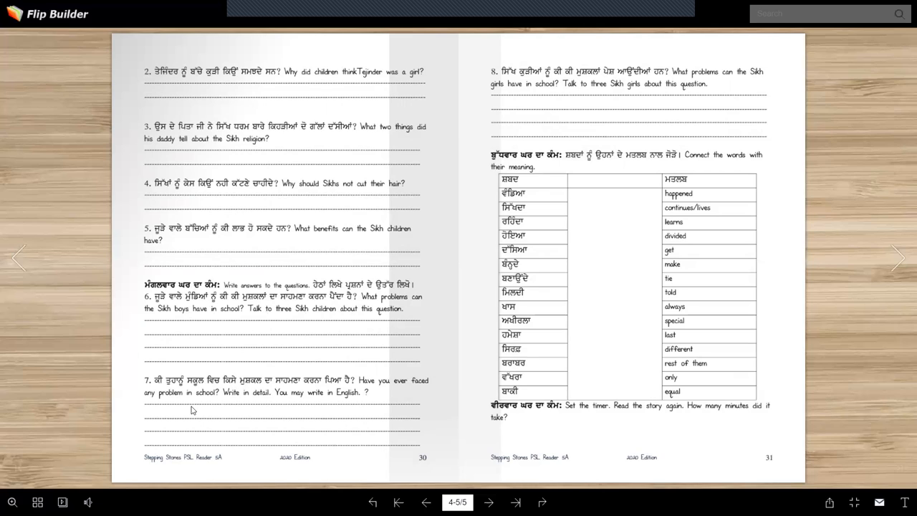
{"action": "mouse_move", "coordinate": [275, 390]}
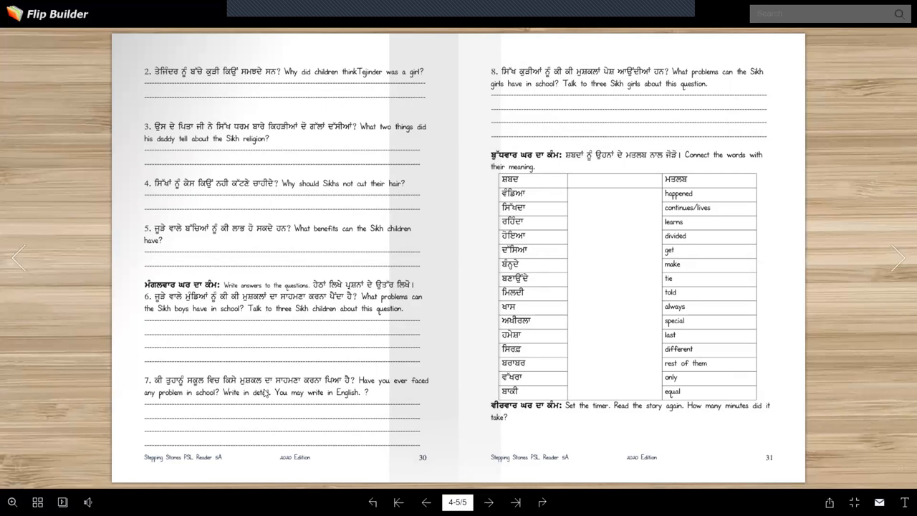
{"action": "mouse_move", "coordinate": [360, 398]}
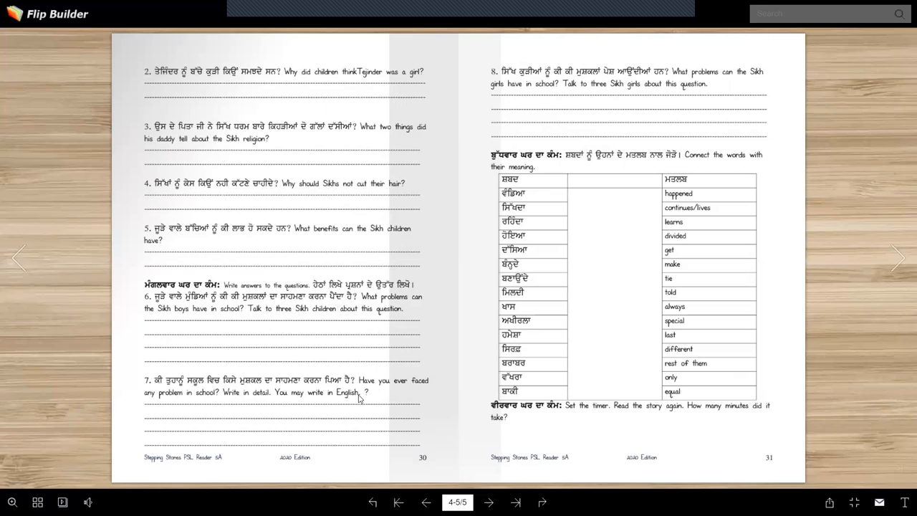
{"action": "mouse_move", "coordinate": [294, 419]}
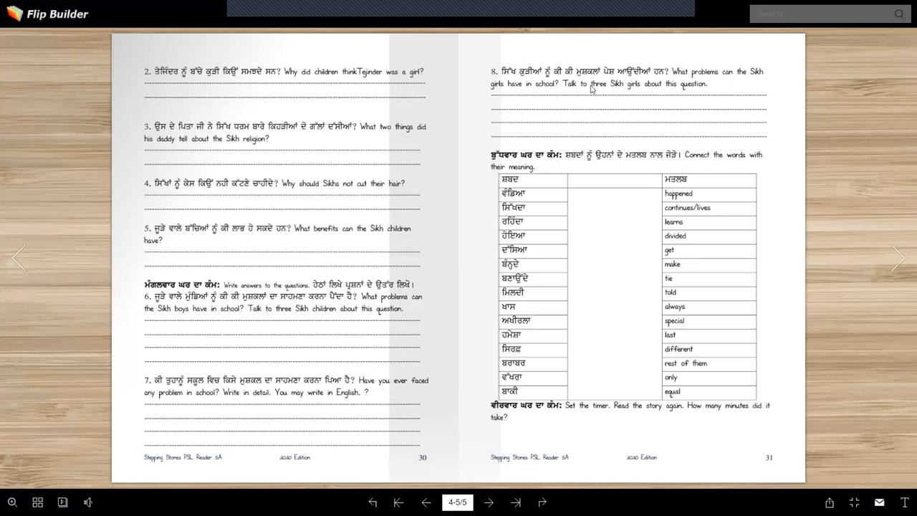
{"action": "mouse_move", "coordinate": [622, 129]}
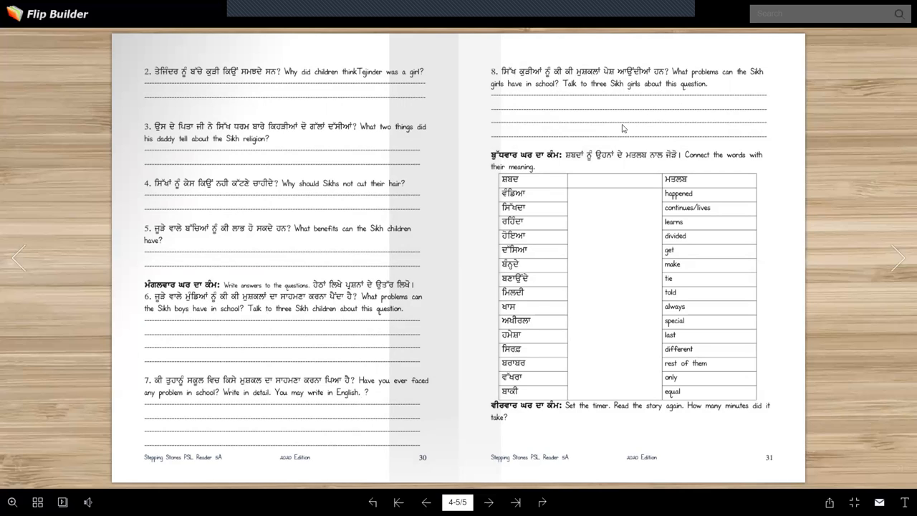
{"action": "mouse_move", "coordinate": [576, 128]}
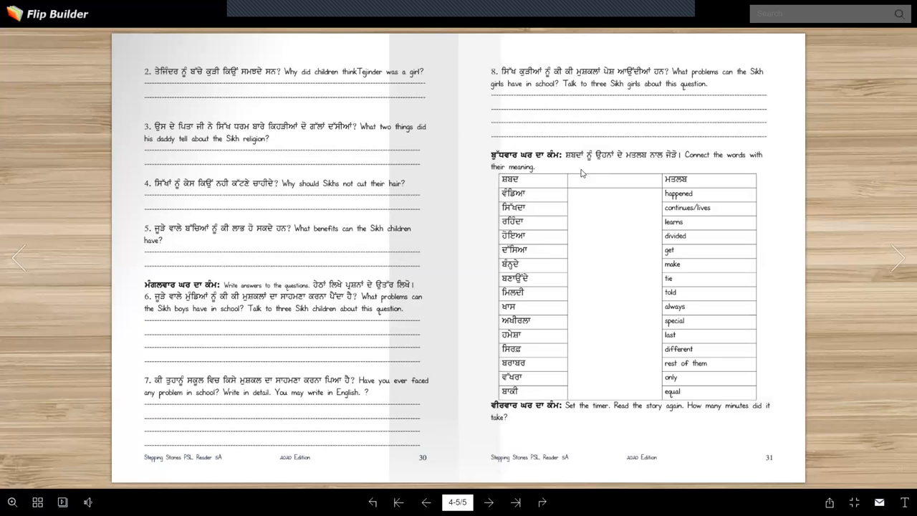
{"action": "mouse_move", "coordinate": [659, 165]}
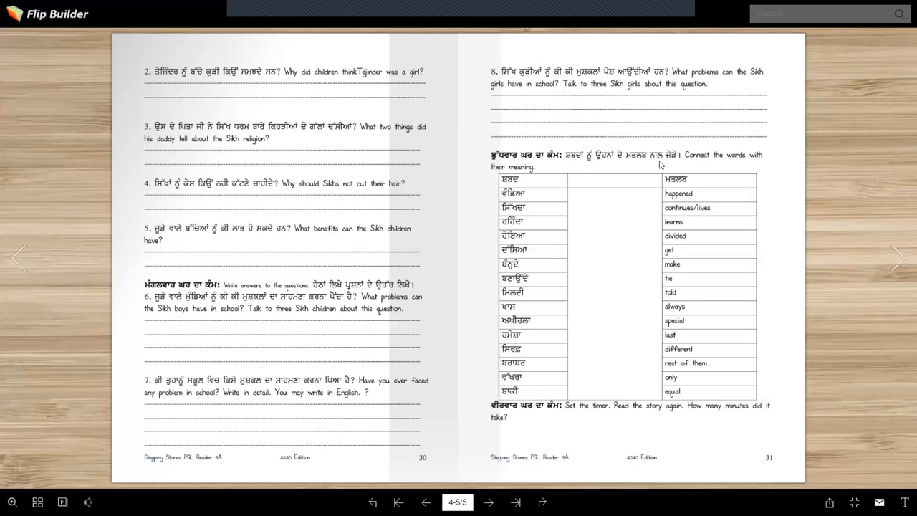
{"action": "mouse_move", "coordinate": [577, 175]}
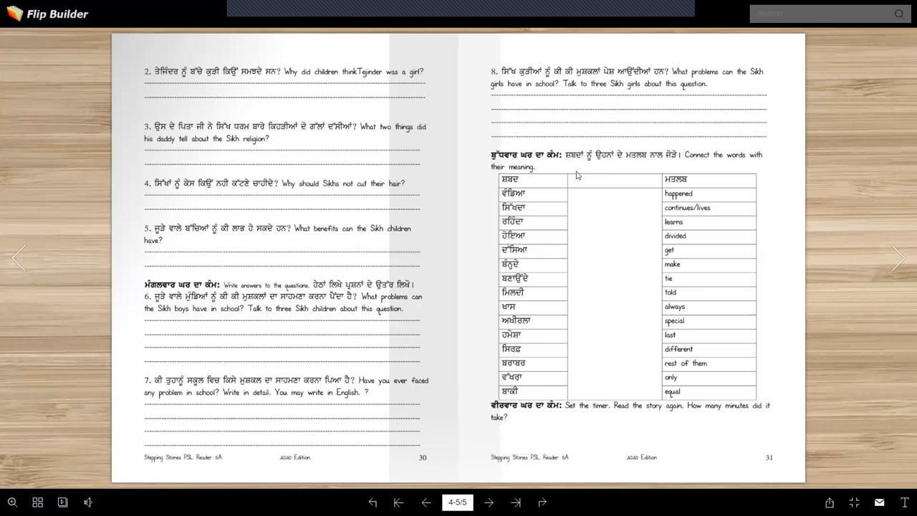
{"action": "mouse_move", "coordinate": [576, 192]}
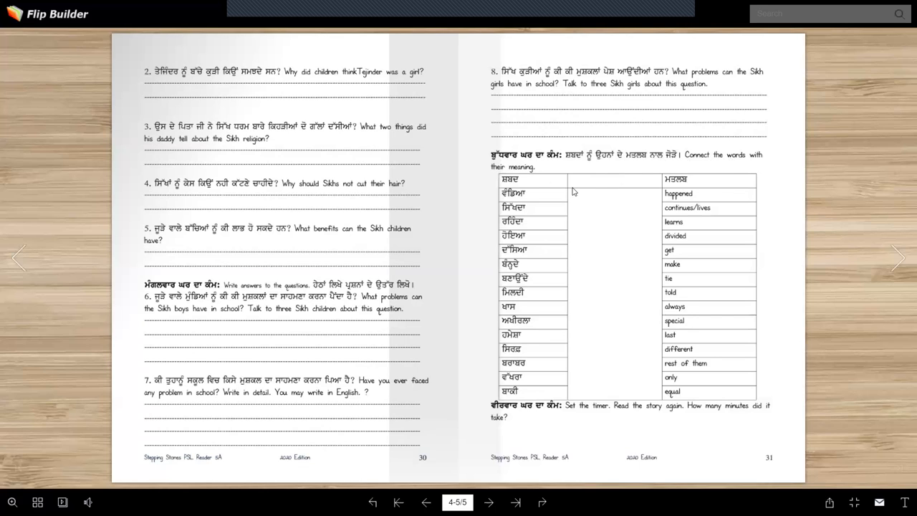
{"action": "mouse_move", "coordinate": [510, 179]}
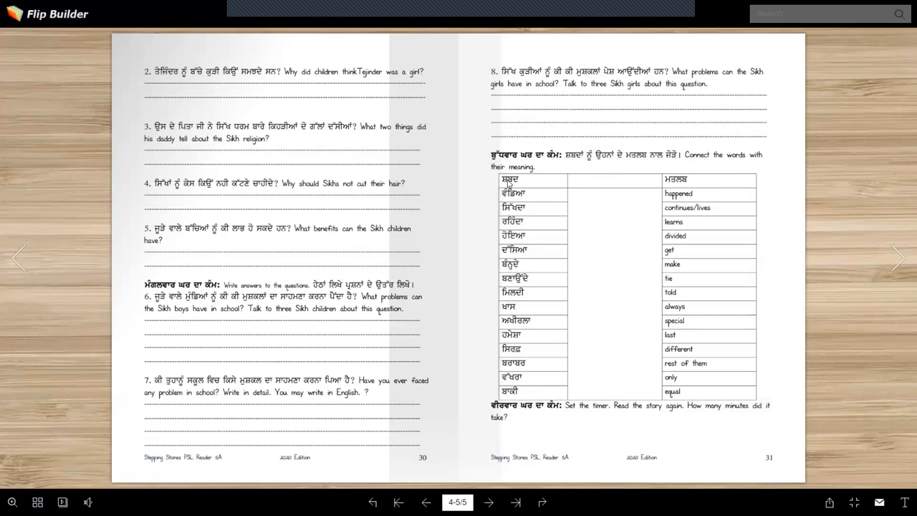
{"action": "mouse_move", "coordinate": [552, 198]}
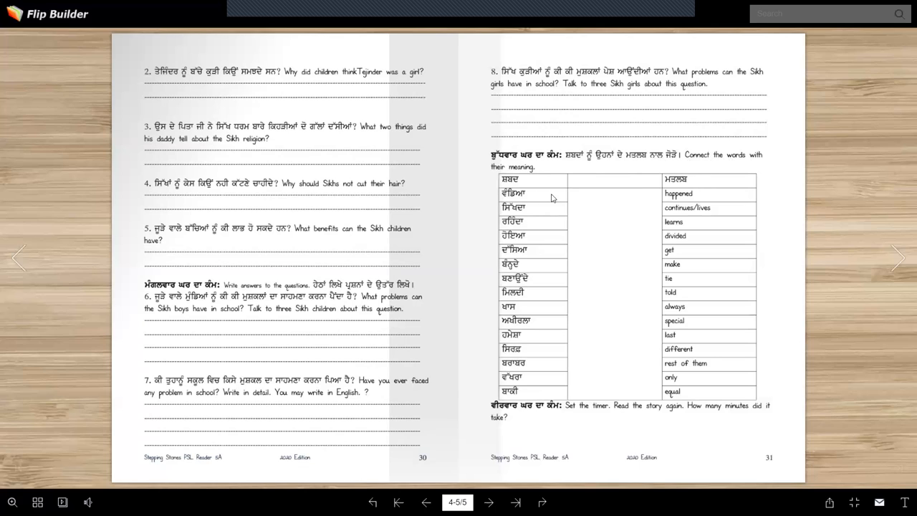
{"action": "mouse_move", "coordinate": [533, 193]}
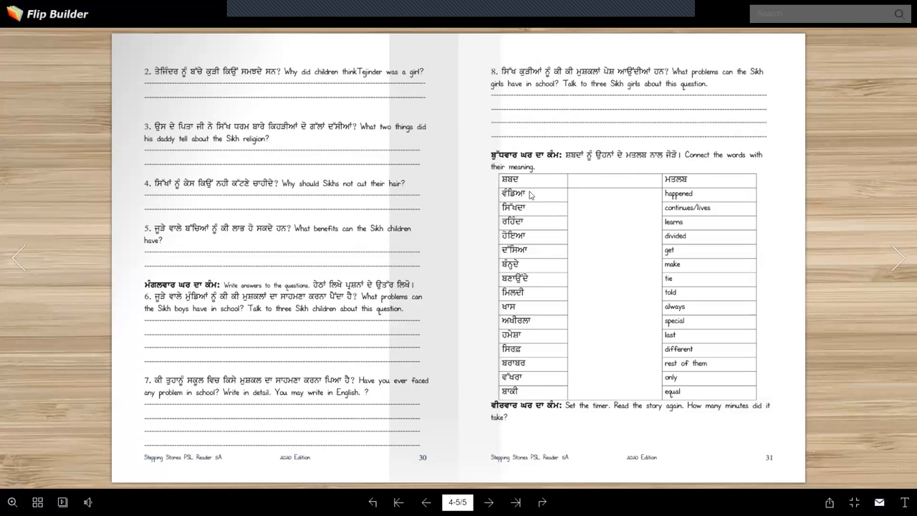
{"action": "mouse_move", "coordinate": [604, 299]}
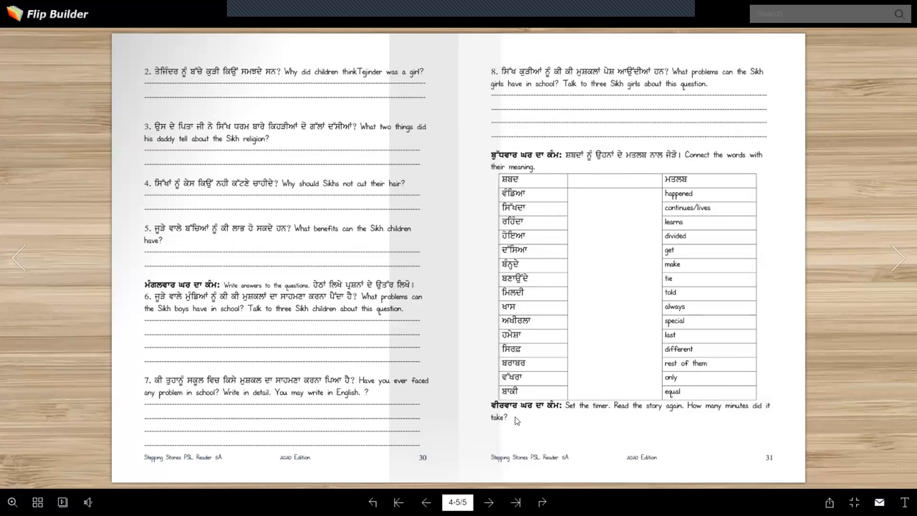
{"action": "mouse_move", "coordinate": [634, 421]}
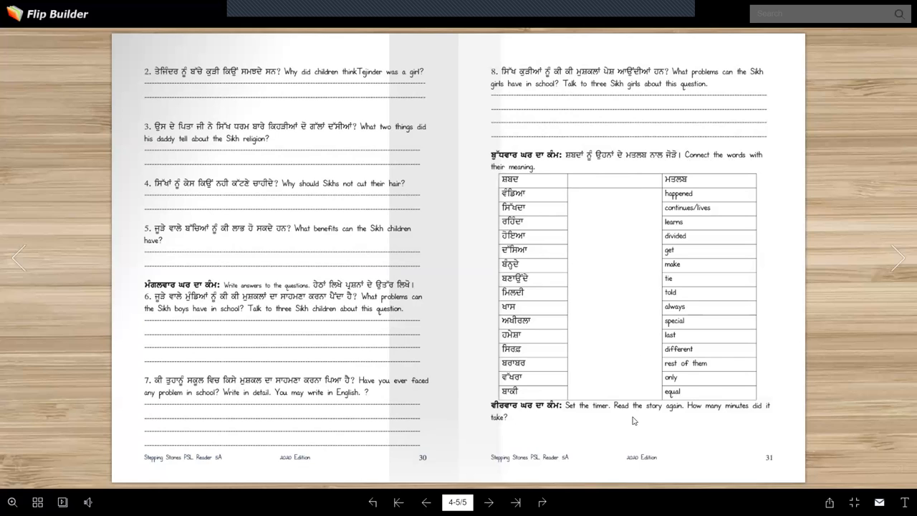
{"action": "mouse_move", "coordinate": [596, 424]}
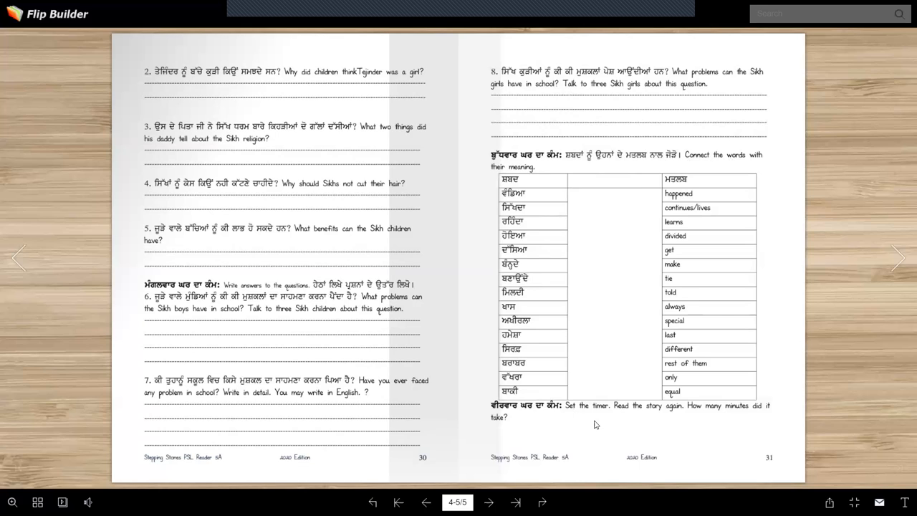
{"action": "mouse_move", "coordinate": [654, 421]}
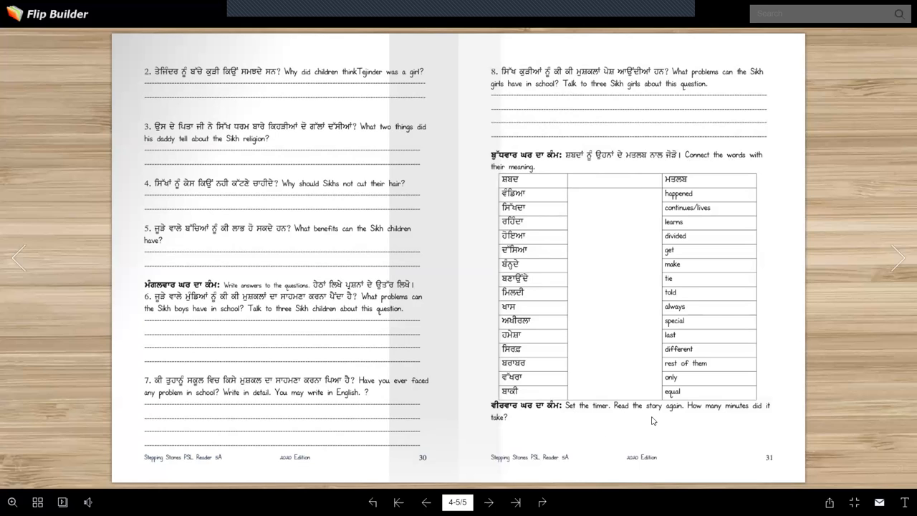
{"action": "mouse_move", "coordinate": [748, 416]}
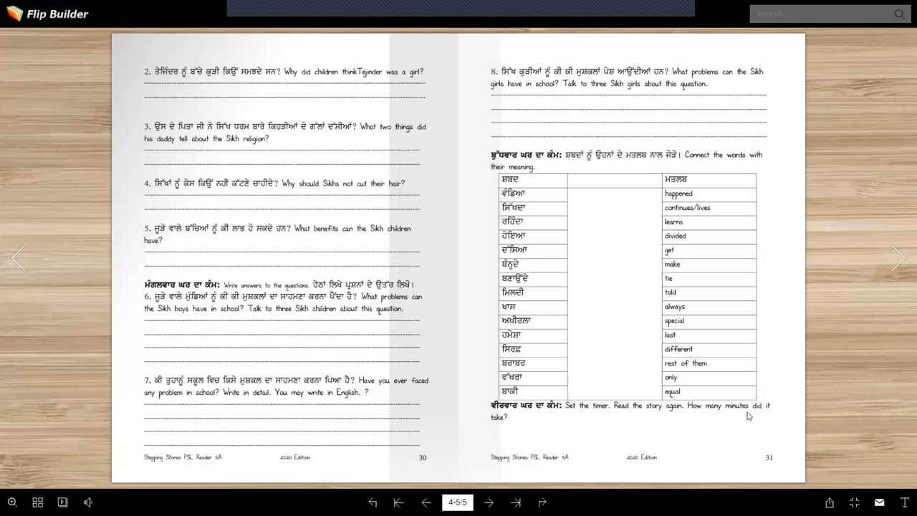
{"action": "mouse_move", "coordinate": [433, 384]}
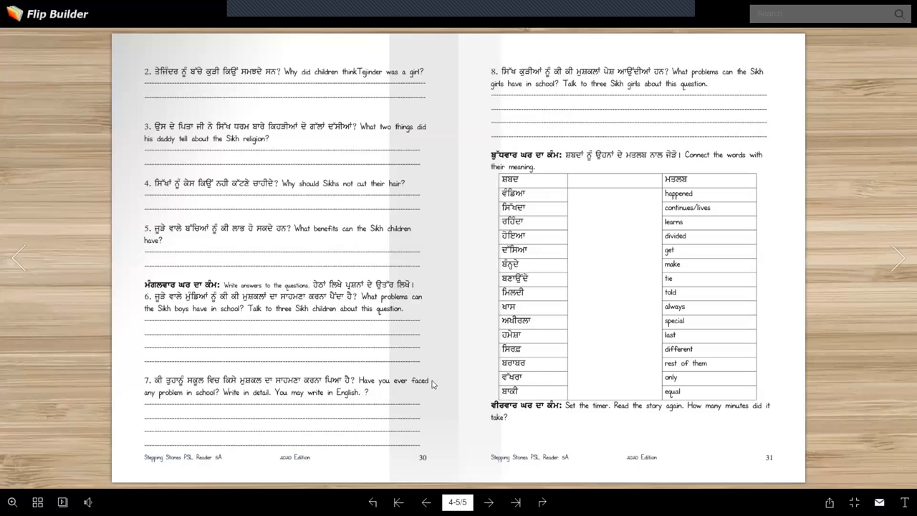
{"action": "mouse_move", "coordinate": [444, 387]}
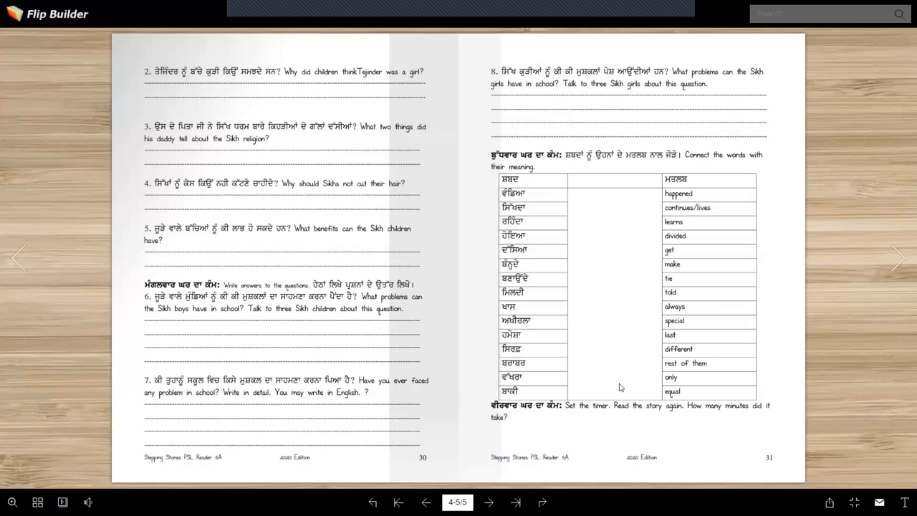
{"action": "mouse_move", "coordinate": [604, 384]}
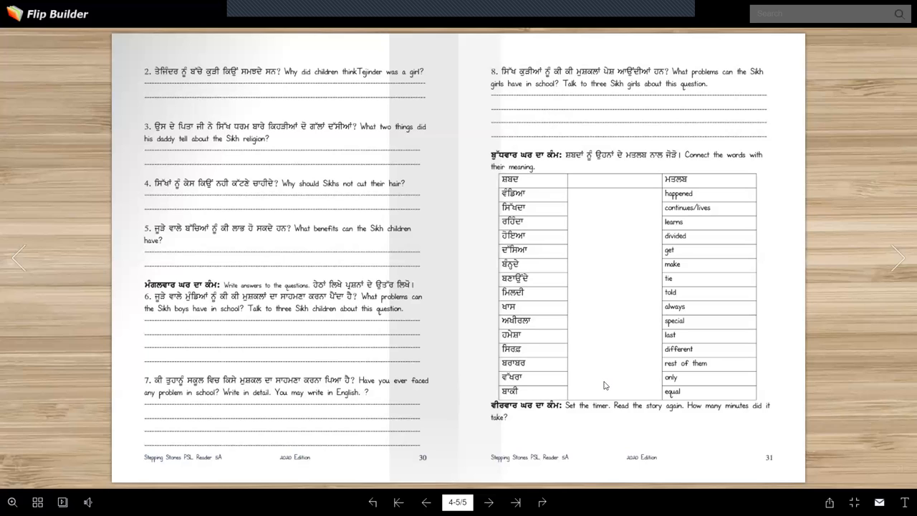
{"action": "mouse_move", "coordinate": [604, 385]}
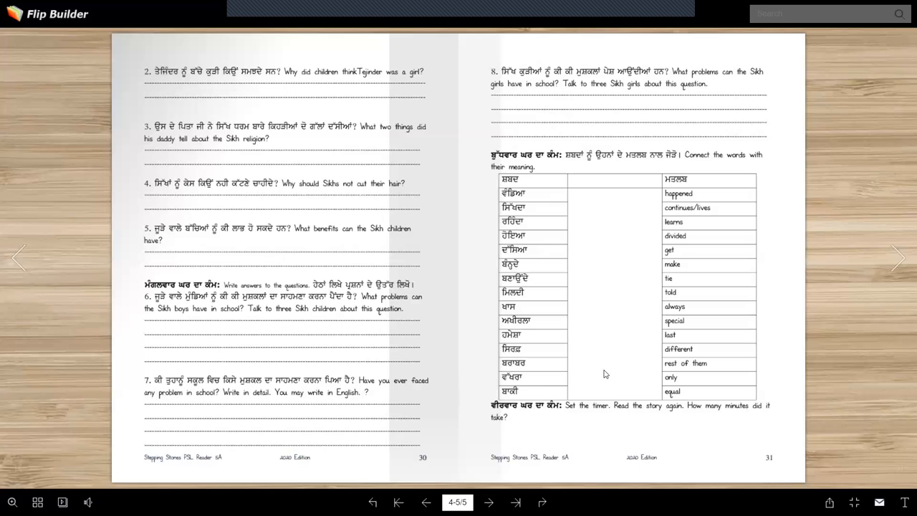
{"action": "mouse_move", "coordinate": [611, 384]}
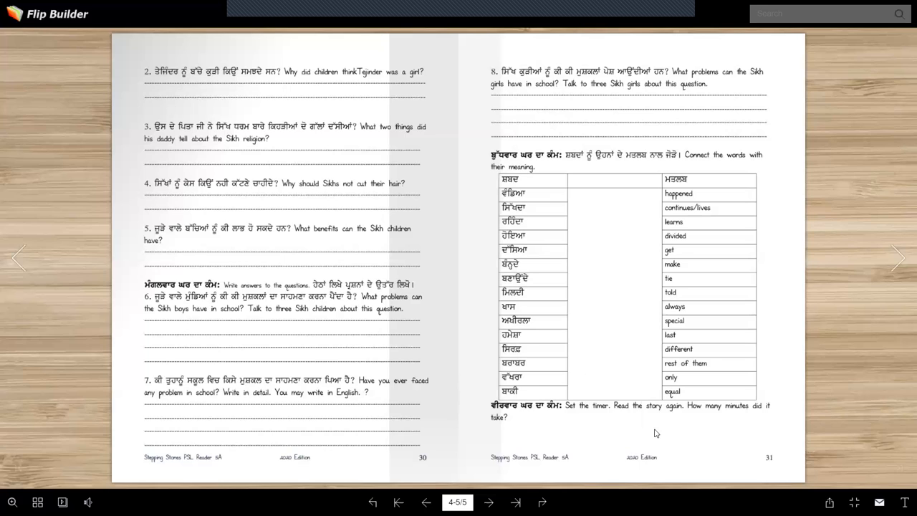
{"action": "mouse_move", "coordinate": [444, 427]}
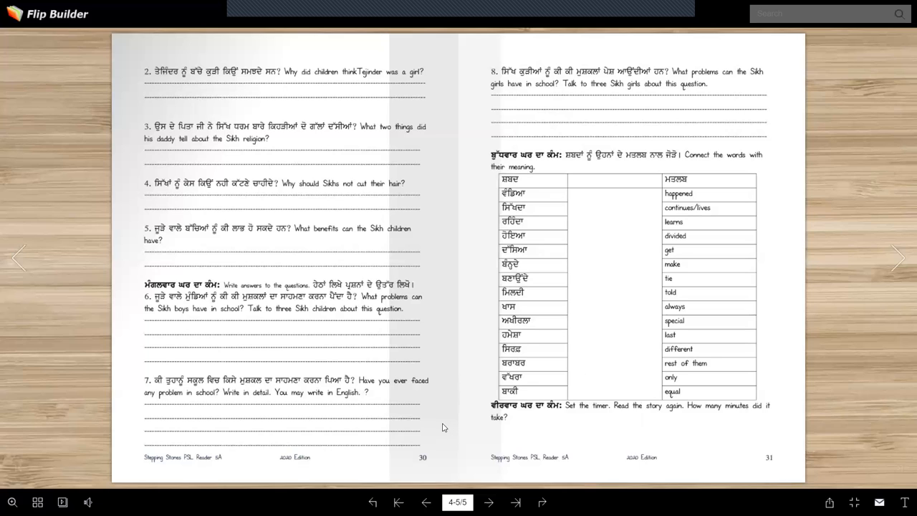
{"action": "mouse_move", "coordinate": [490, 387]}
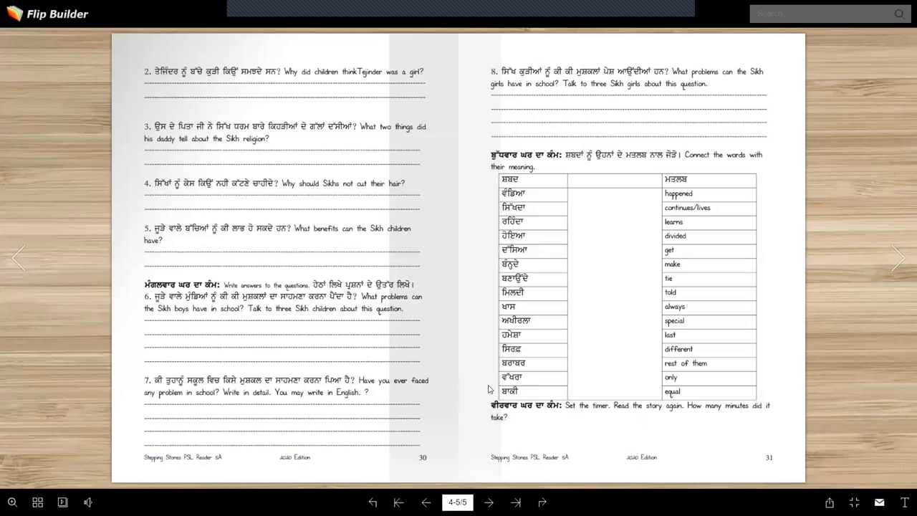
{"action": "mouse_move", "coordinate": [461, 380]}
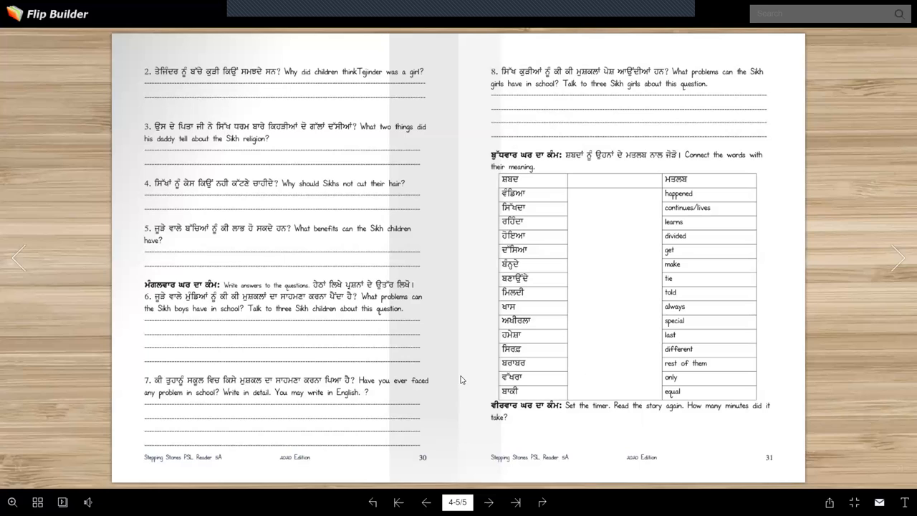
{"action": "mouse_move", "coordinate": [455, 345]}
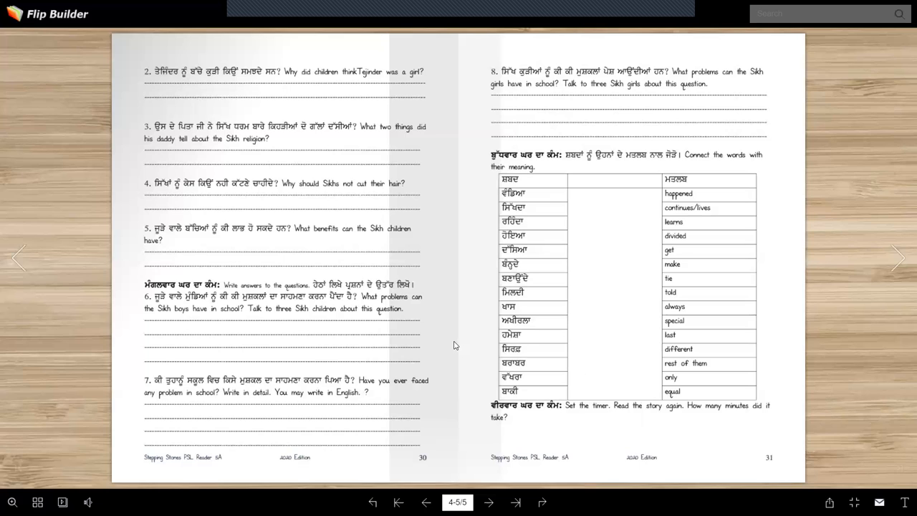
{"action": "mouse_move", "coordinate": [473, 358]}
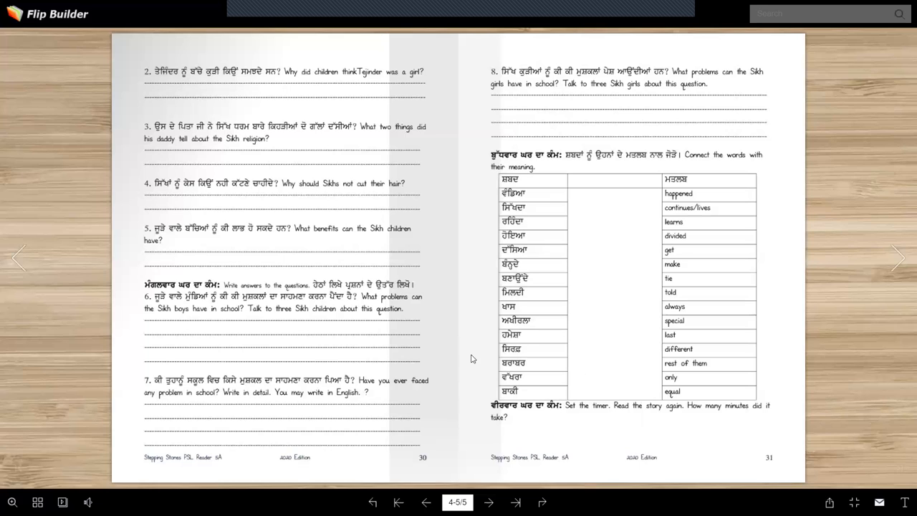
{"action": "mouse_move", "coordinate": [500, 352]}
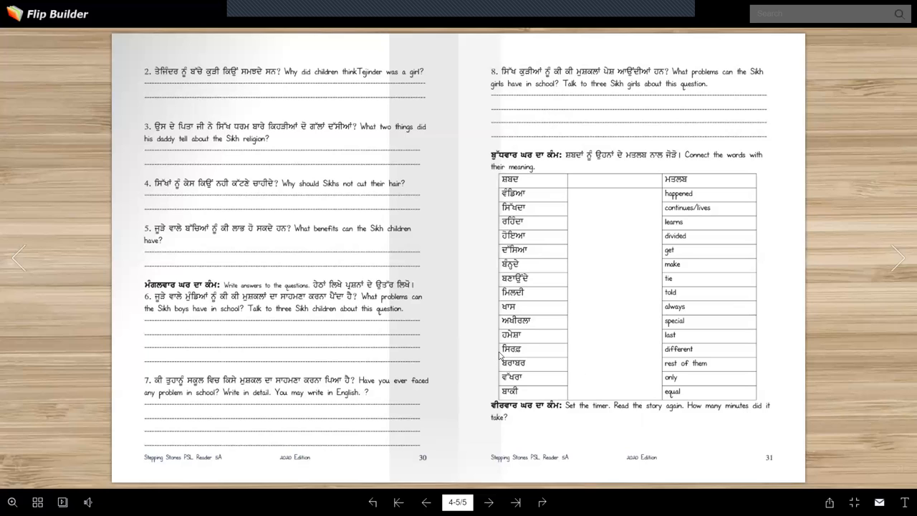
{"action": "mouse_move", "coordinate": [478, 443]}
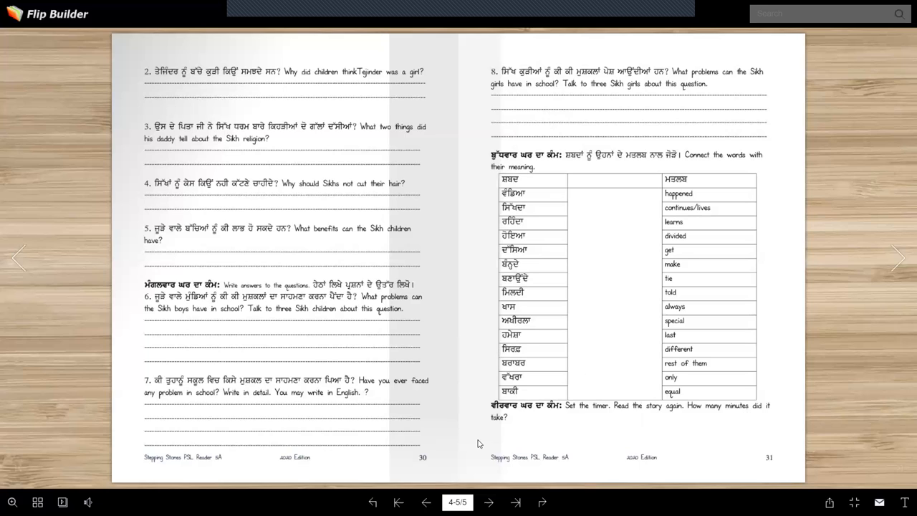